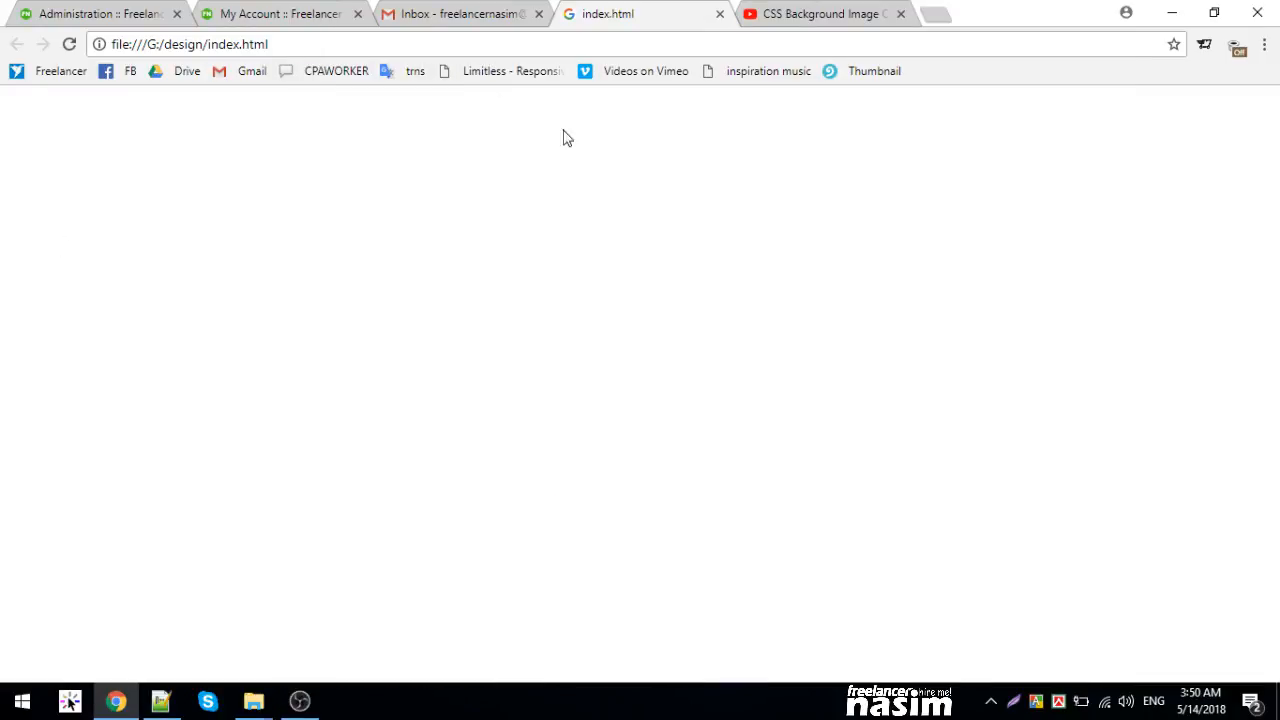
- Close the CSS background image and Gmail tabs, then search Google for 'agency template'
{"action": "left_click", "coordinate": [900, 14]}
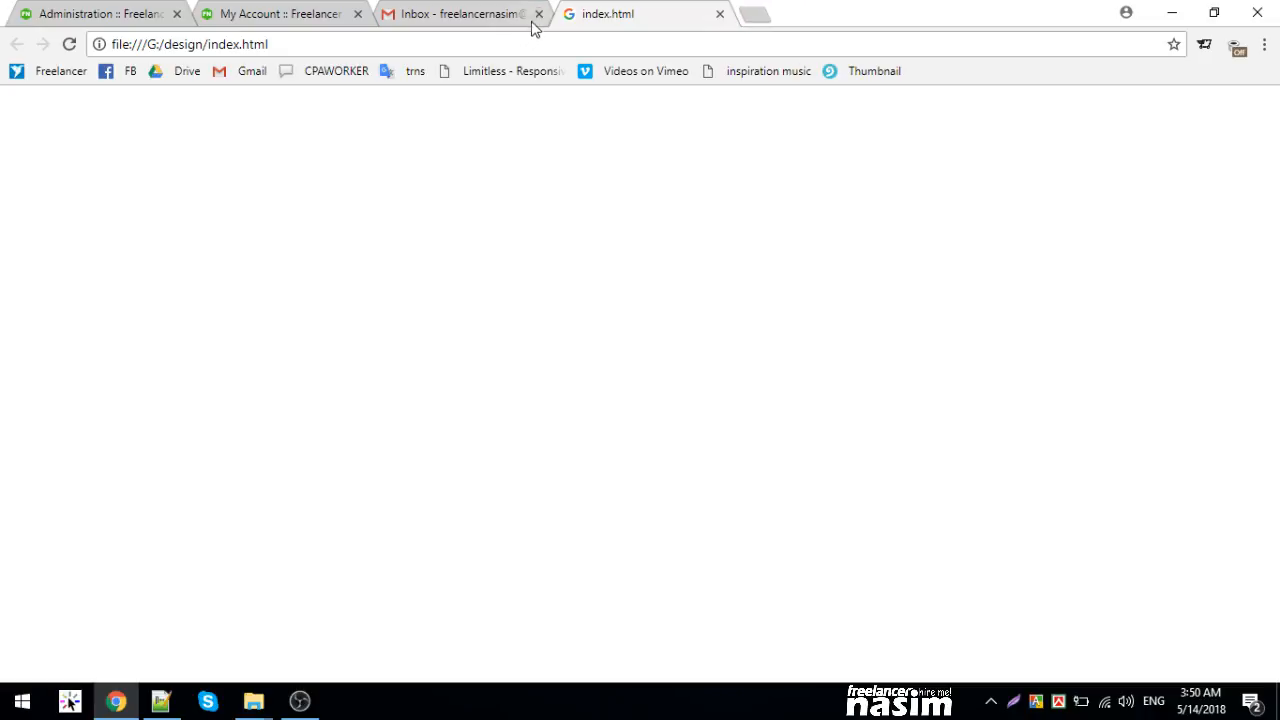
{"action": "left_click", "coordinate": [536, 16]}
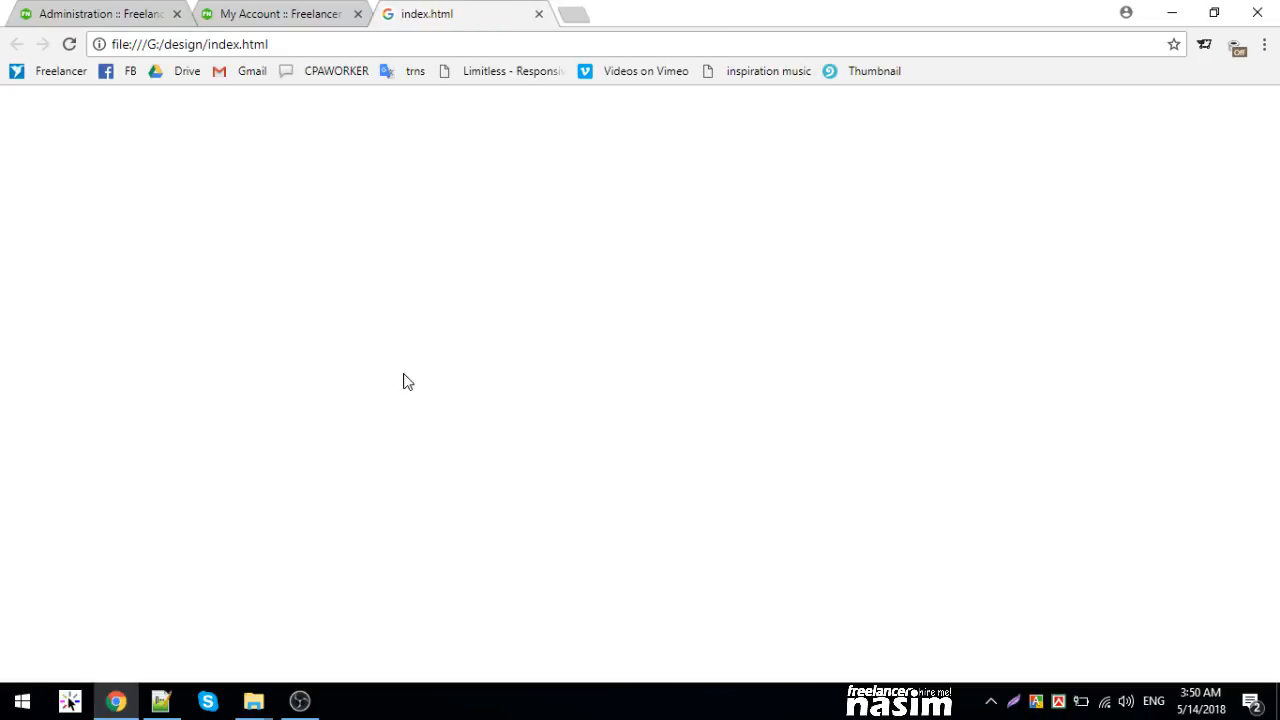
{"action": "type", "text": "agenc template"}
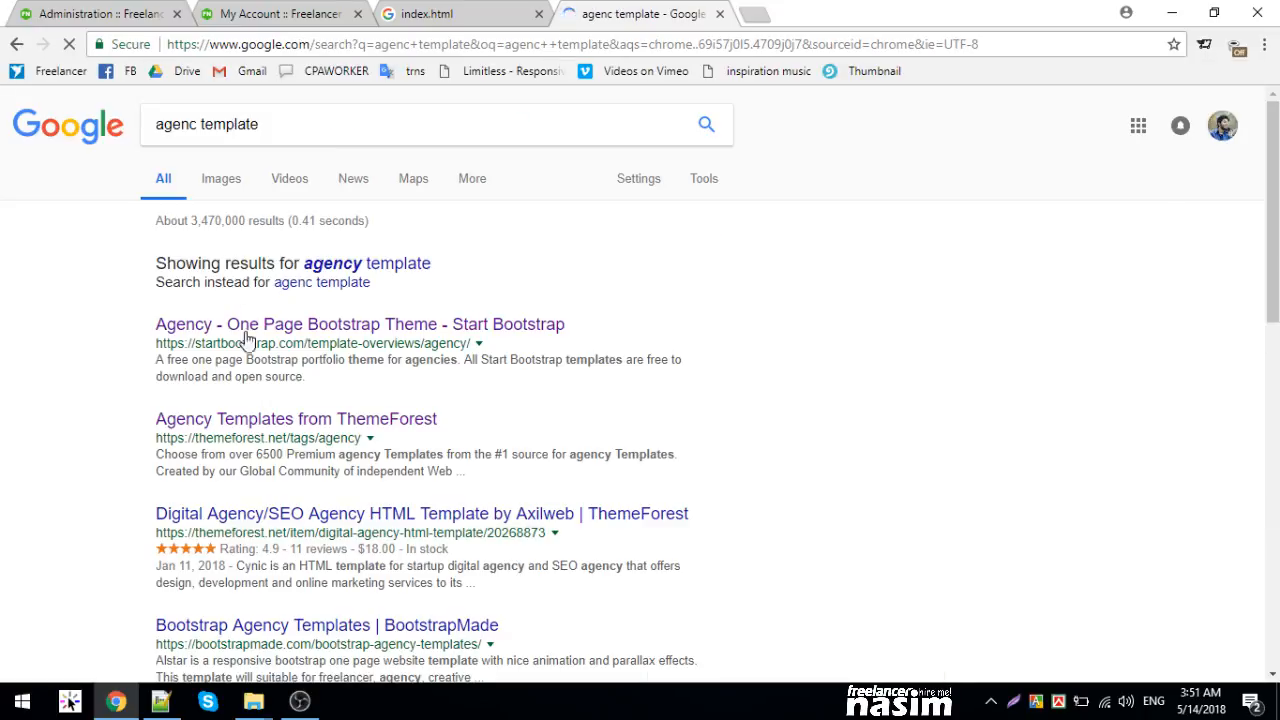
- Open the Agency One Page Bootstrap Theme result, then return to index.html in Notepad++
{"action": "left_click", "coordinate": [360, 324]}
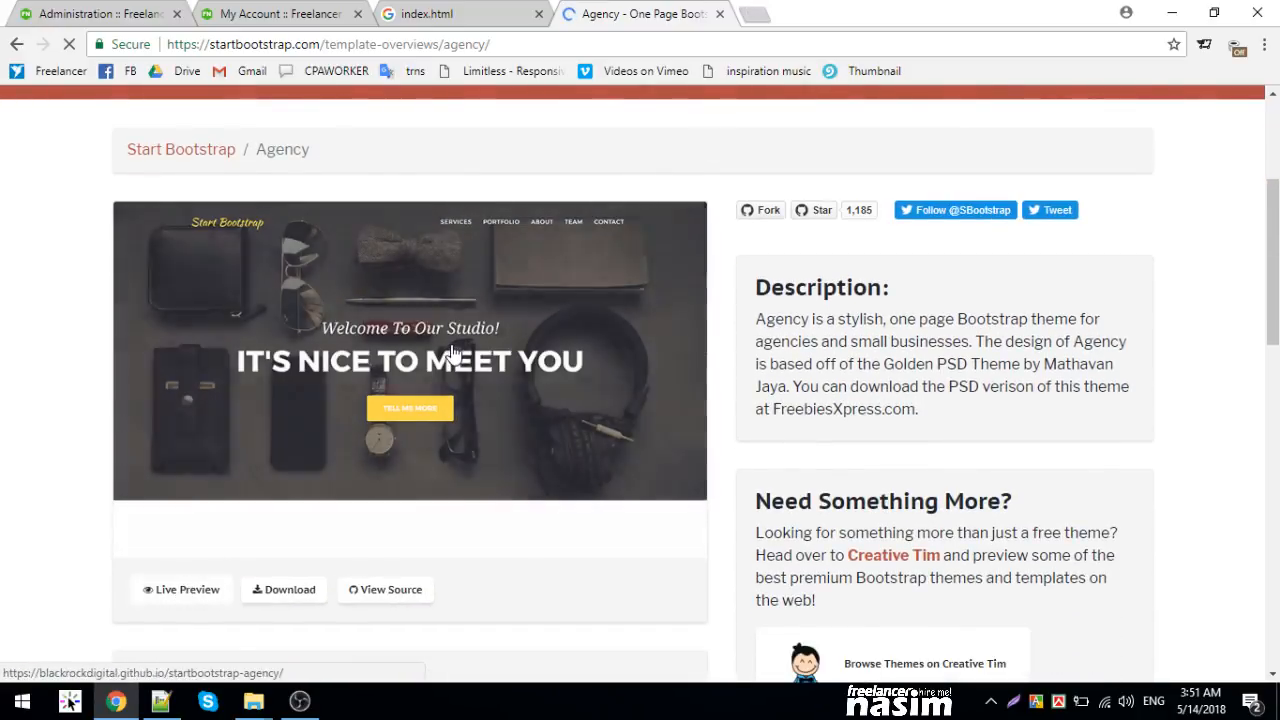
{"action": "left_click", "coordinate": [188, 588]}
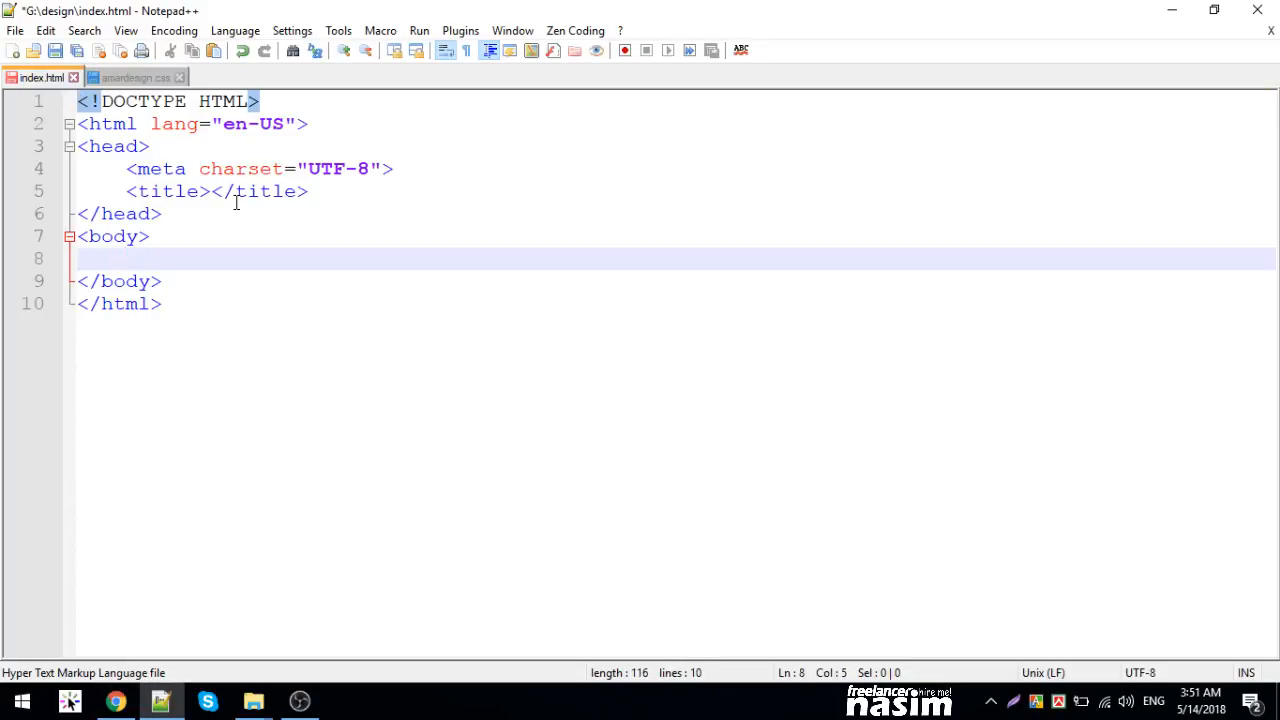
- Link the amardesign.css stylesheet in the head after the title
{"action": "left_click", "coordinate": [320, 192]}
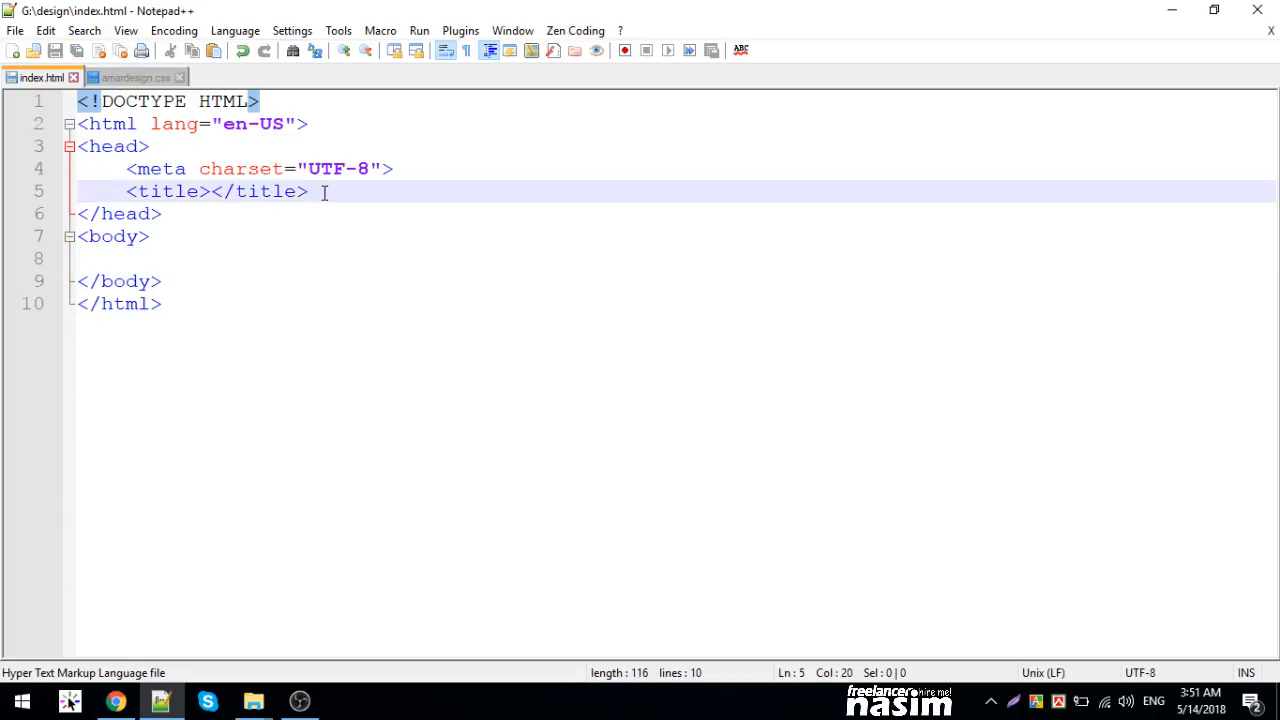
{"action": "type", "text": "link rel=\"stylesheet\" href=\"ama\" />"}
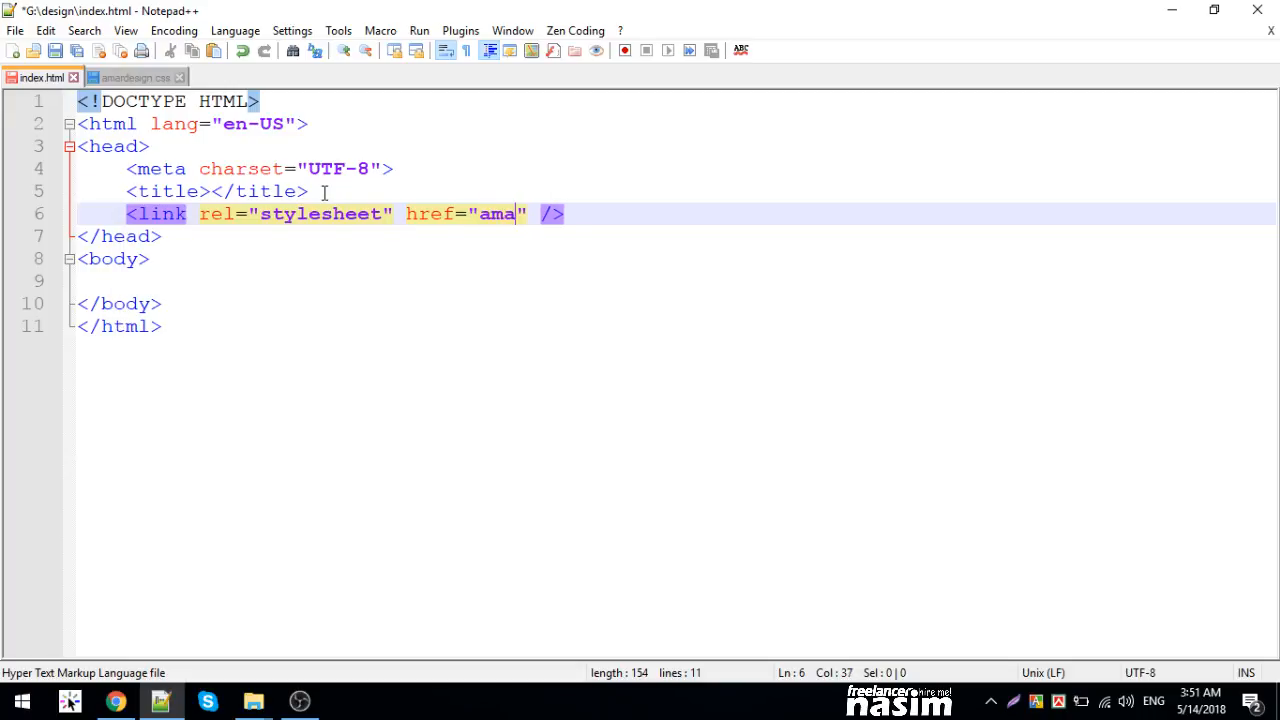
{"action": "type", "text": "rdesign."}
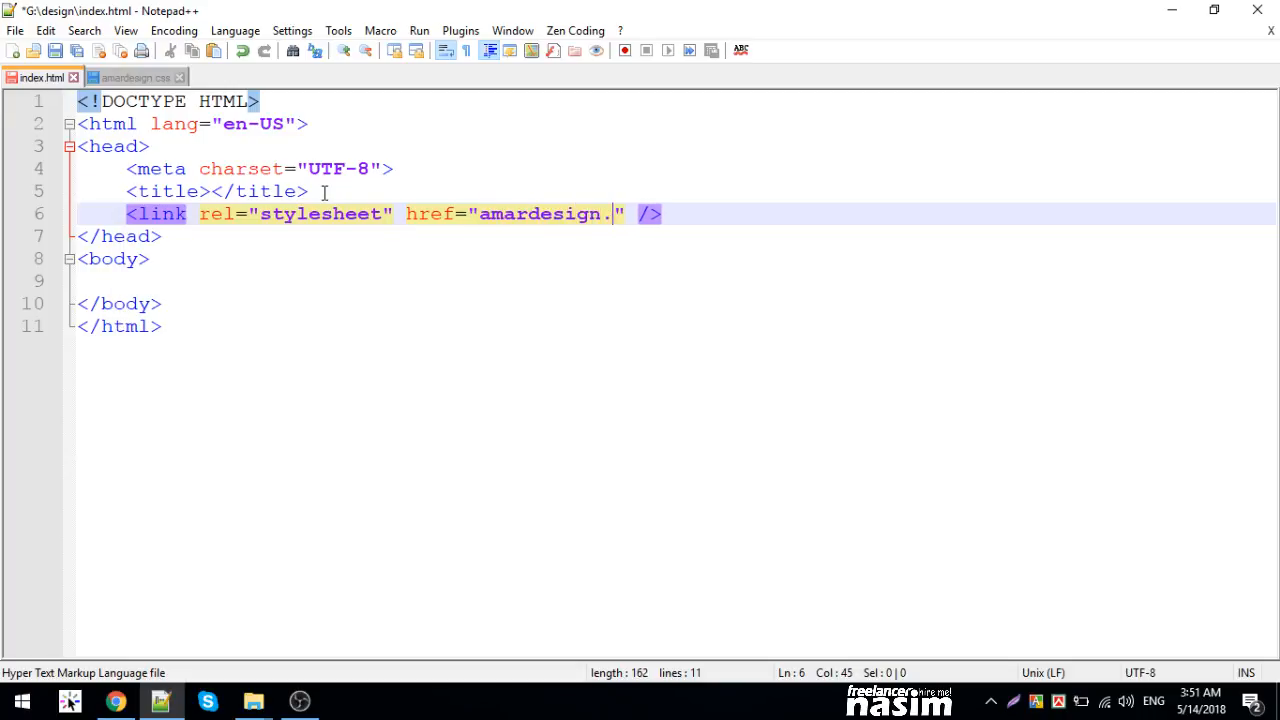
{"action": "type", "text": "css"}
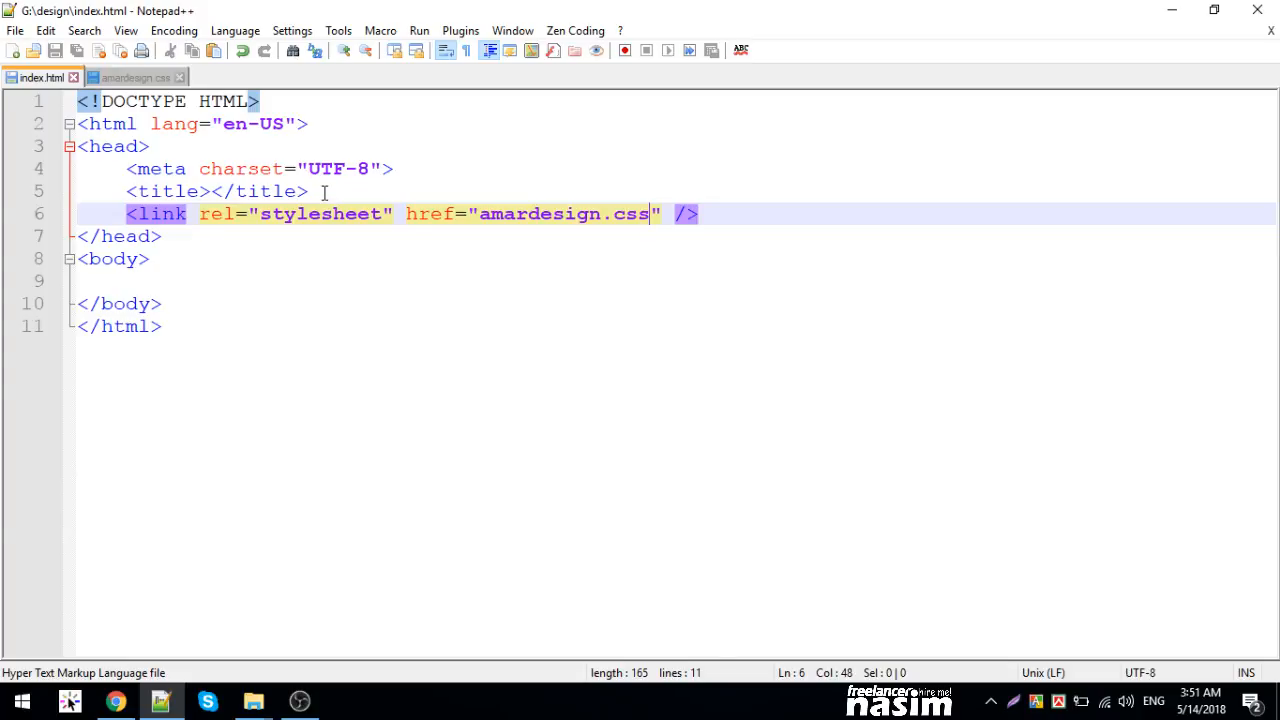
- Add a section with id bg in the body holding an h1 'WELCOME TO MY WEBSITE'
{"action": "left_click", "coordinate": [156, 280]}
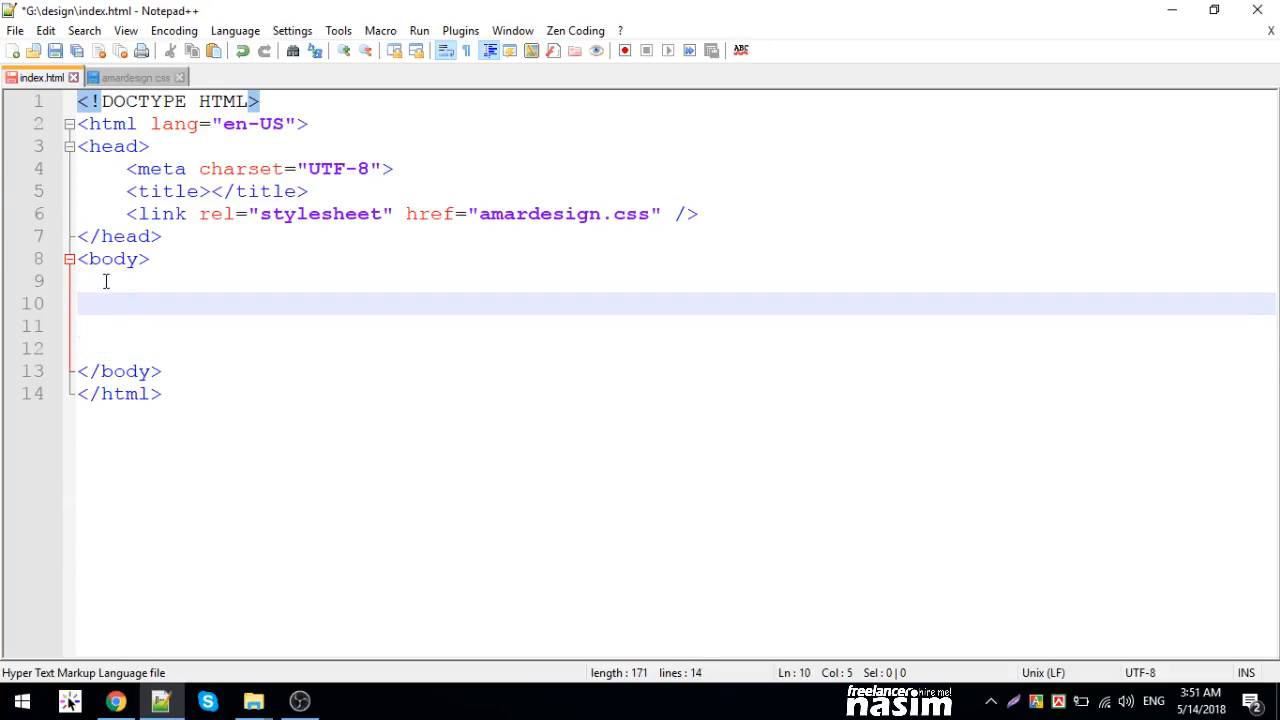
{"action": "type", "text": "section"}
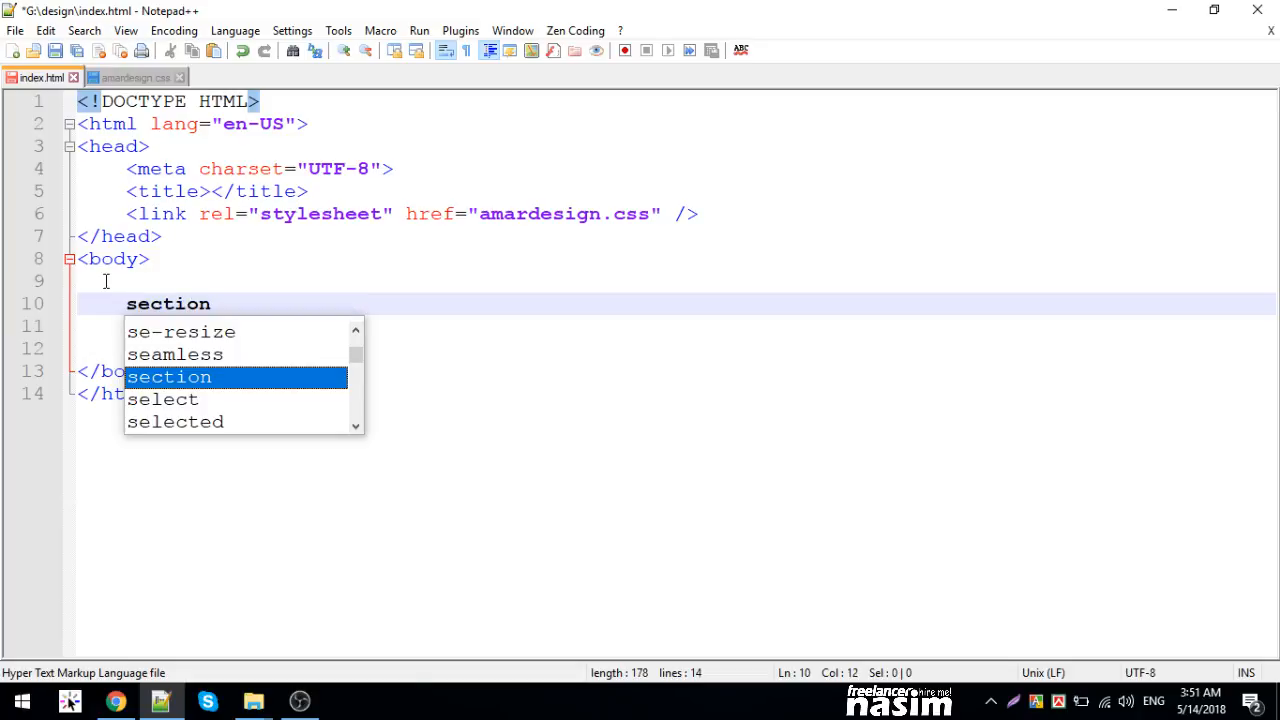
{"action": "type", "text": "#bg"}
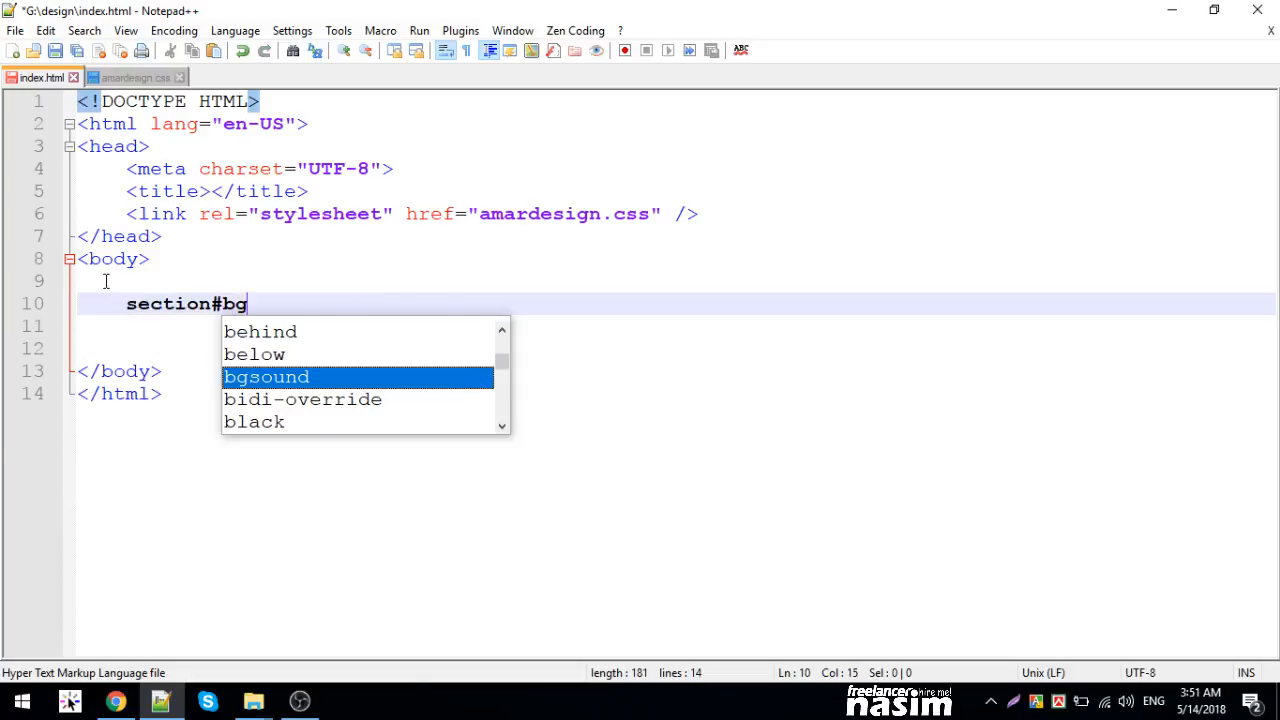
{"action": "key", "text": "Tab"}
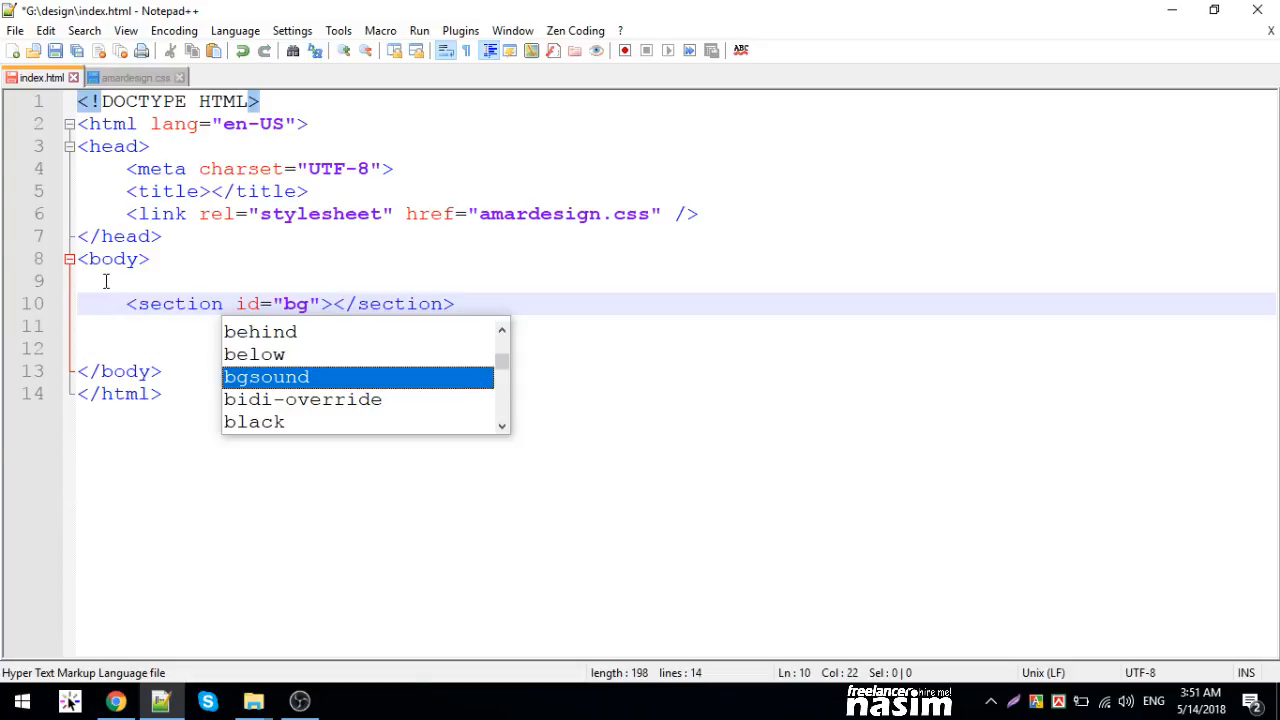
{"action": "type", "text": "h1>WELCO</h1><"}
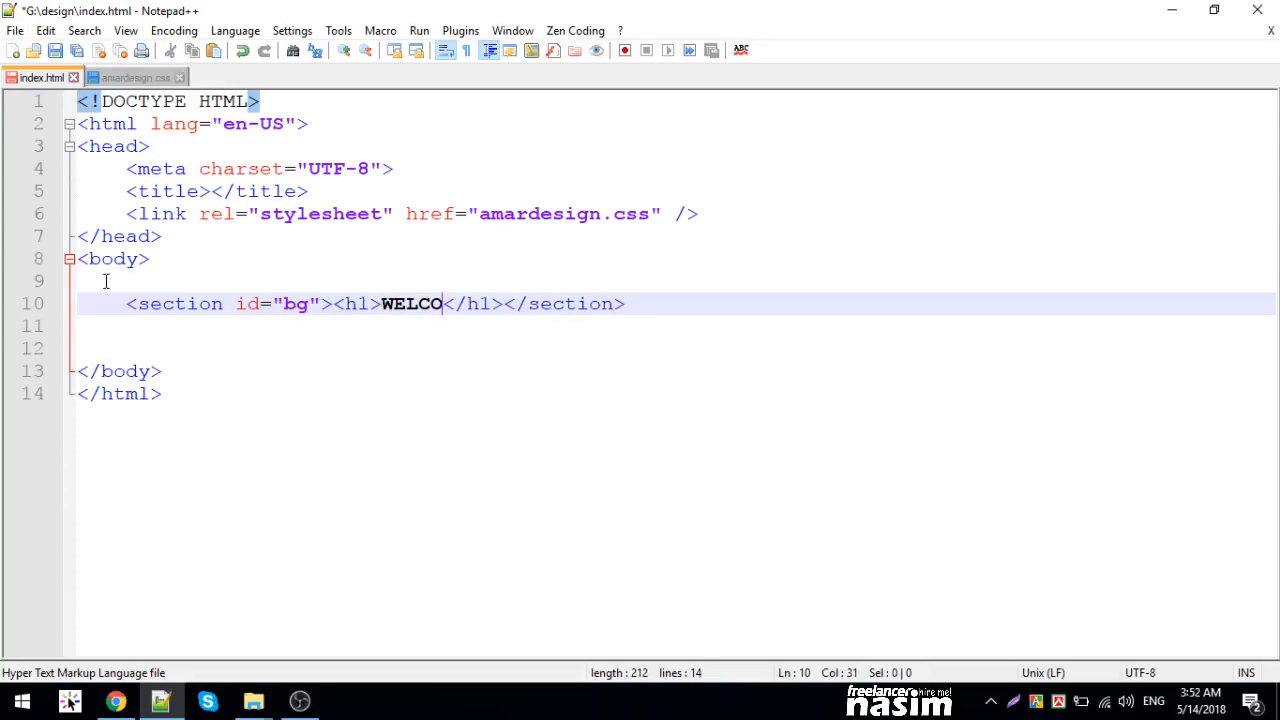
{"action": "type", "text": "ME TO MY WEB"}
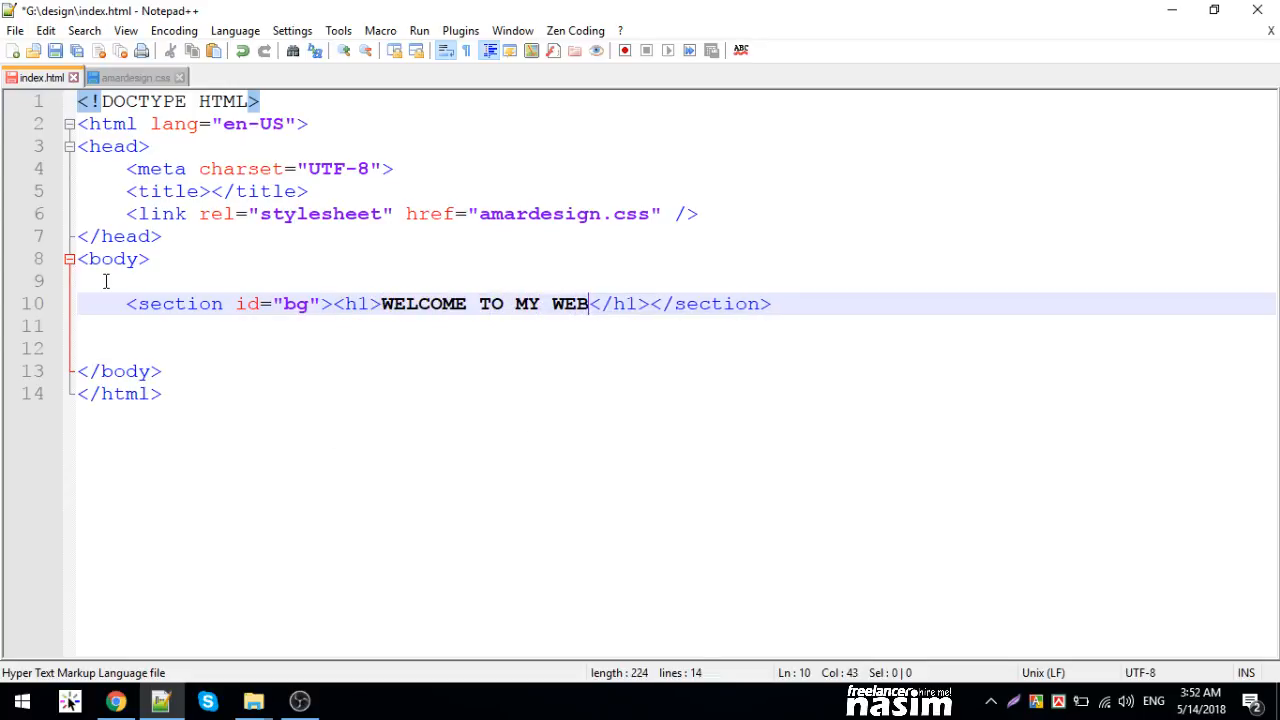
{"action": "type", "text": "SITE"}
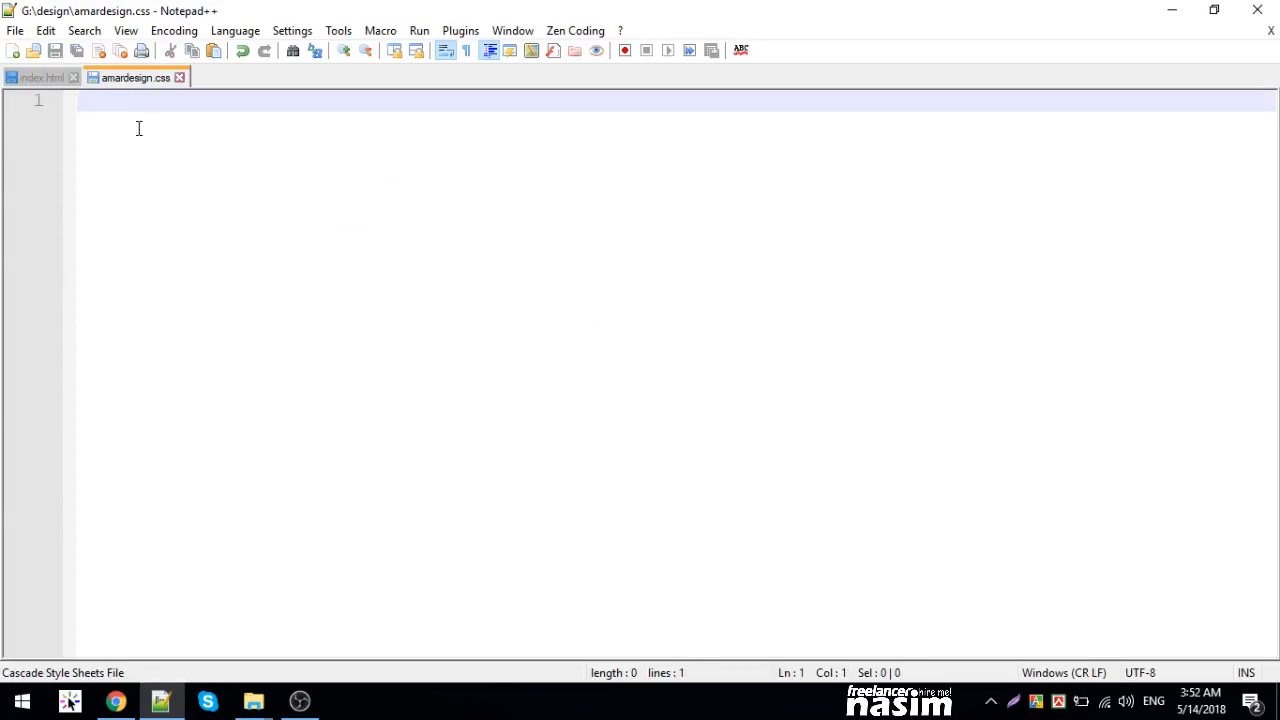
- Add a universal rule resetting margin to 0
{"action": "type", "text": "*{}"}
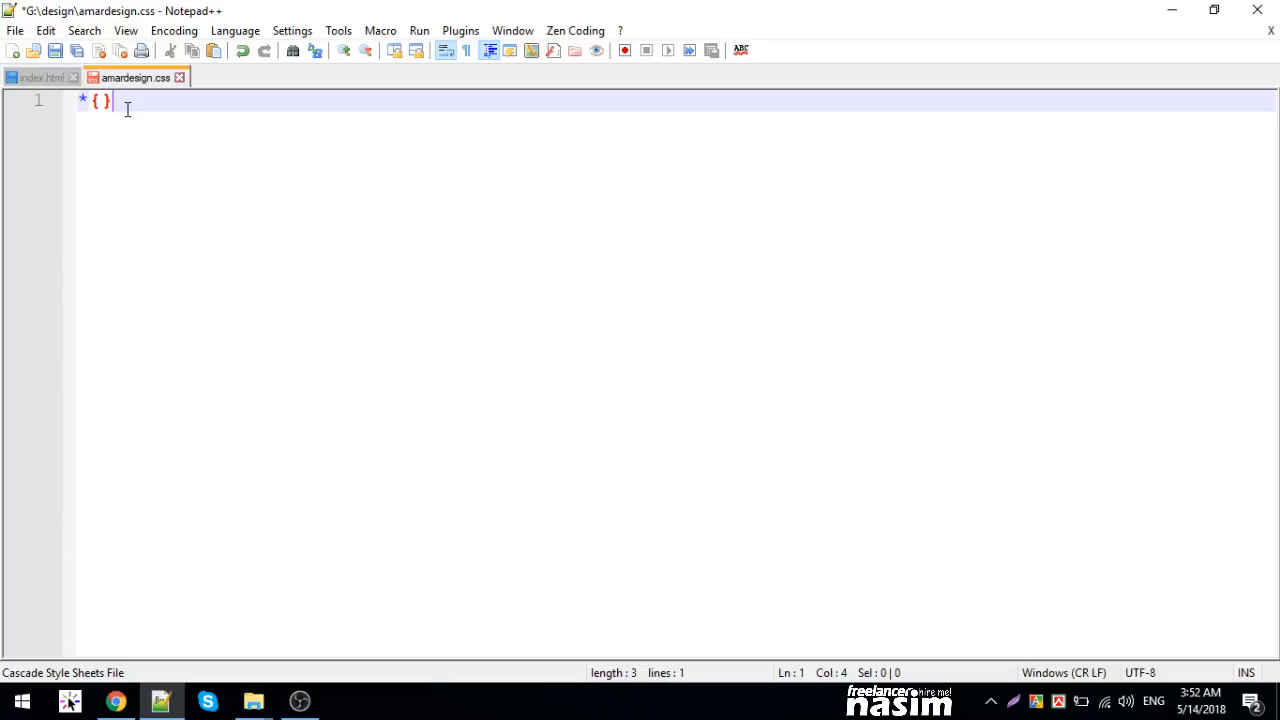
{"action": "type", "text": "margin:0;padding:"}
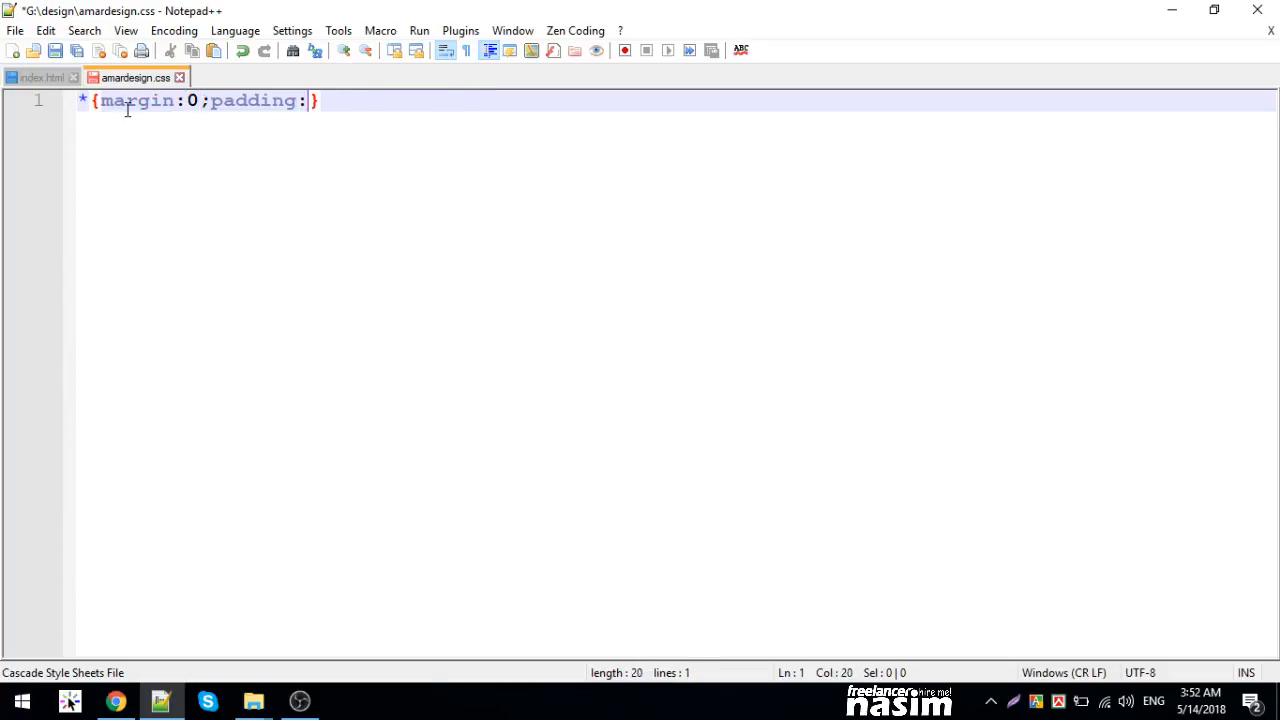
{"action": "type", "text": "0;"}
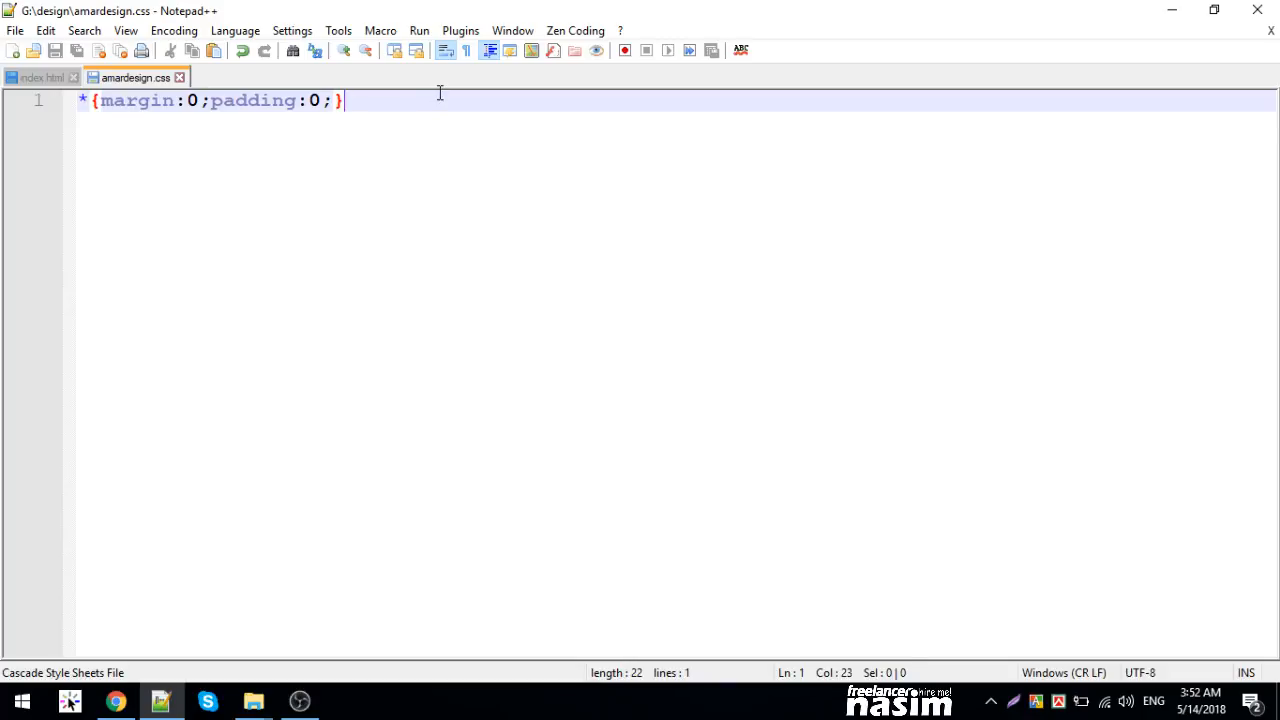
- Style section#bg as a 500px-high block with a red background and white text
{"action": "type", "text": "section{}"}
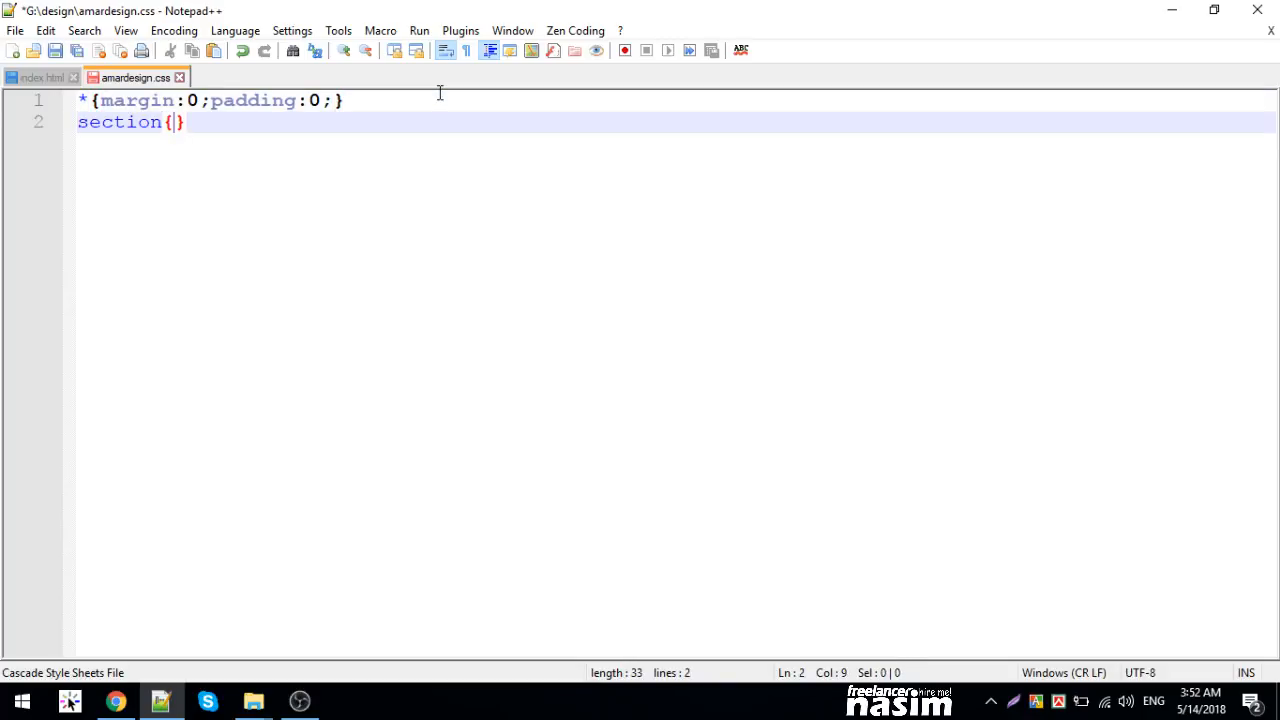
{"action": "type", "text": "#bg"}
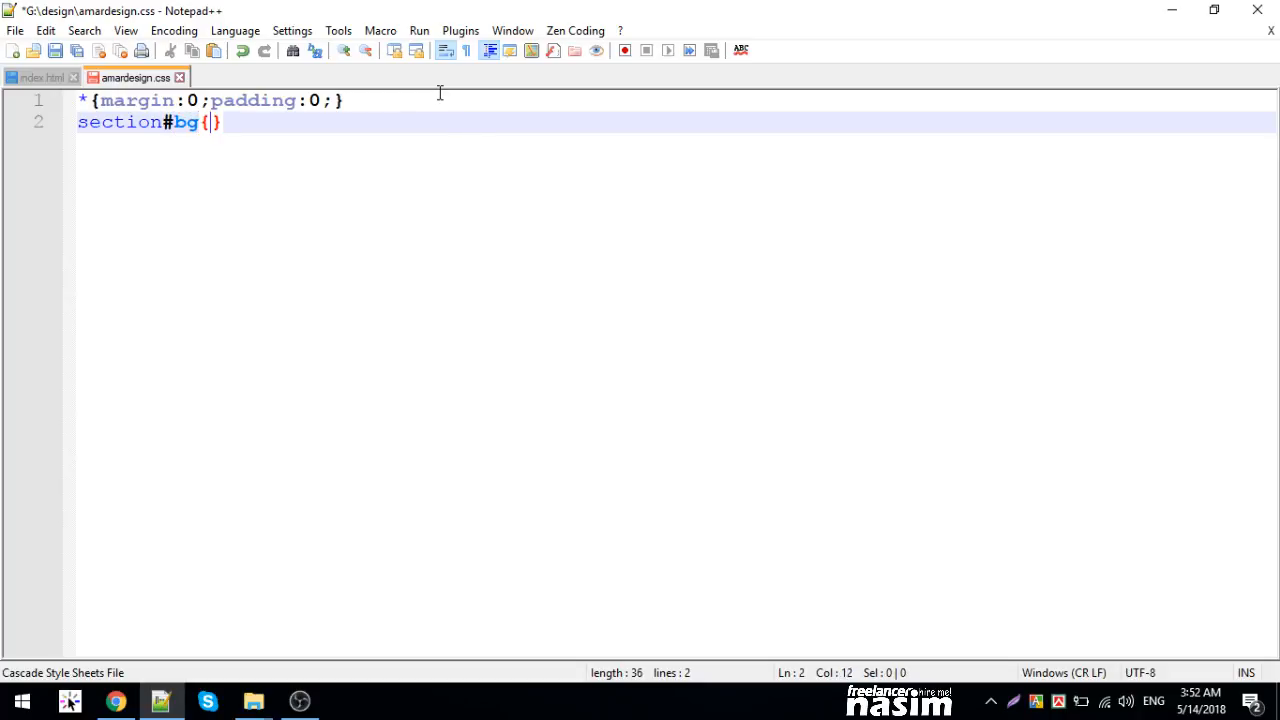
{"action": "type", "text": "height:"}
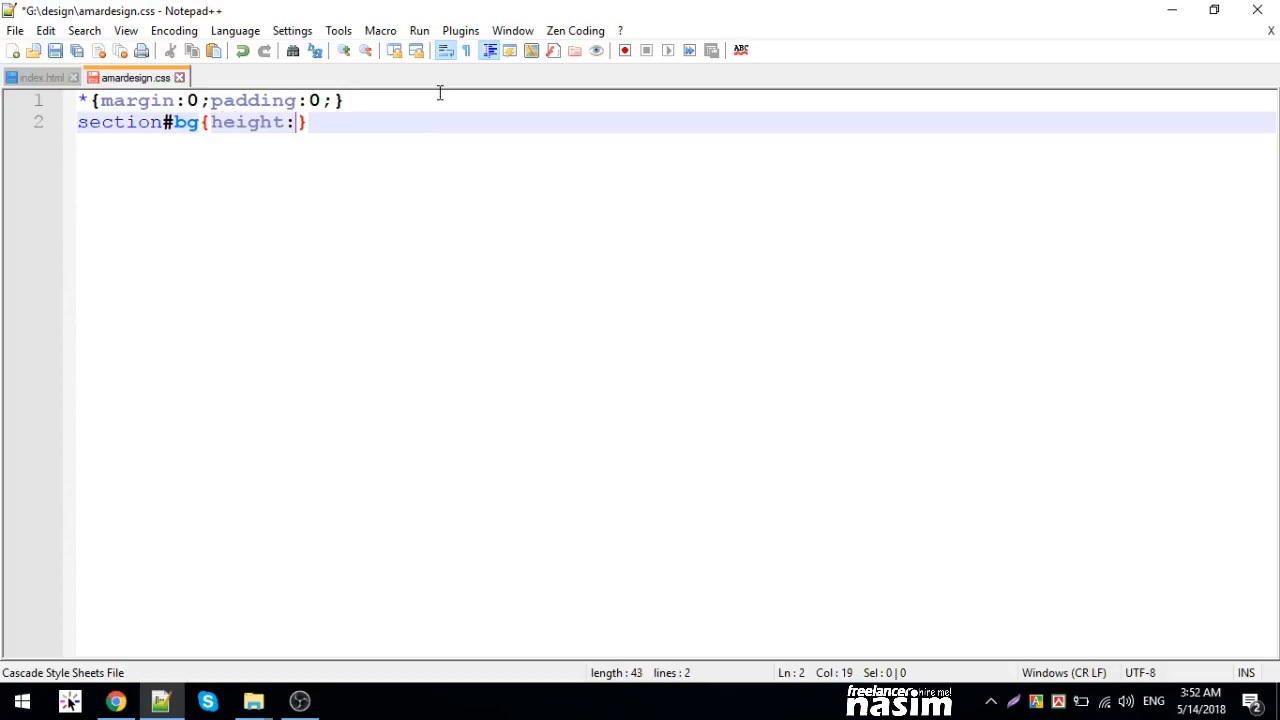
{"action": "type", "text": "500px;"}
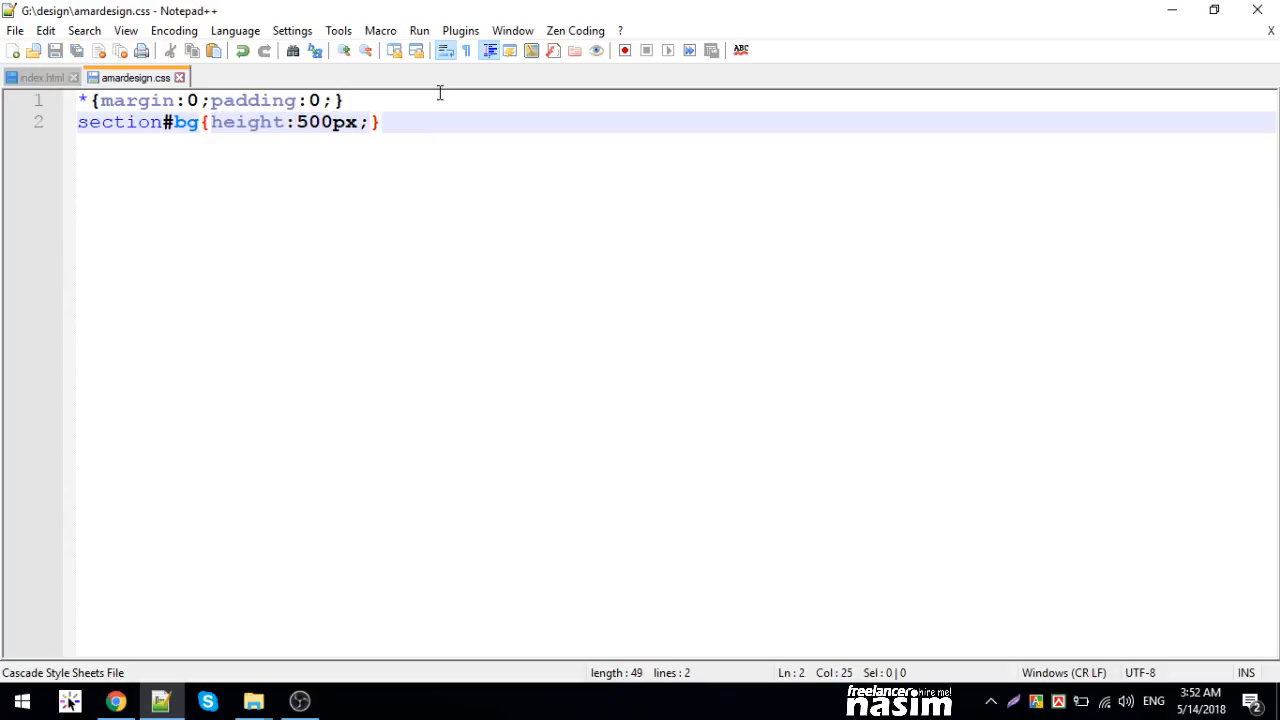
{"action": "type", "text": "background:"}
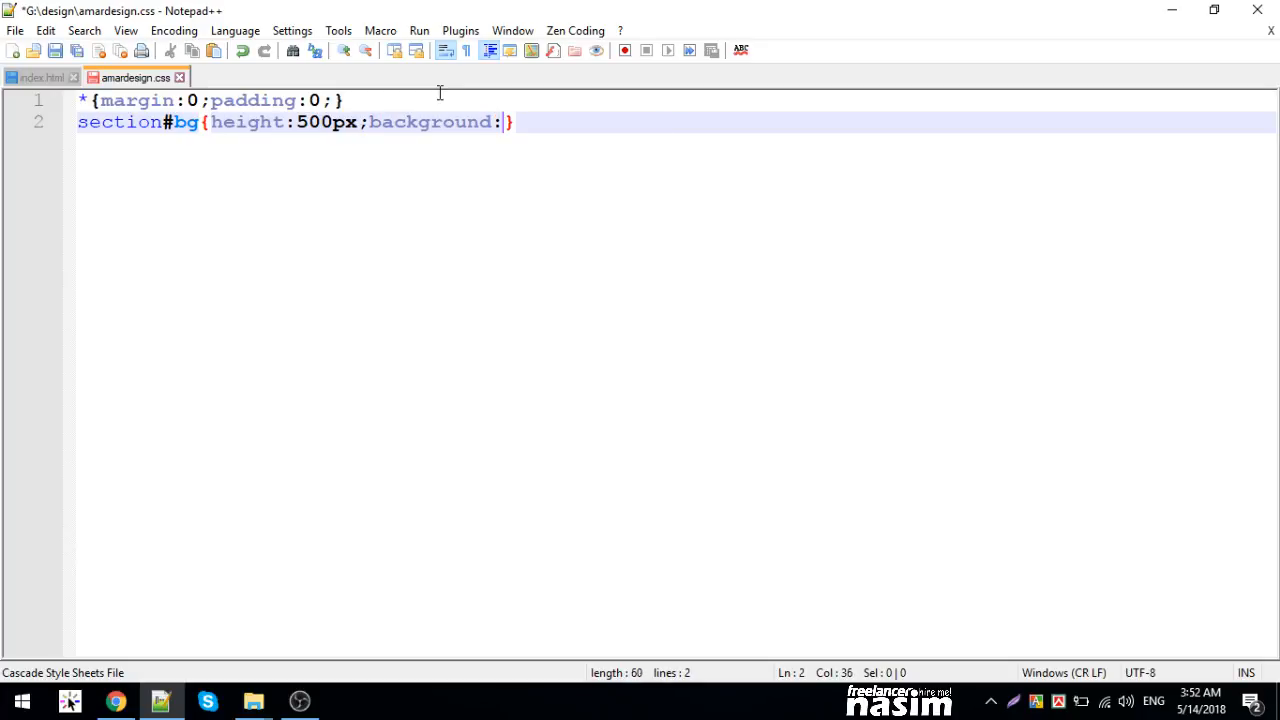
{"action": "type", "text": "url"}
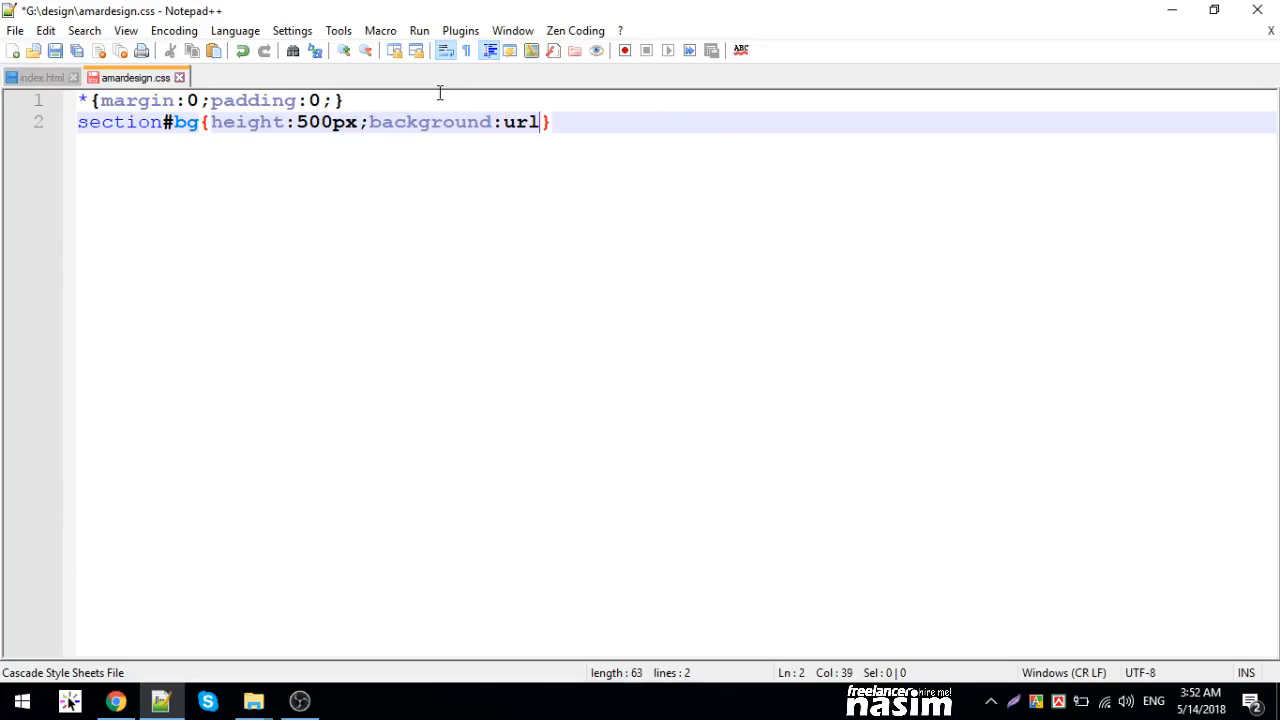
{"action": "type", "text": "()"}
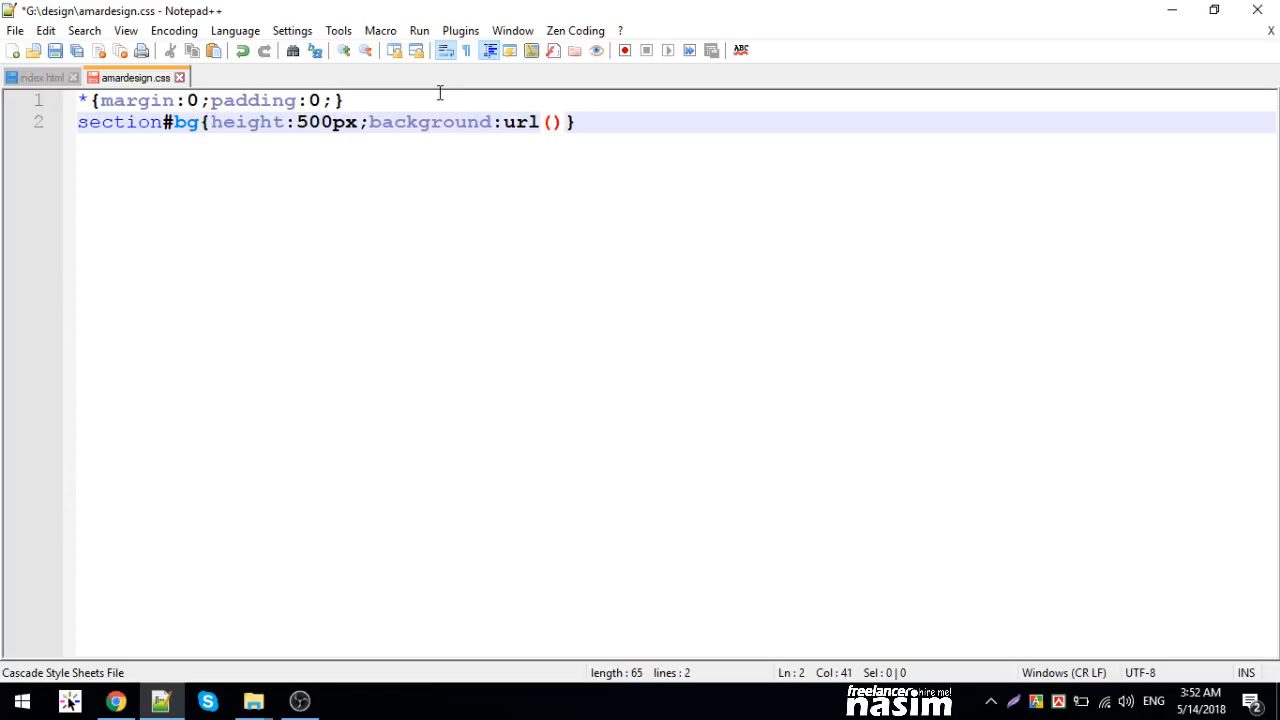
{"action": "double_click", "coordinate": [520, 122]}
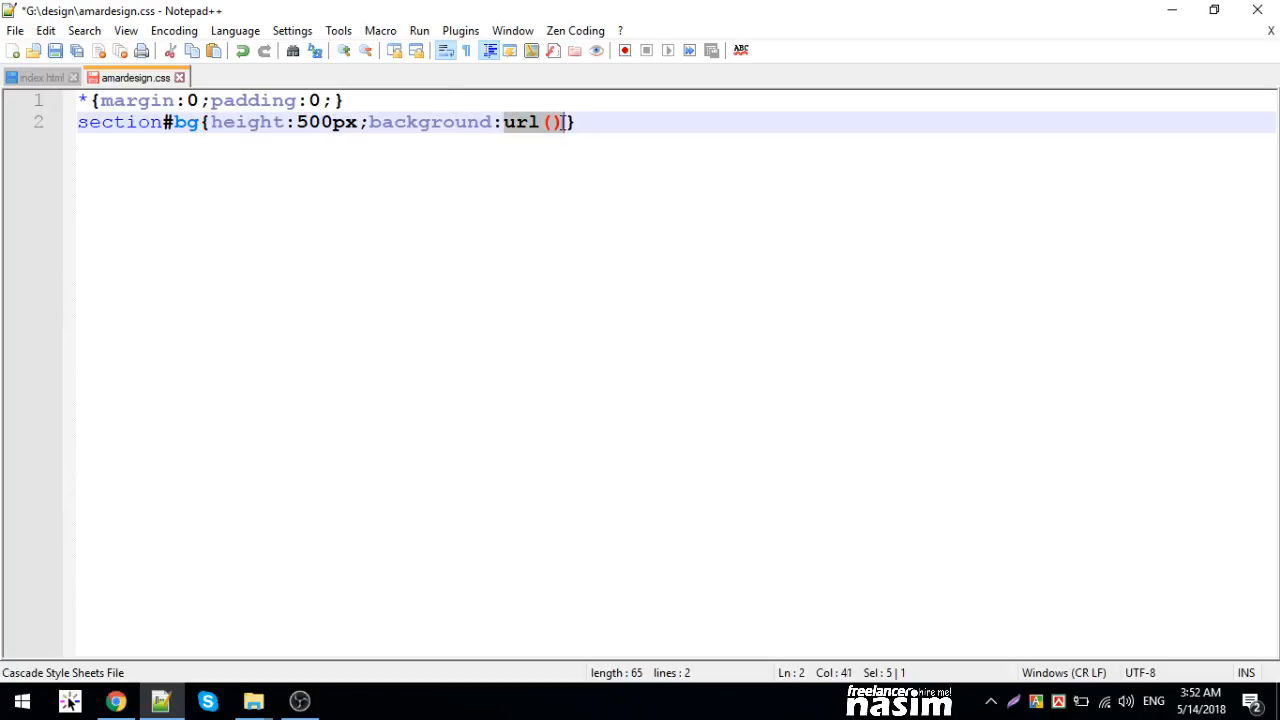
{"action": "type", "text": "red;"}
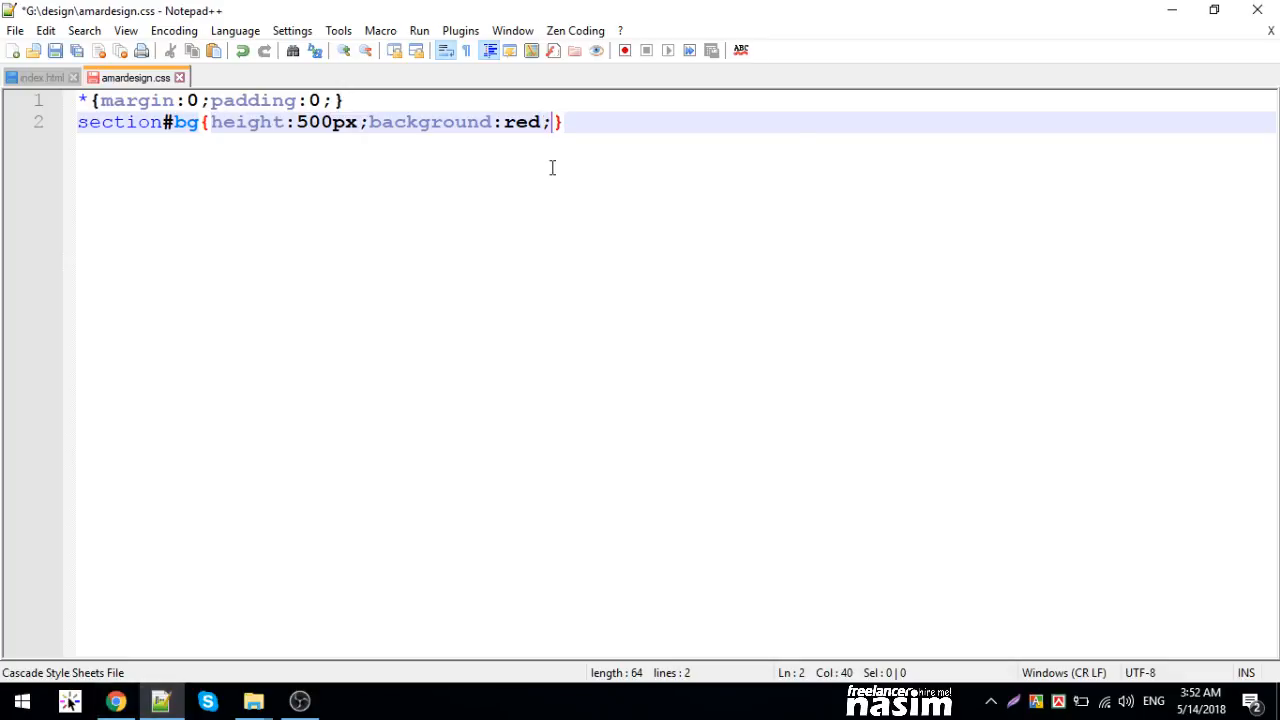
{"action": "type", "text": "color:white;f"}
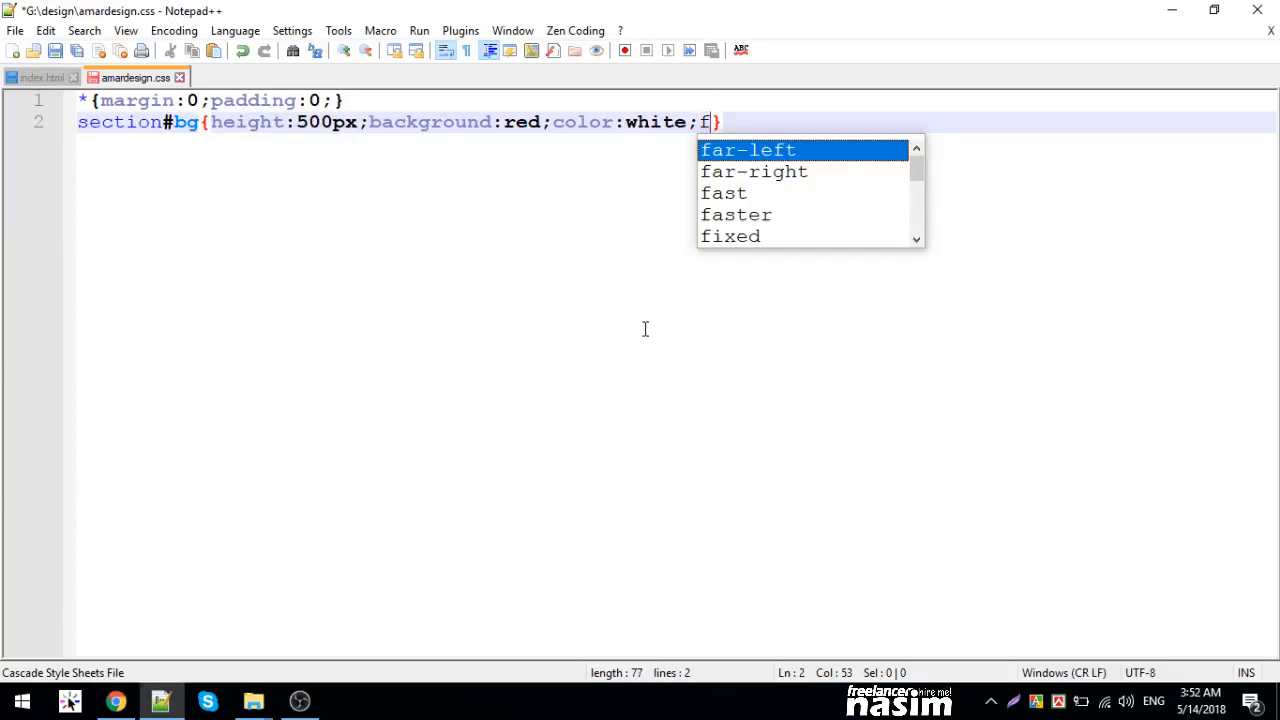
- Give section#bg 35px Arial Black centred text and reload the page in Chrome to check
{"action": "type", "text": "ont-family:arial blackf"}
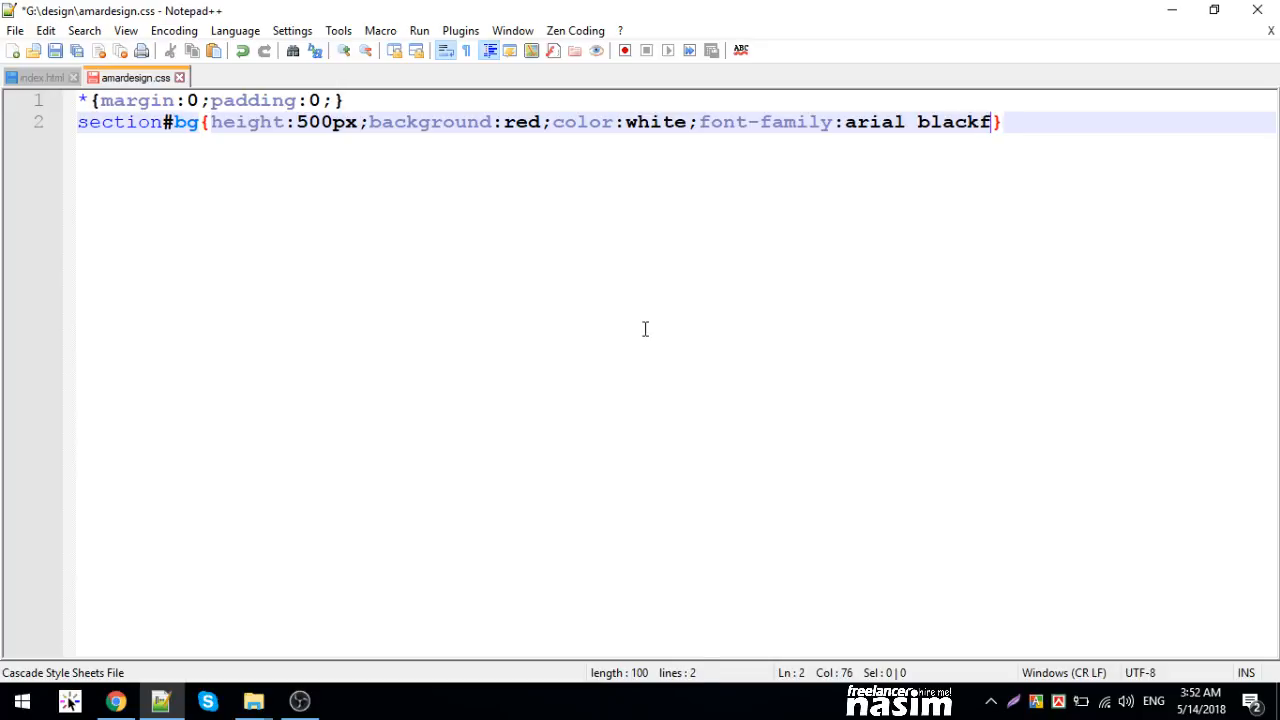
{"action": "type", "text": ";font-size"}
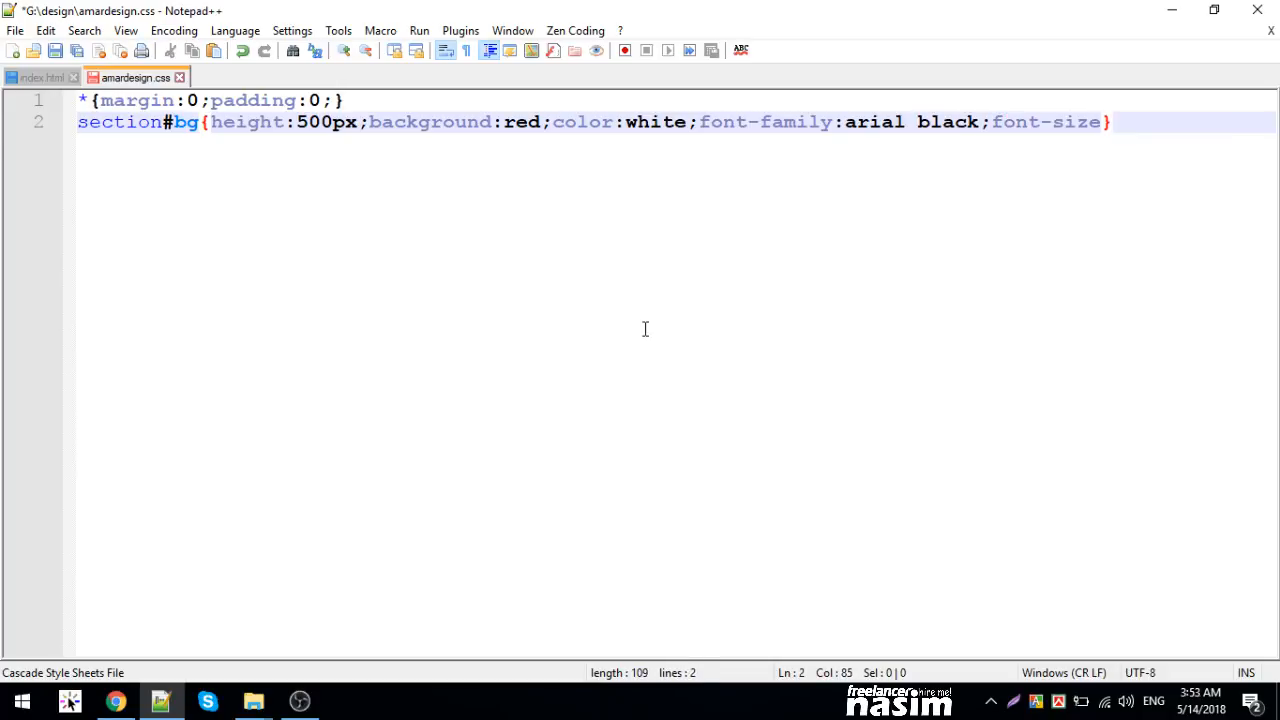
{"action": "type", "text": ":35px;text-align"}
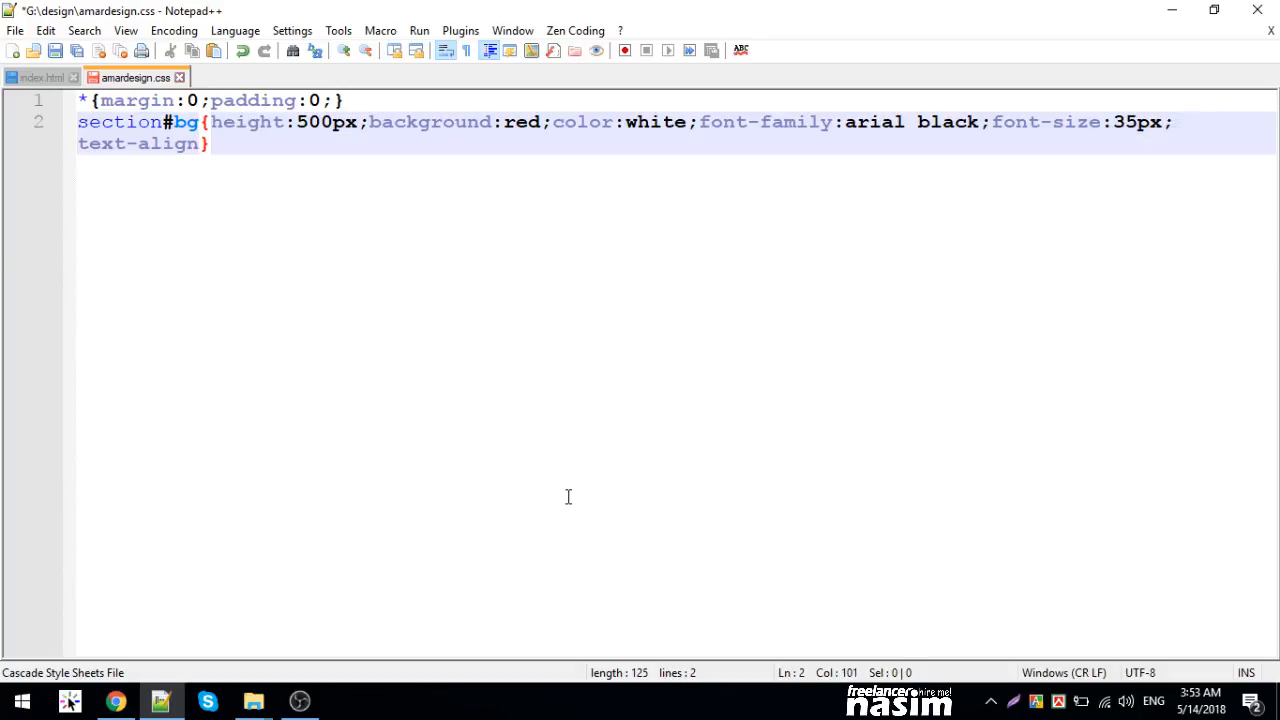
{"action": "type", "text": ":cener;"}
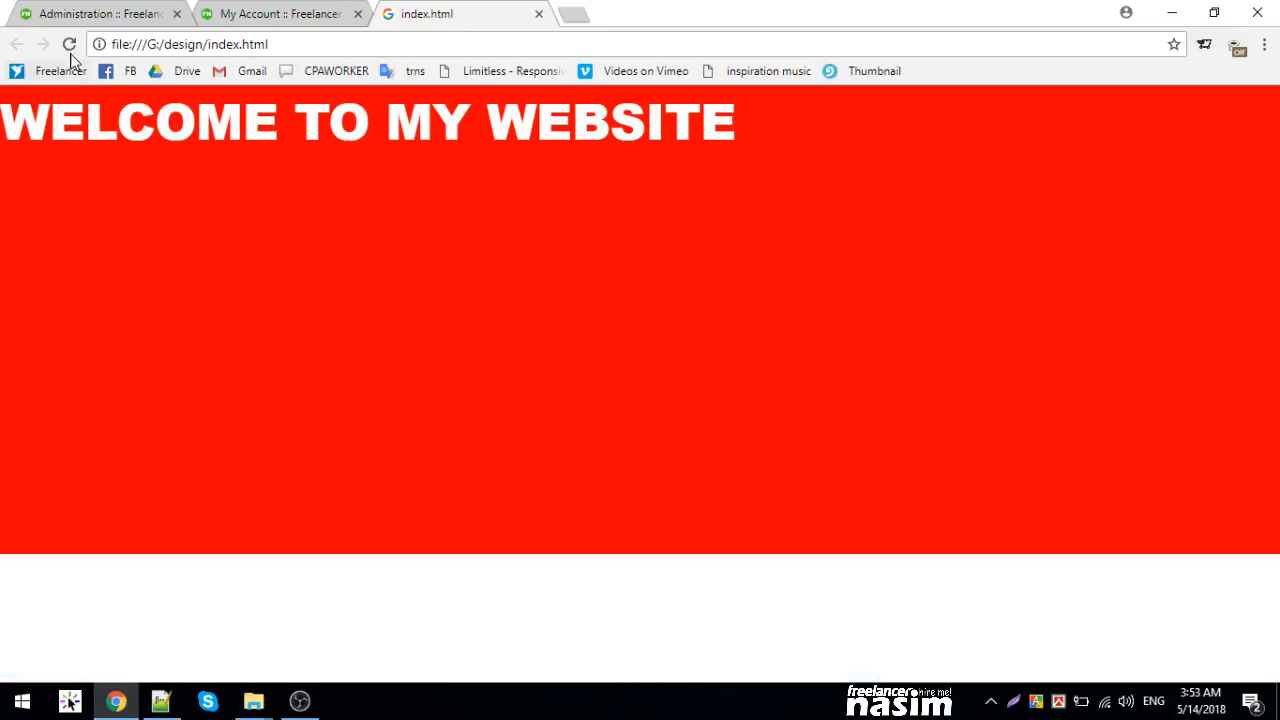
{"action": "left_click", "coordinate": [70, 44]}
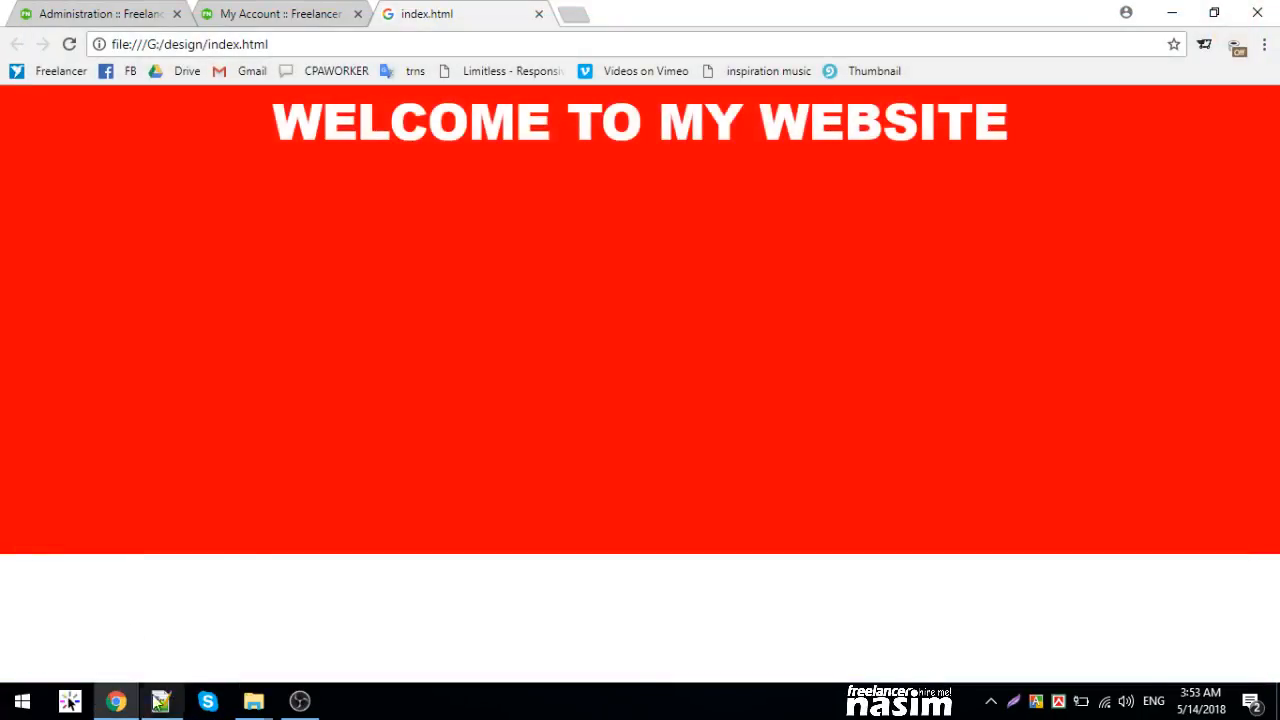
{"action": "left_click", "coordinate": [160, 700]}
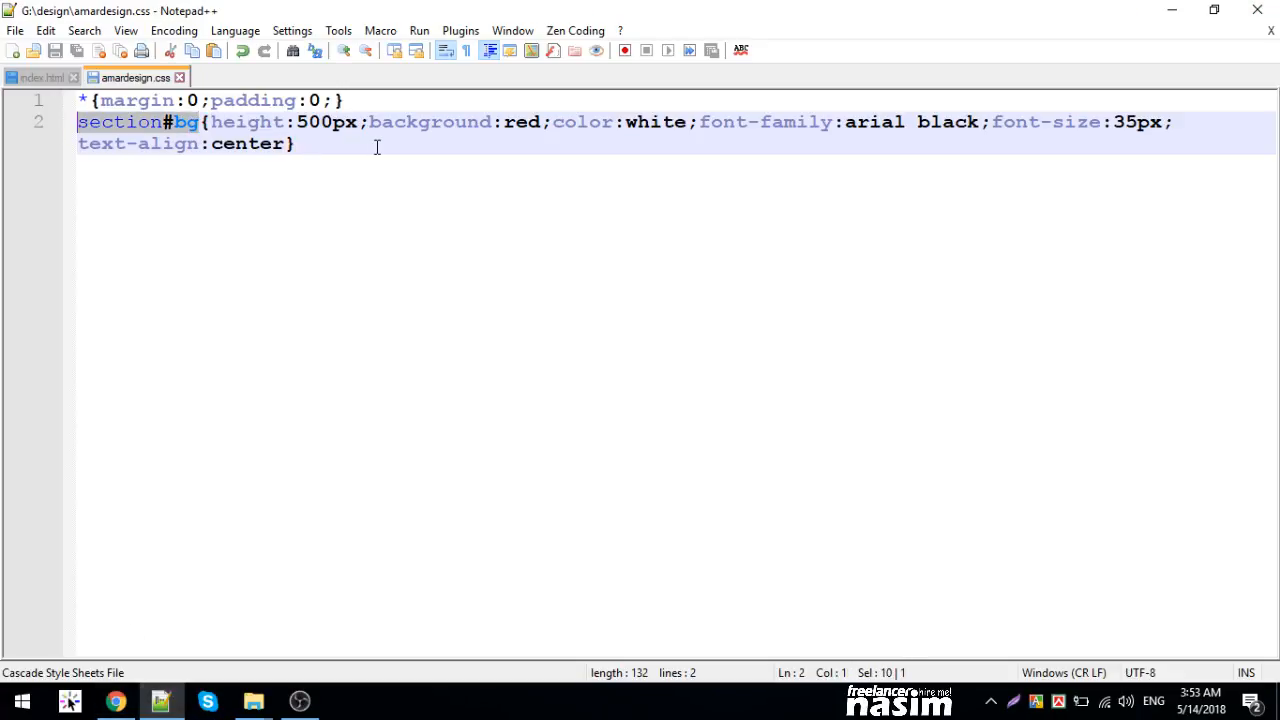
- Add a section#bg h1 rule with line-height 500px to centre the heading vertically
{"action": "type", "text": "section#bg h"}
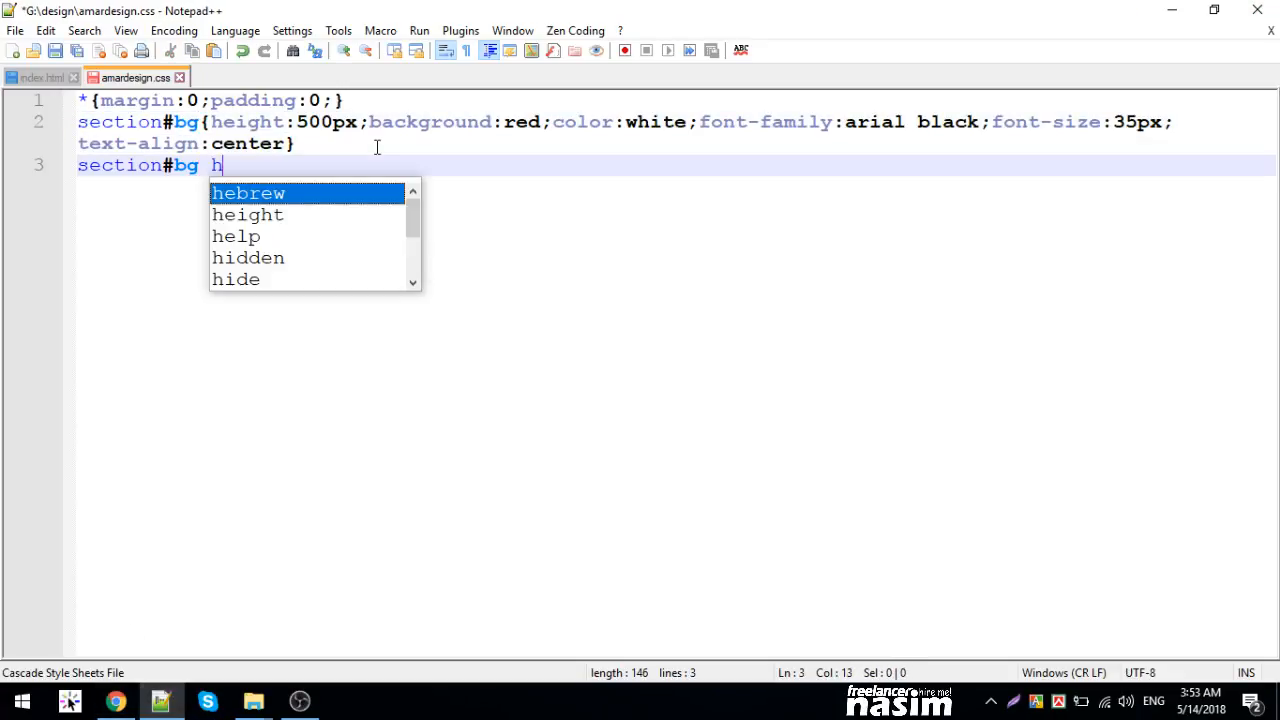
{"action": "type", "text": "1{}"}
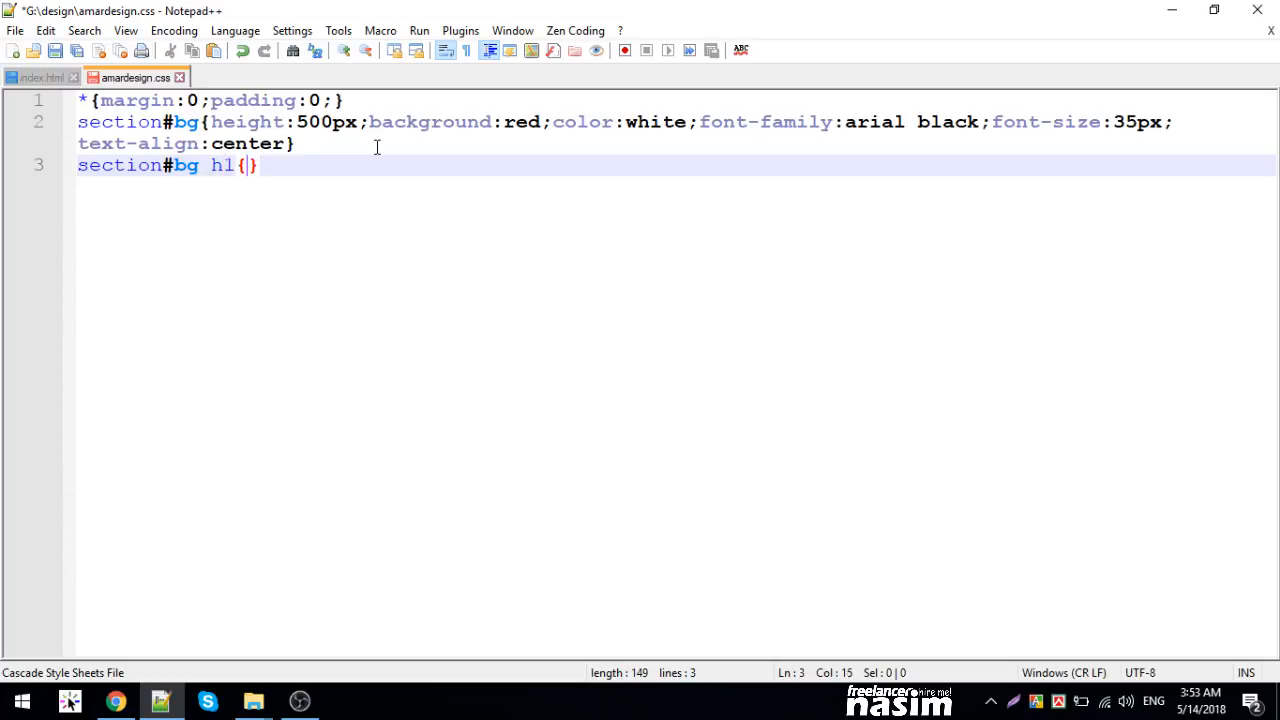
{"action": "type", "text": "line-height:"}
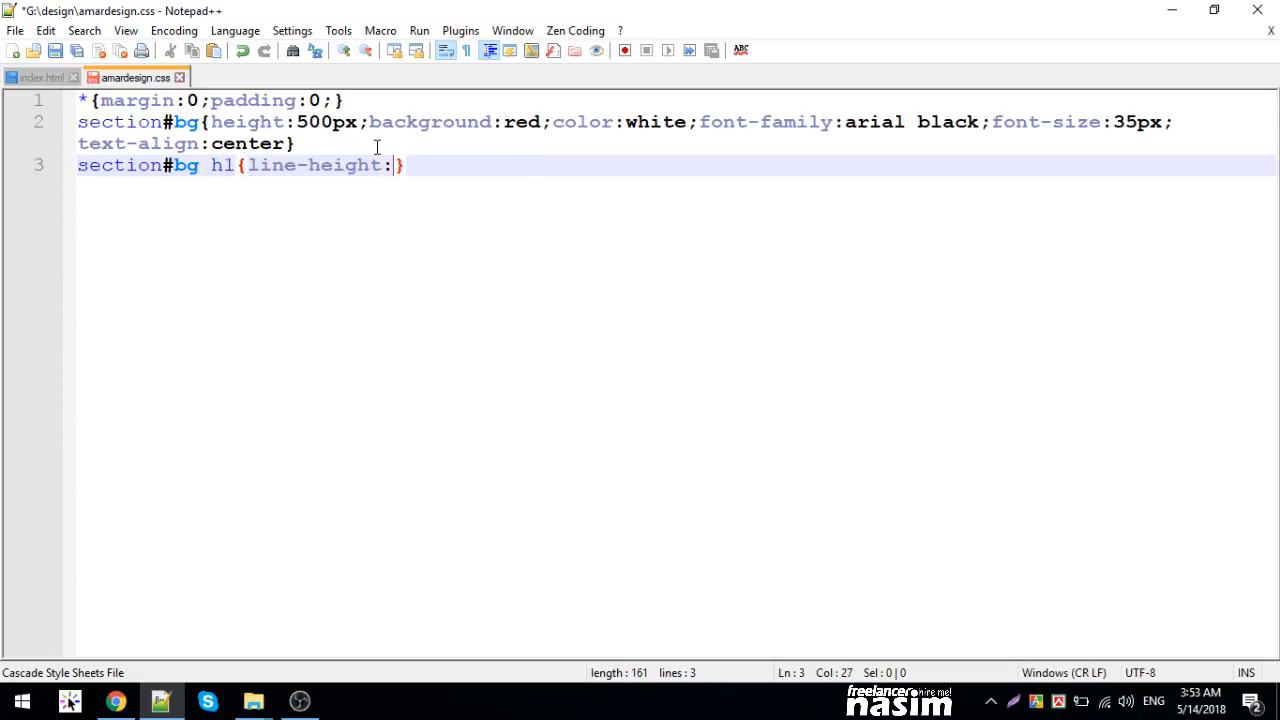
{"action": "type", "text": "500px;"}
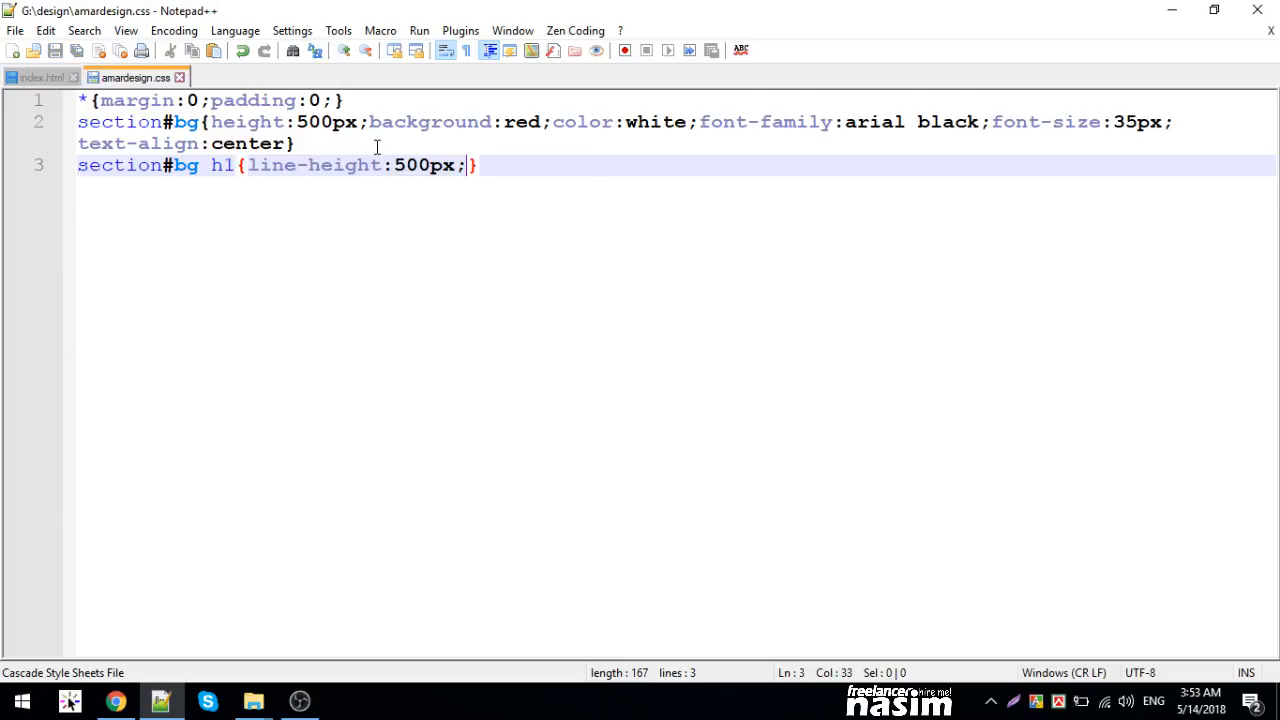
{"action": "mouse_move", "coordinate": [352, 292]}
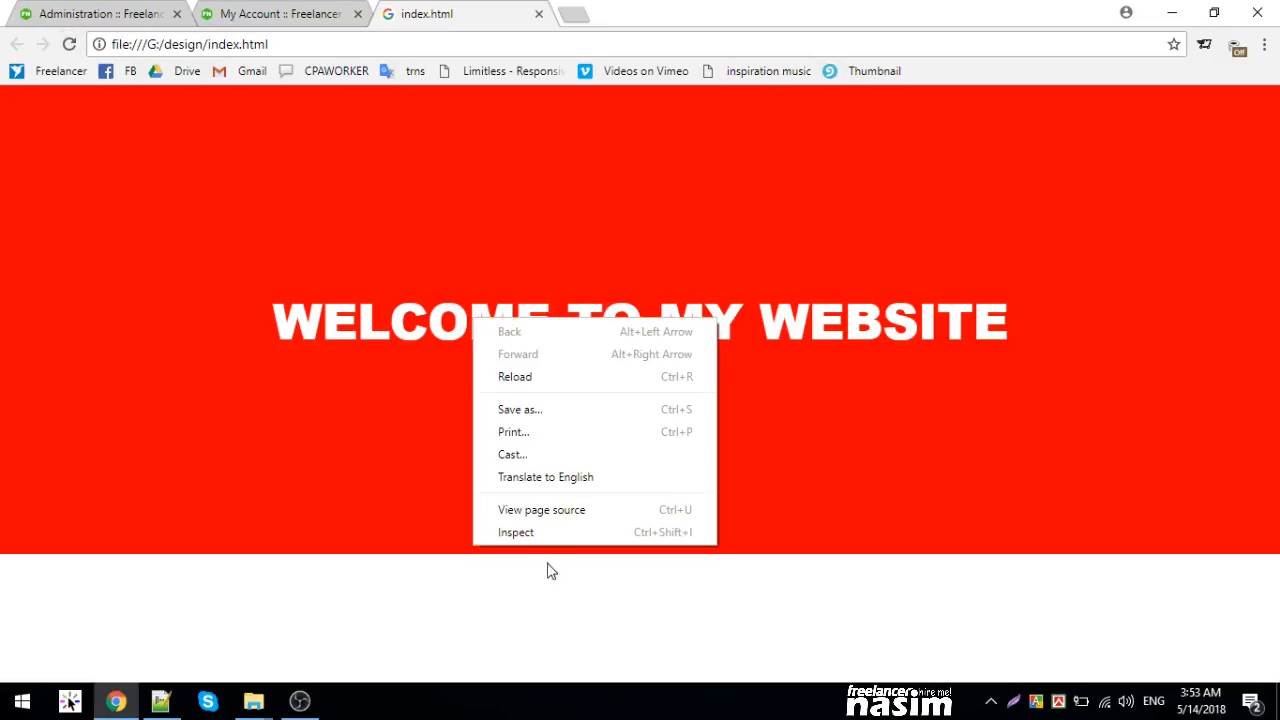
- Inspect the heading in DevTools, trying line-height 200px then 500
{"action": "left_click", "coordinate": [516, 532]}
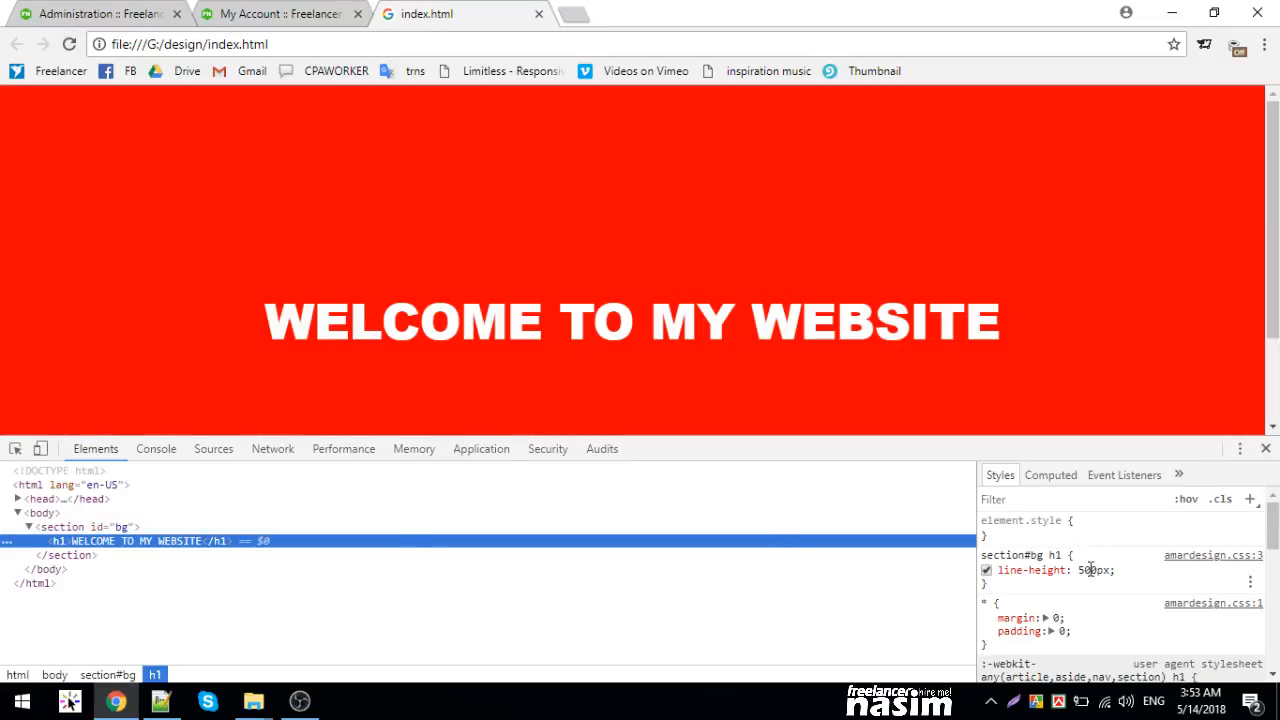
{"action": "type", "text": "200px"}
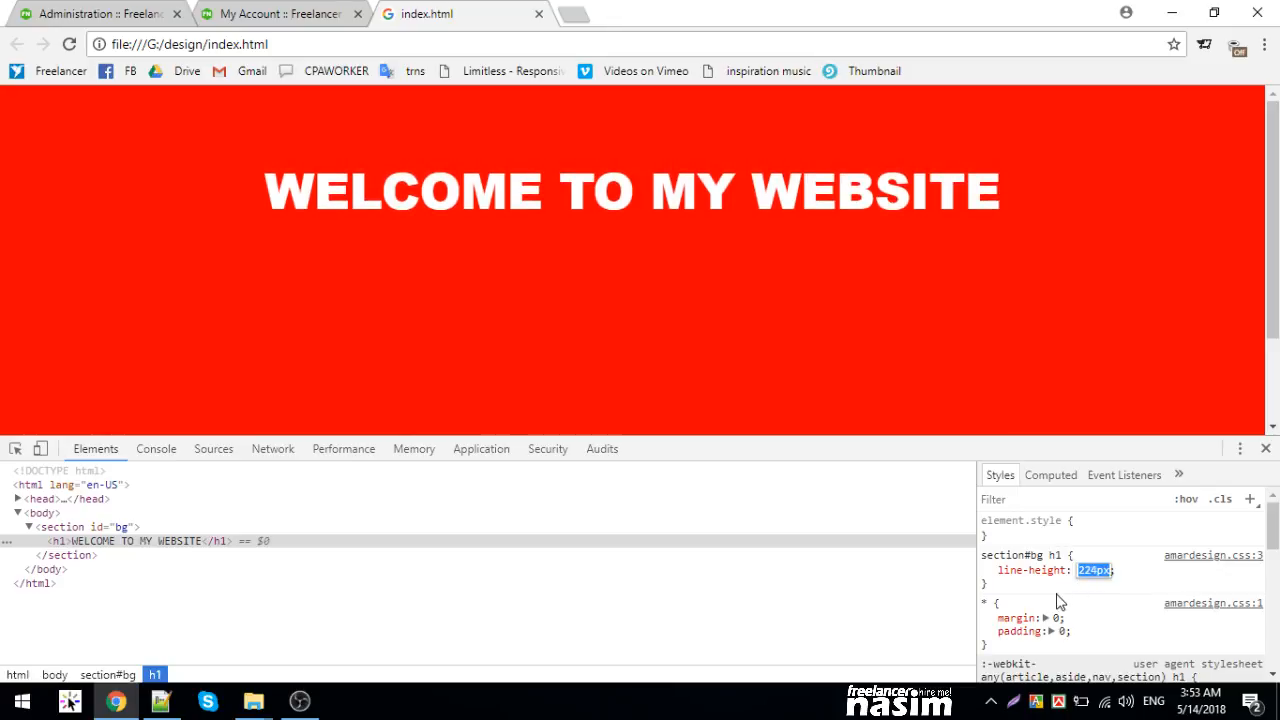
{"action": "type", "text": "500"}
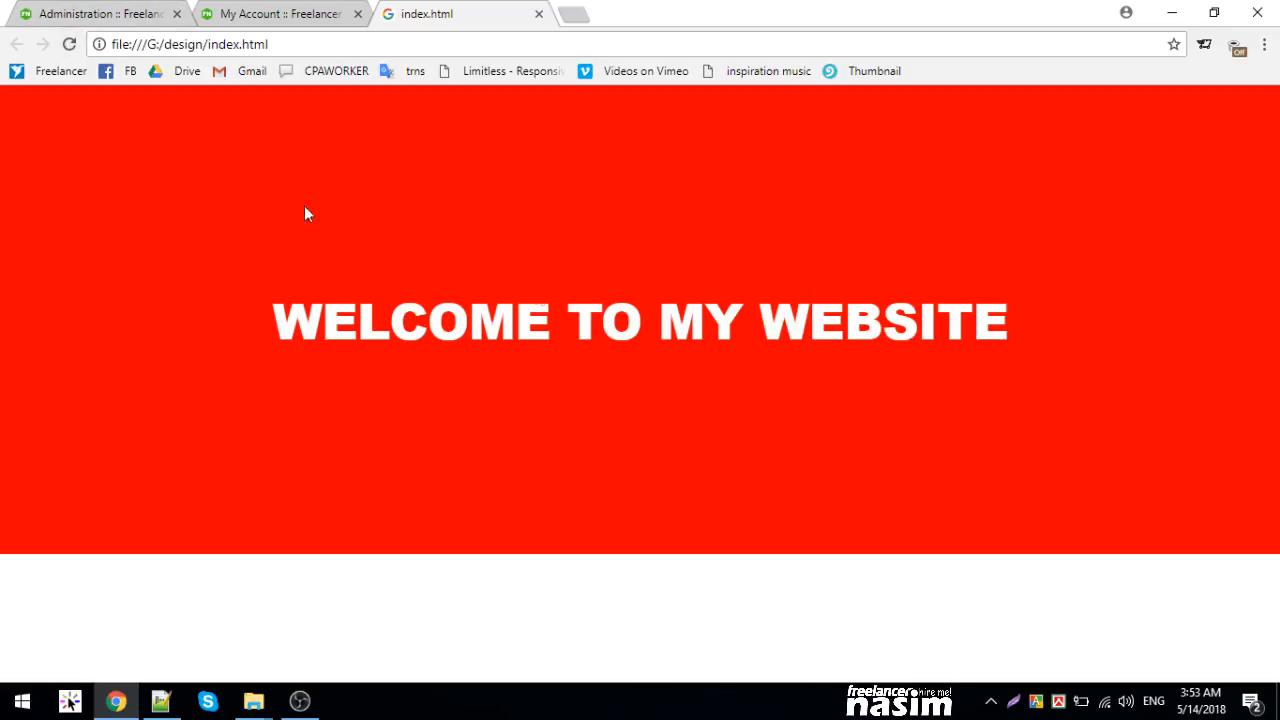
{"action": "mouse_move", "coordinate": [512, 6]}
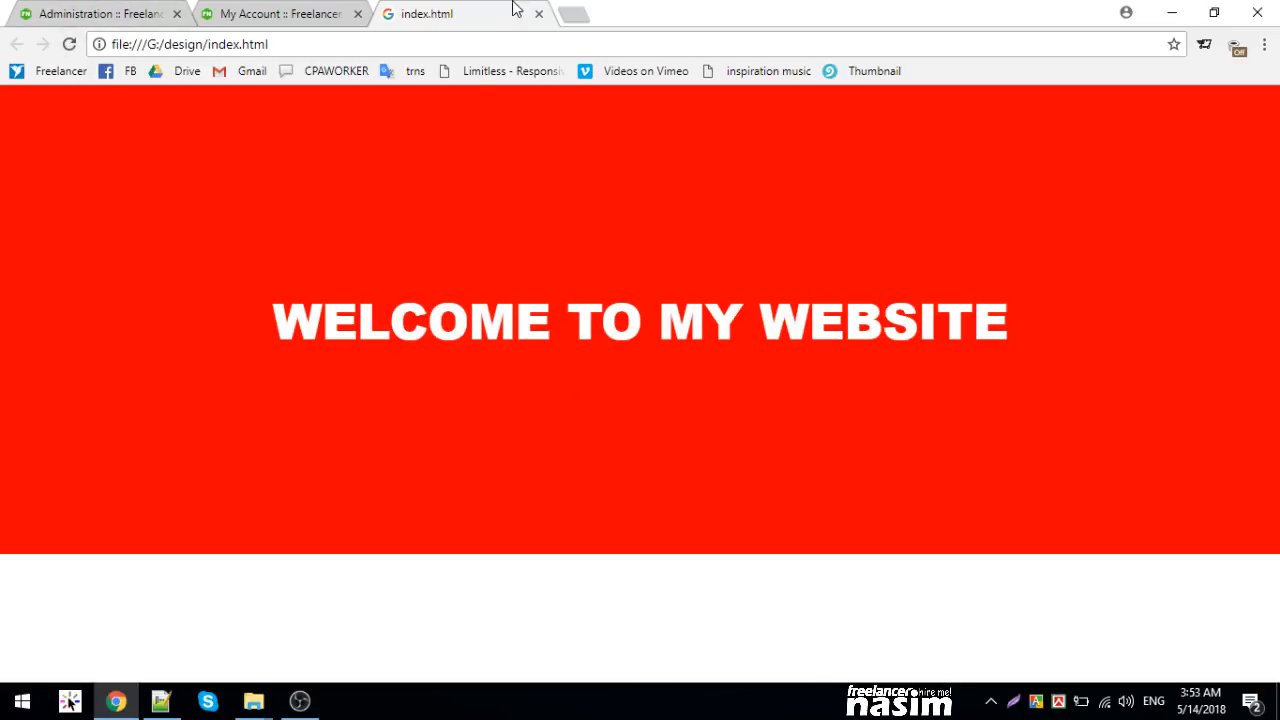
- Search Google Images for 'new york' in a new tab and scroll through the results
{"action": "left_click", "coordinate": [572, 14]}
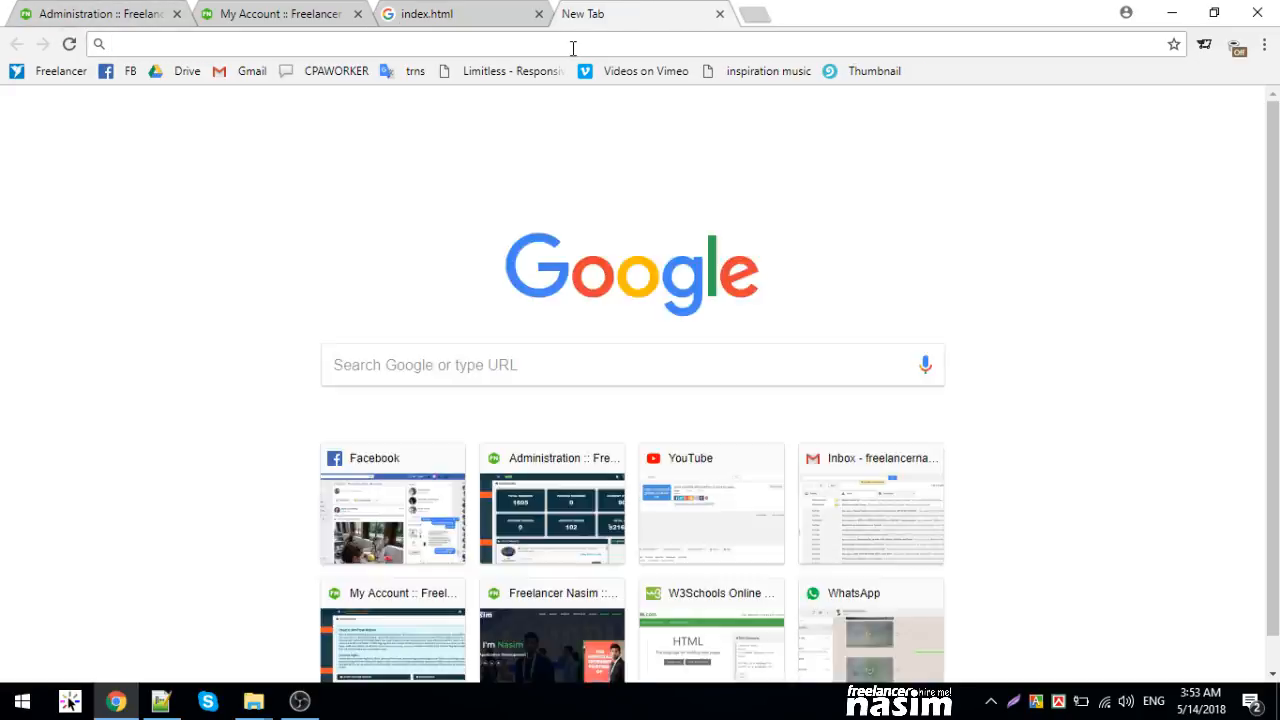
{"action": "type", "text": "new yo"}
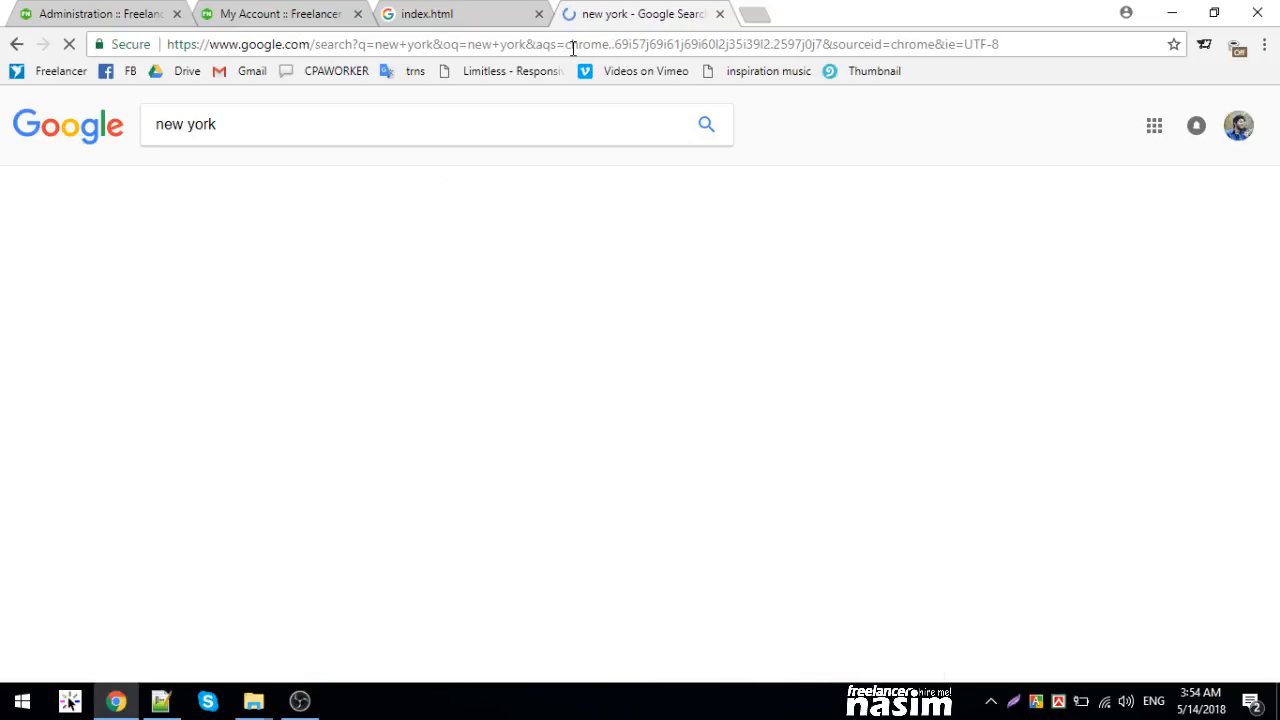
{"action": "left_click", "coordinate": [220, 178]}
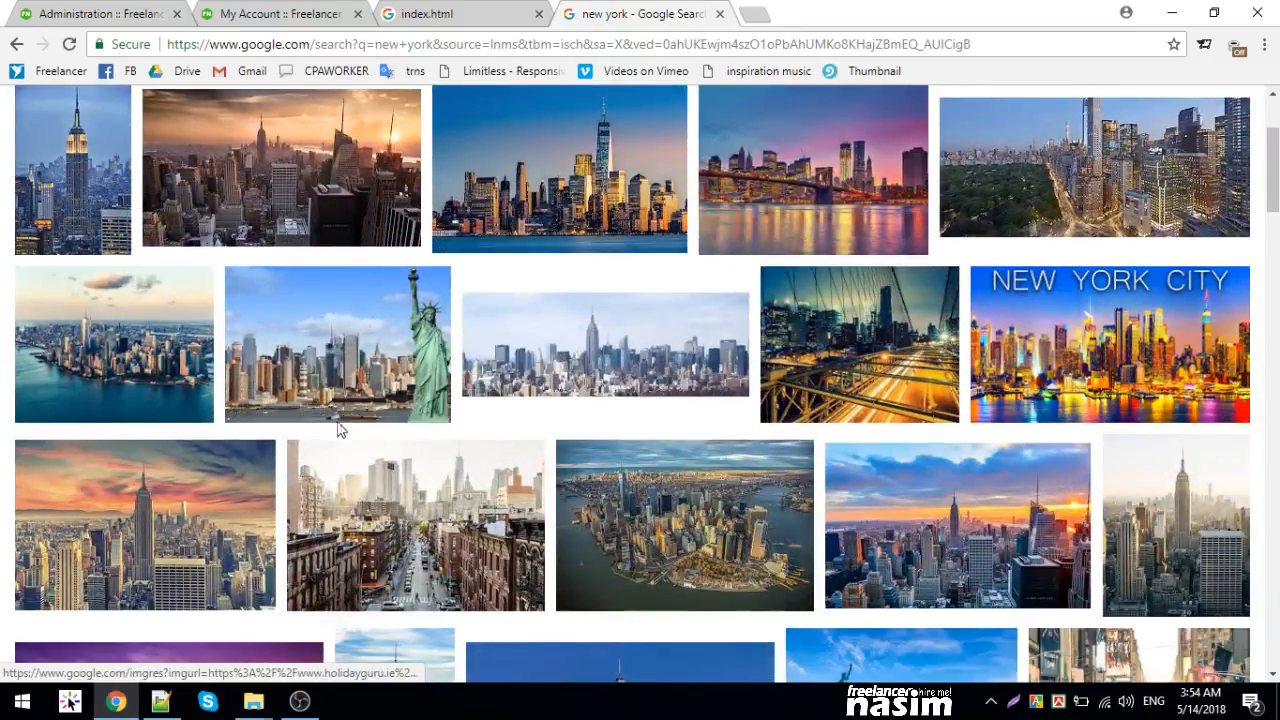
{"action": "scroll", "scroll_direction": "down", "scroll_amount": 3}
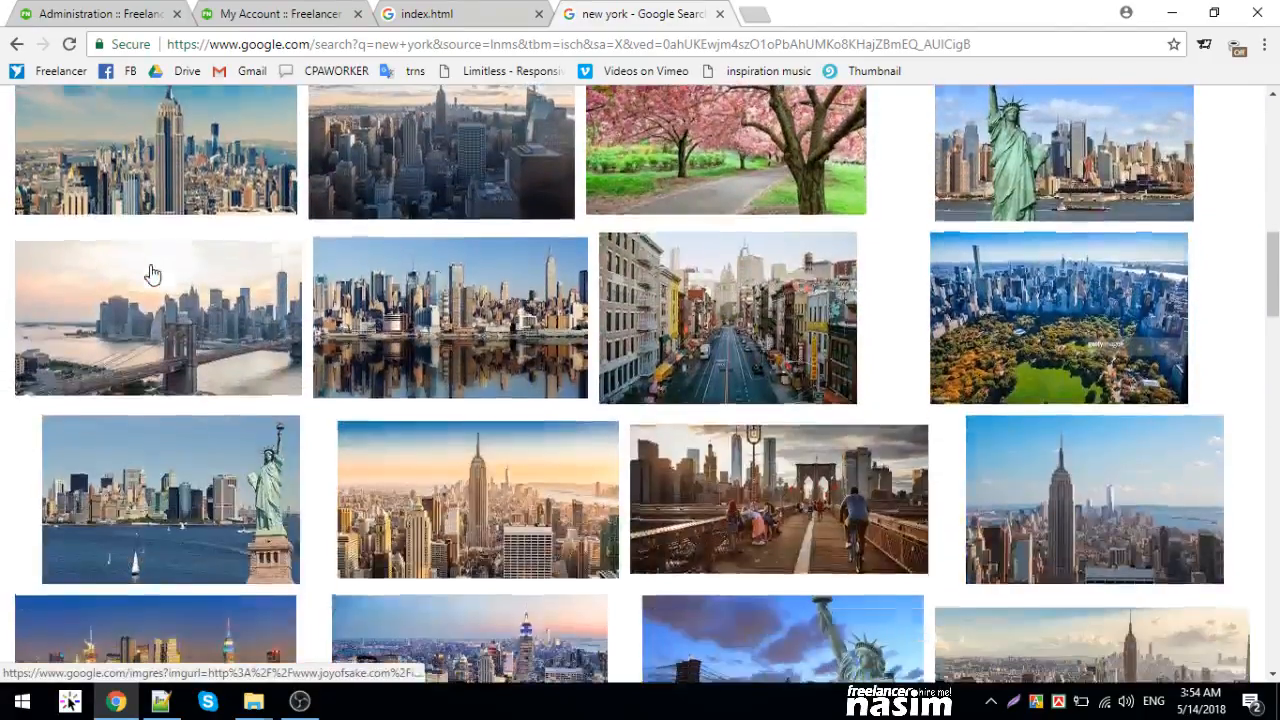
{"action": "scroll", "scroll_direction": "down", "scroll_amount": 3}
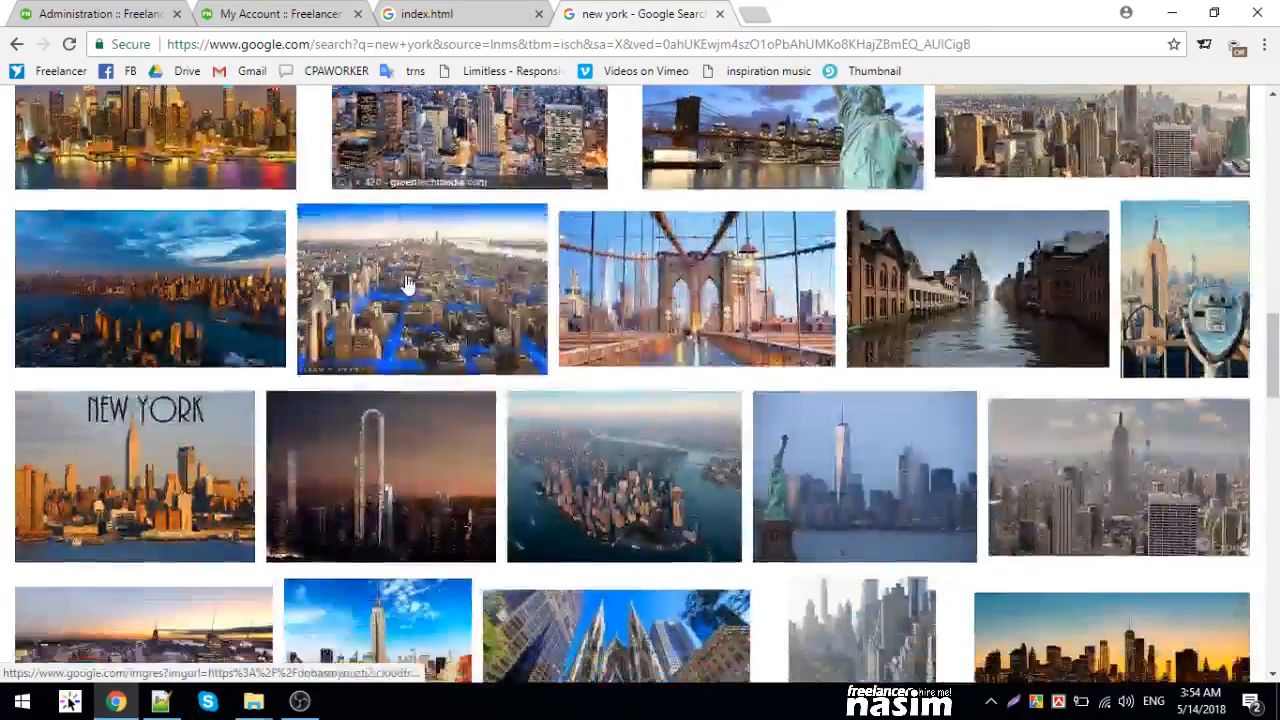
{"action": "scroll", "scroll_direction": "down", "scroll_amount": 3}
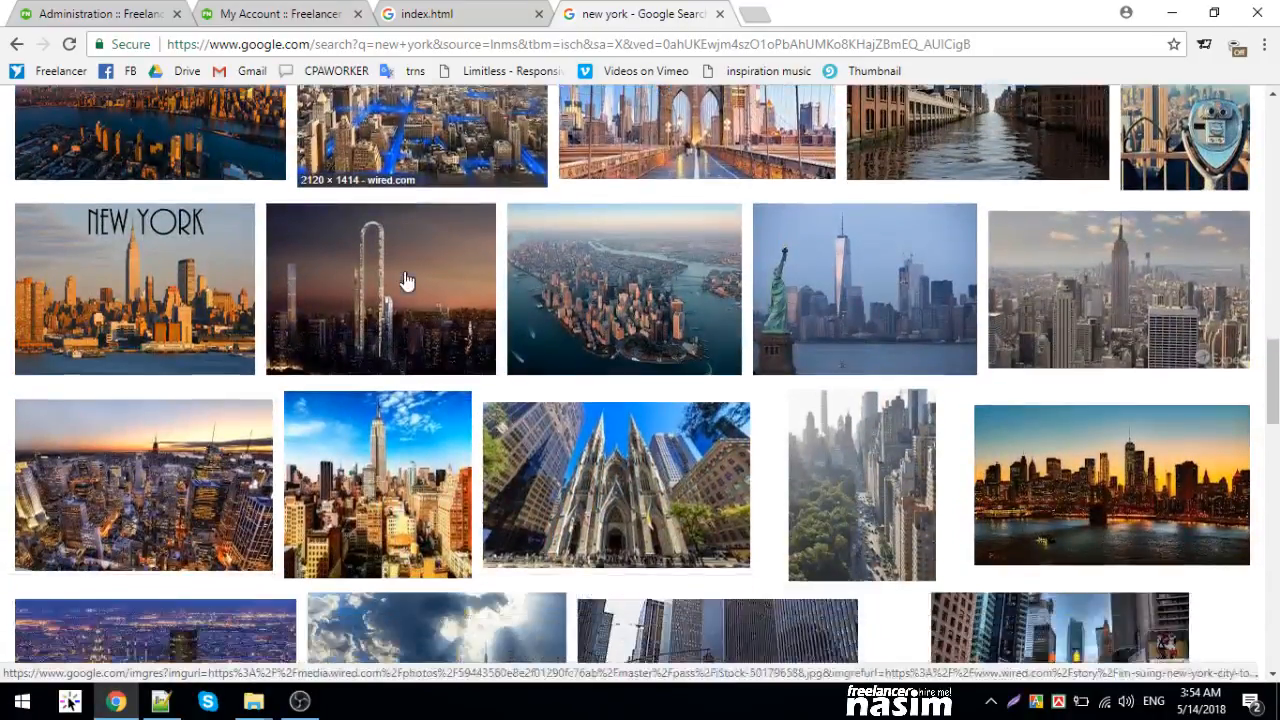
{"action": "scroll", "scroll_direction": "down", "scroll_amount": 3}
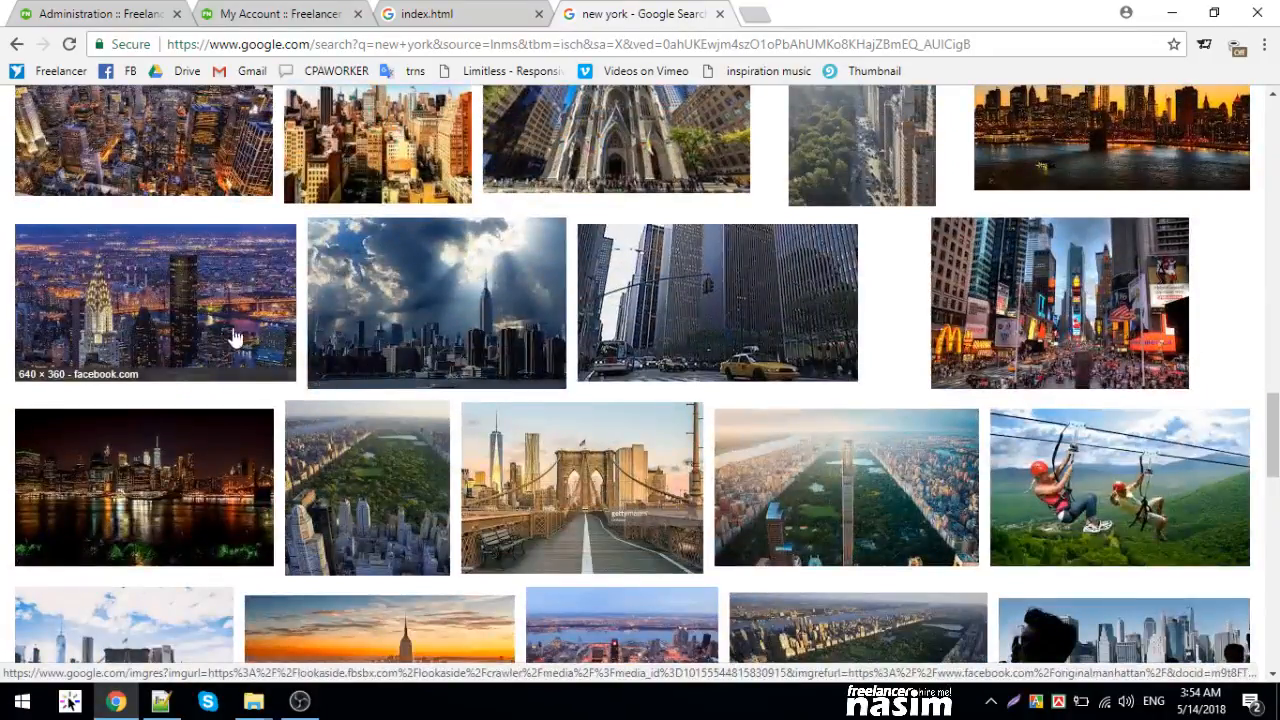
{"action": "scroll", "scroll_direction": "down", "scroll_amount": 3}
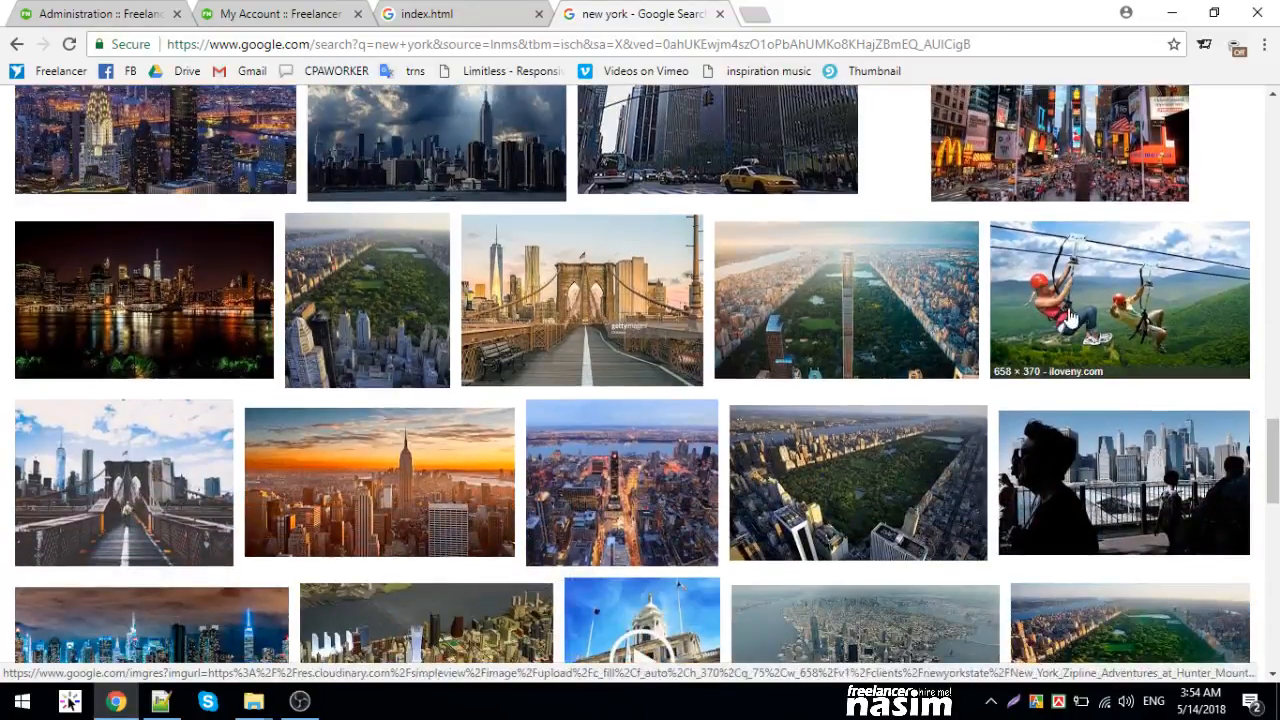
{"action": "scroll", "scroll_direction": "down", "scroll_amount": 3}
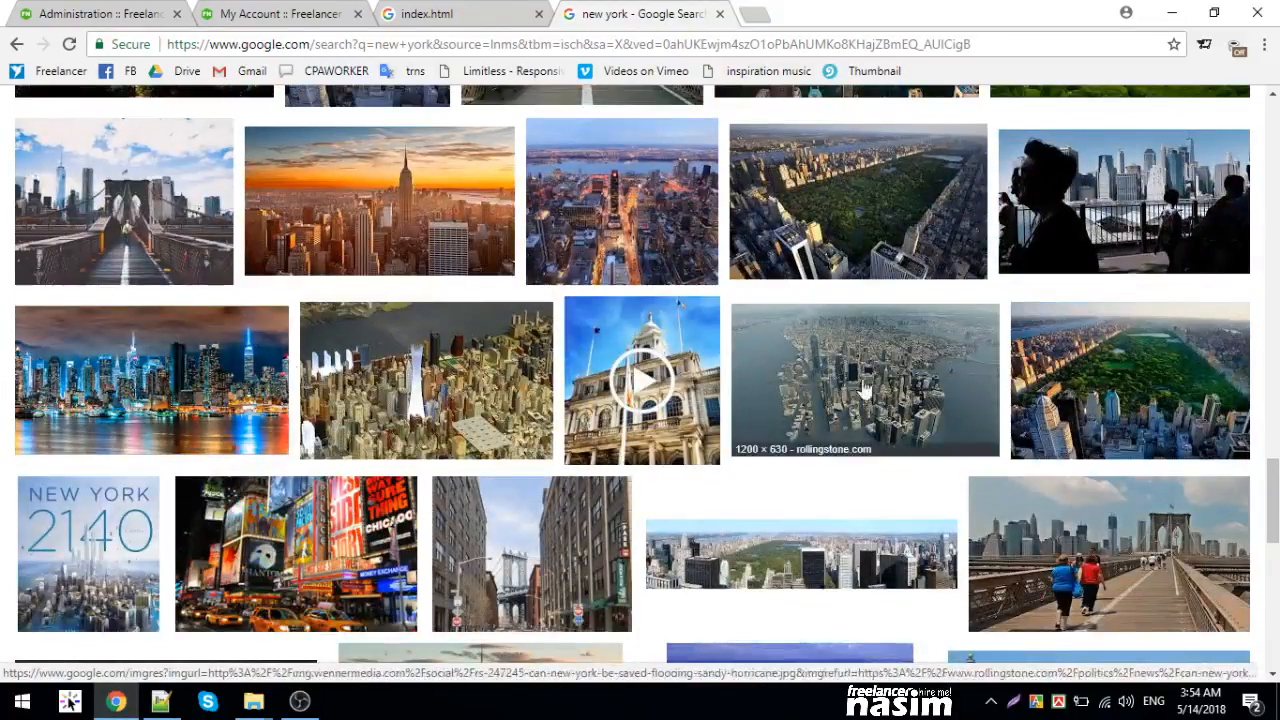
- Open the full-size aerial flooded Manhattan image, select its URL, and return to the editor
{"action": "left_click", "coordinate": [852, 380]}
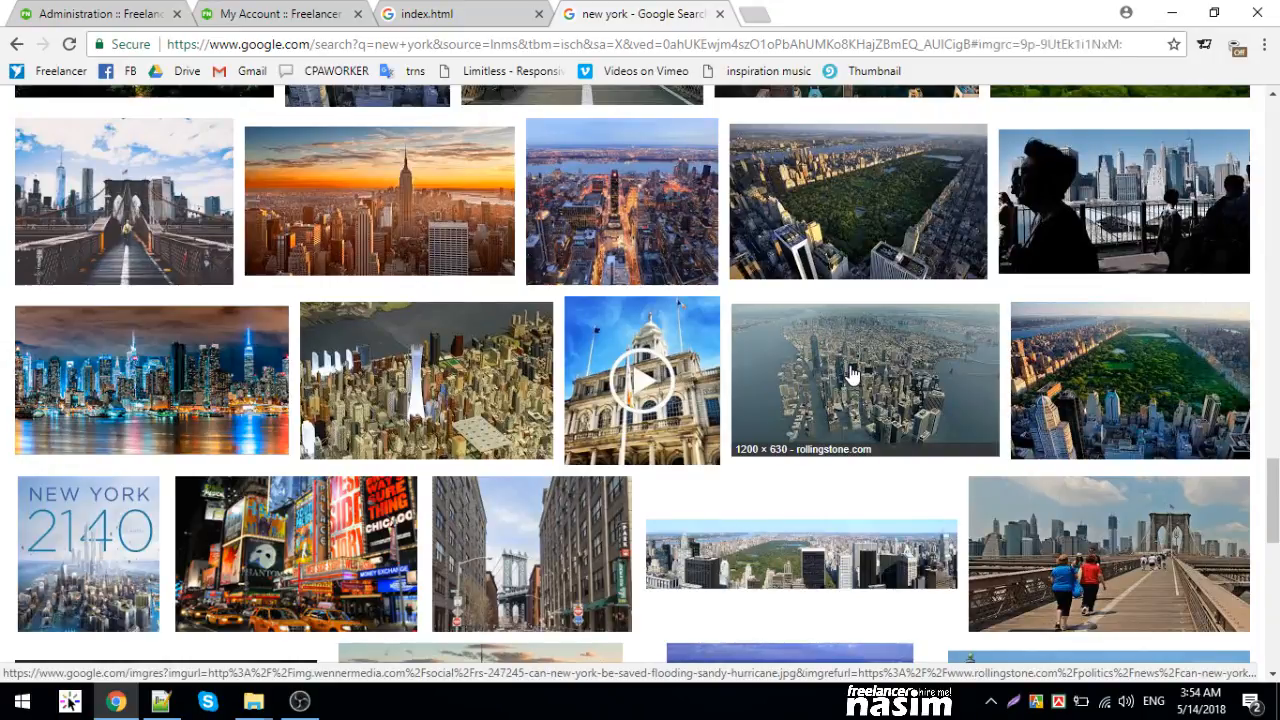
{"action": "left_click", "coordinate": [856, 380]}
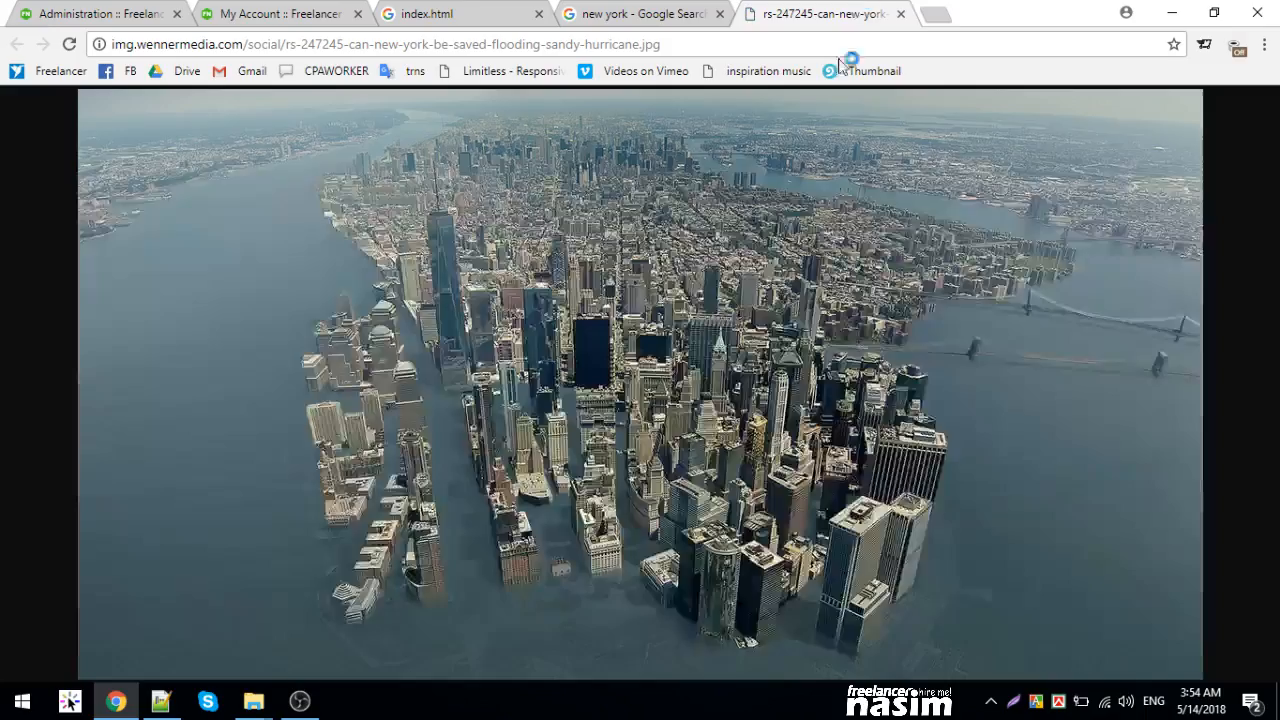
{"action": "left_click", "coordinate": [380, 44]}
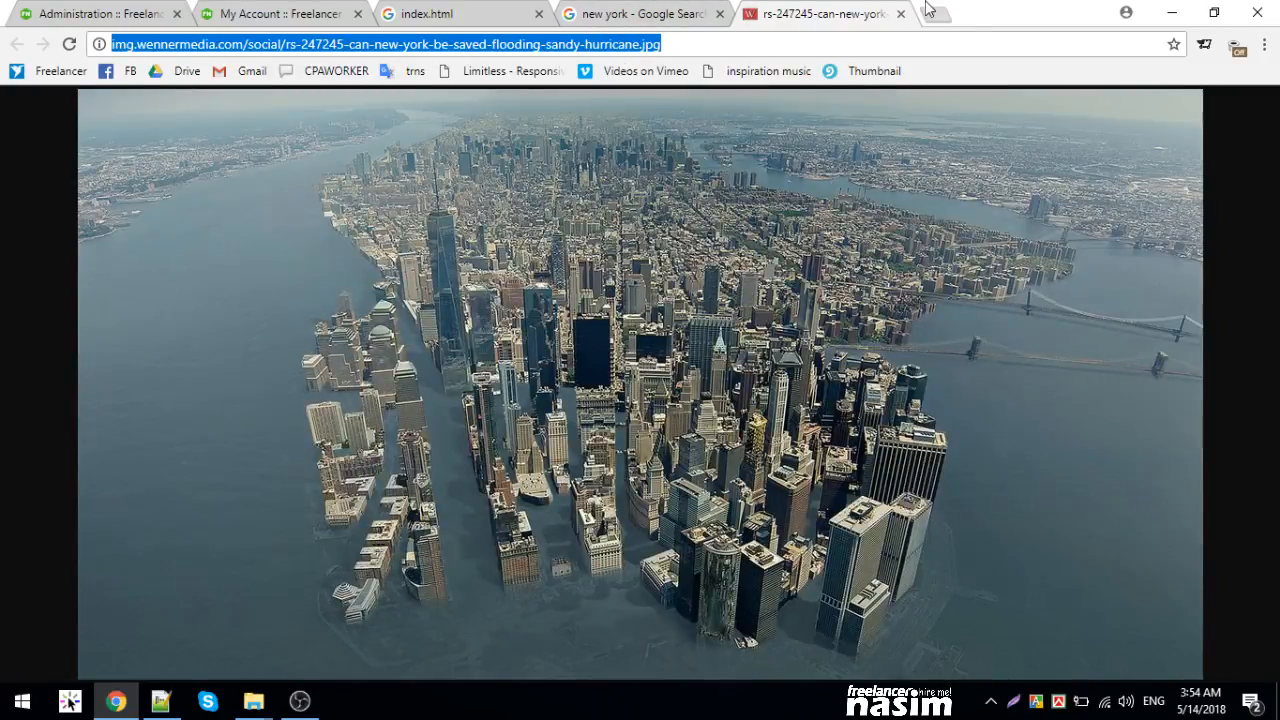
{"action": "left_click", "coordinate": [896, 16]}
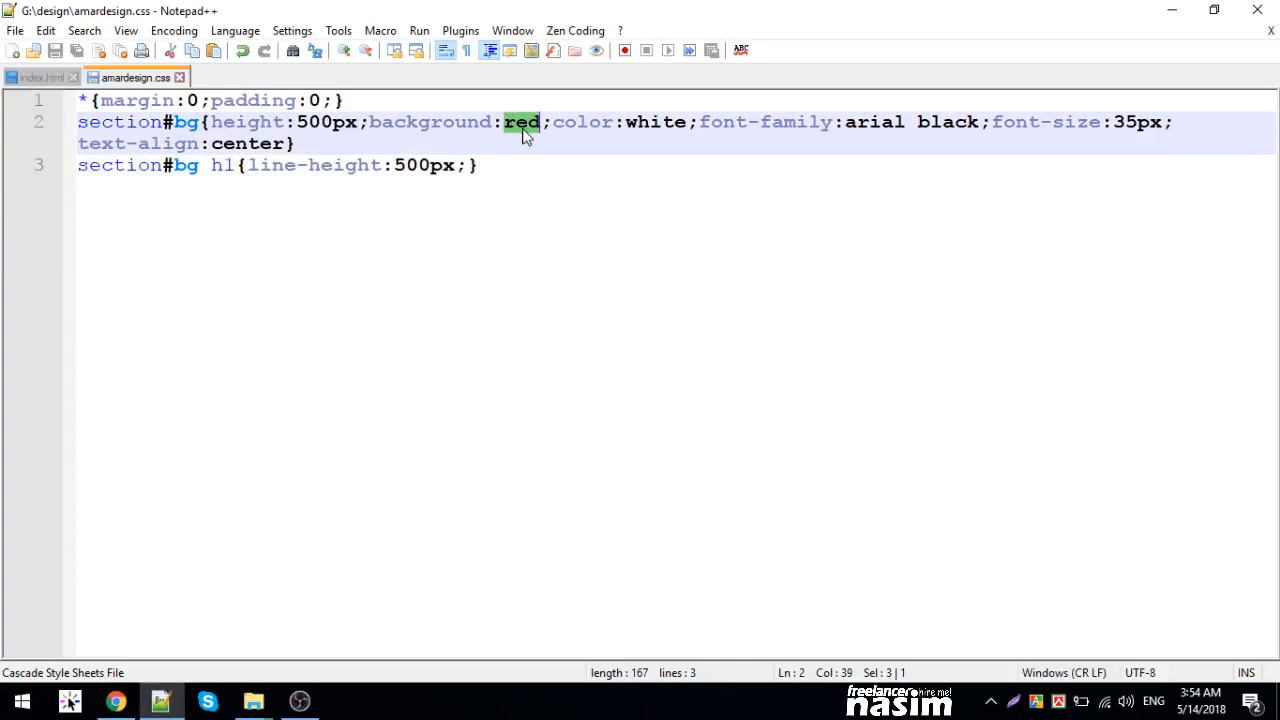
- Edit the section#bg url() between the wennermedia image link and a local ../image/bg.jpg path
{"action": "type", "text": "url()"}
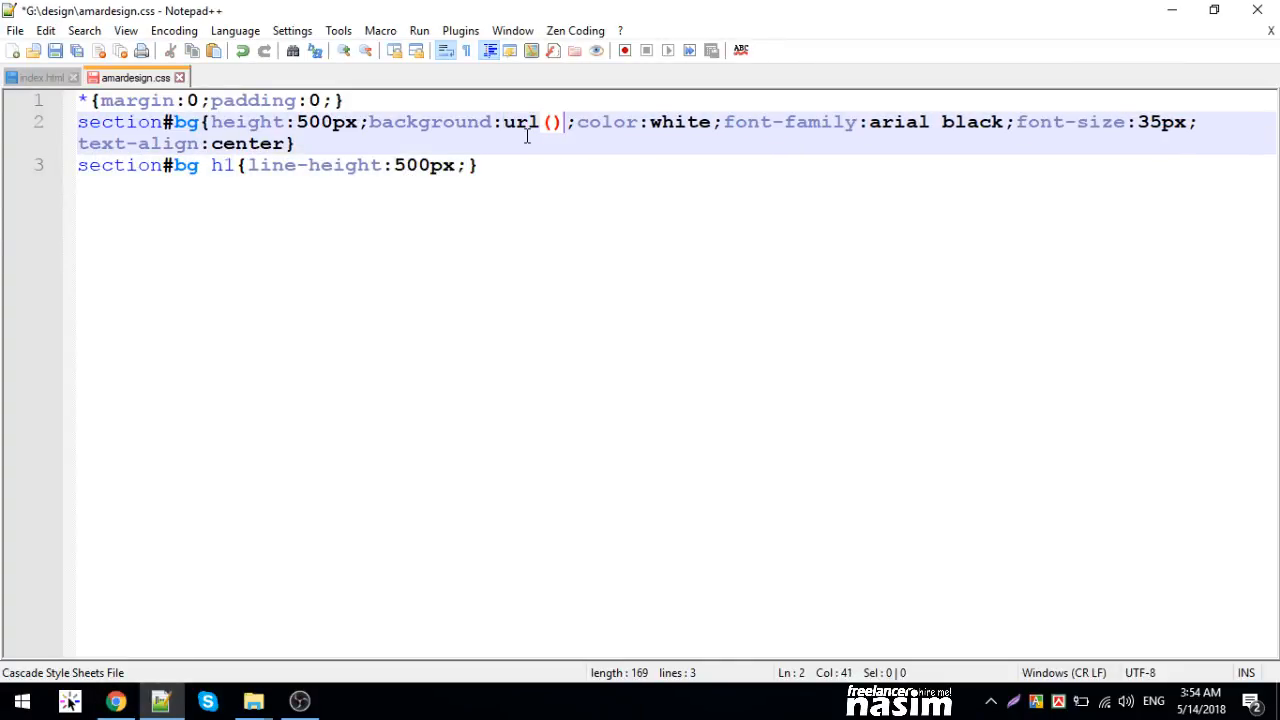
{"action": "type", "text": "http://img.wennermedia.com/social/rs-247245-can-new-york-be-saved-flooding-sandy-hurricane.jpg"}
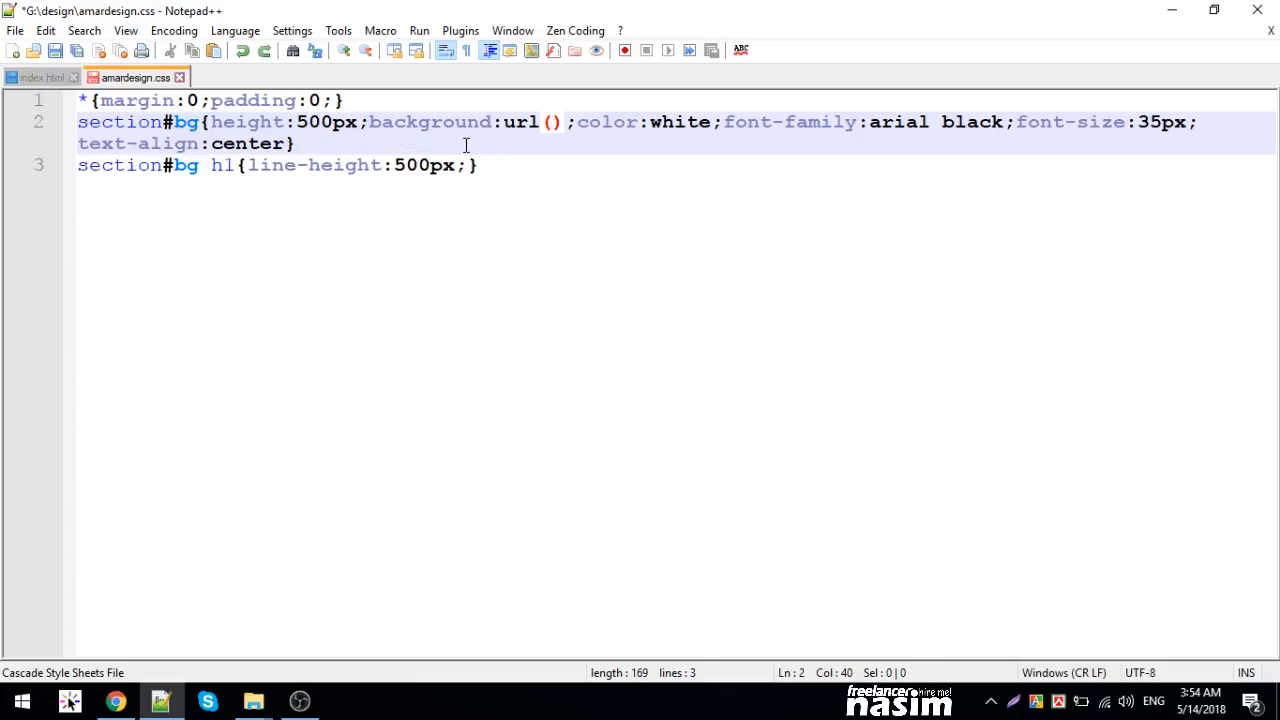
{"action": "type", "text": "image/"}
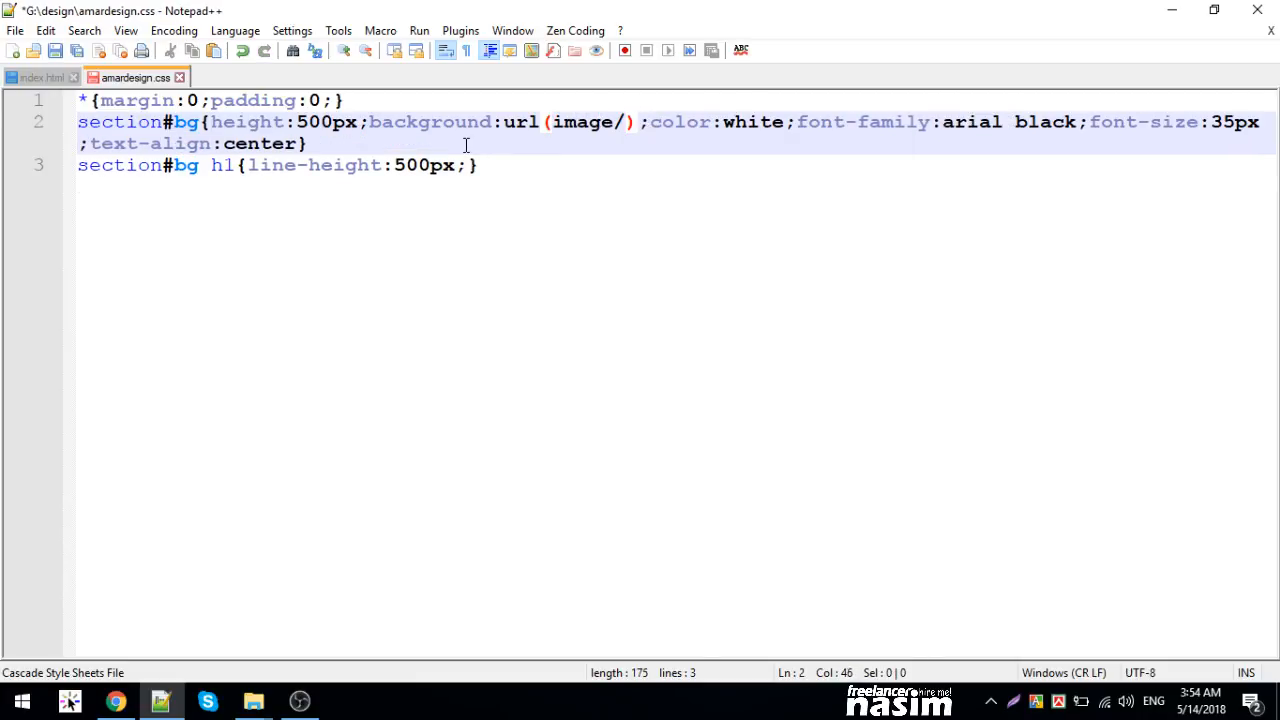
{"action": "type", "text": "bg.jpg"}
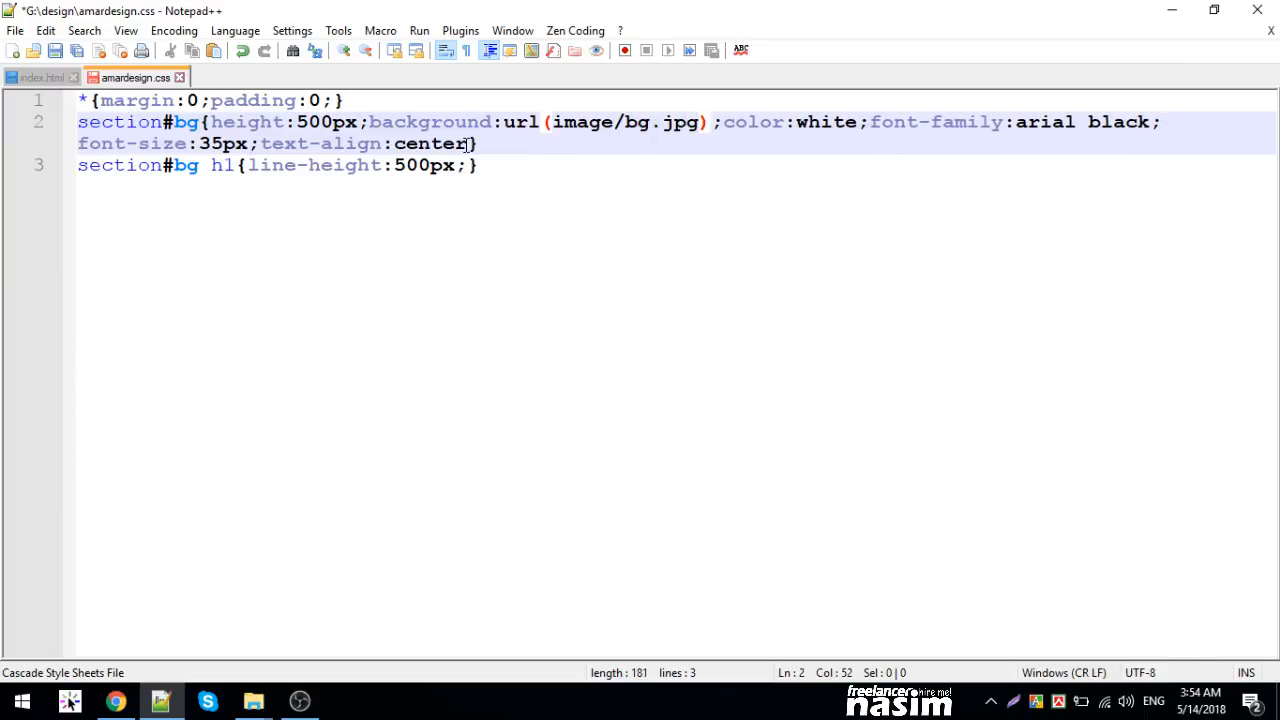
{"action": "left_click", "coordinate": [650, 122]}
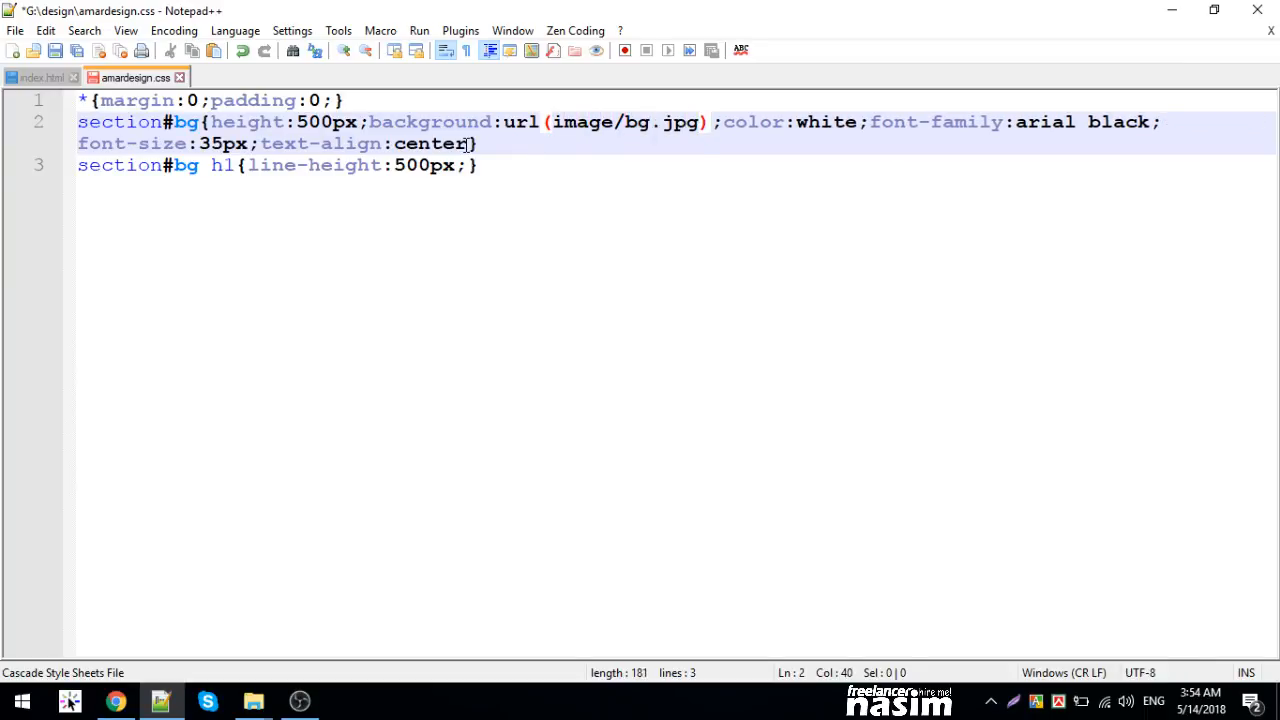
{"action": "type", "text": "."}
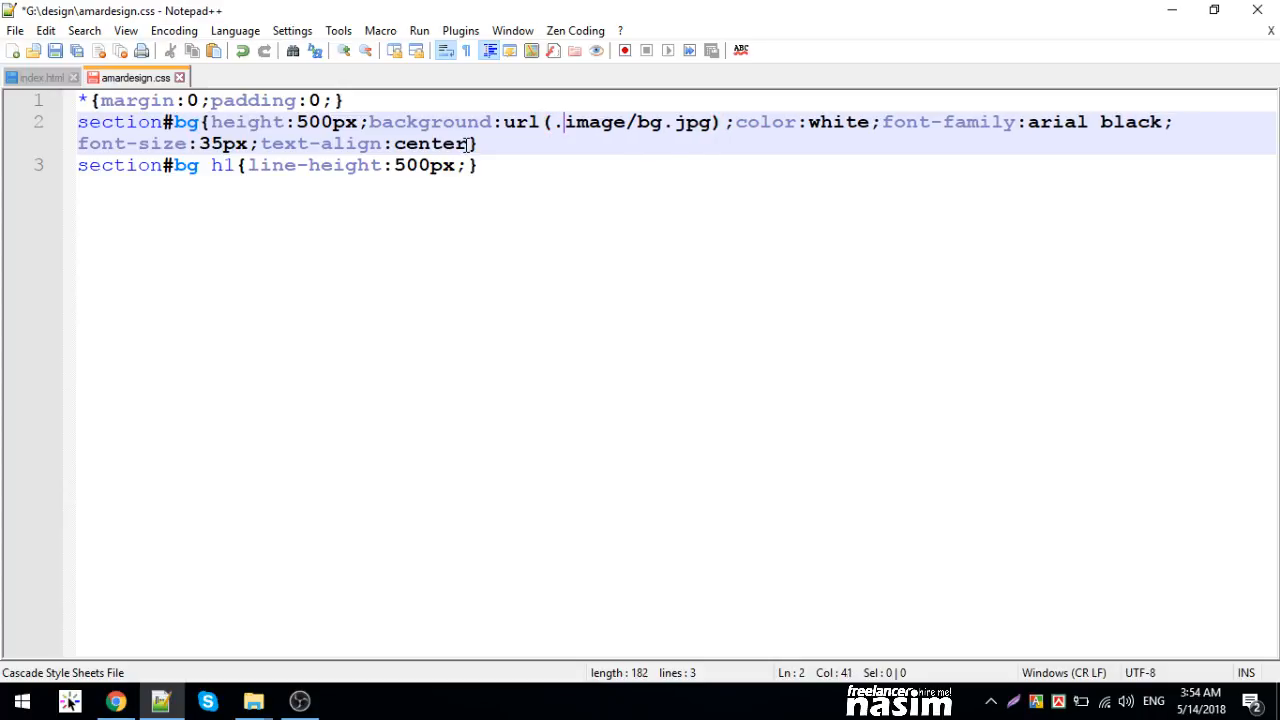
{"action": "type", "text": "./"}
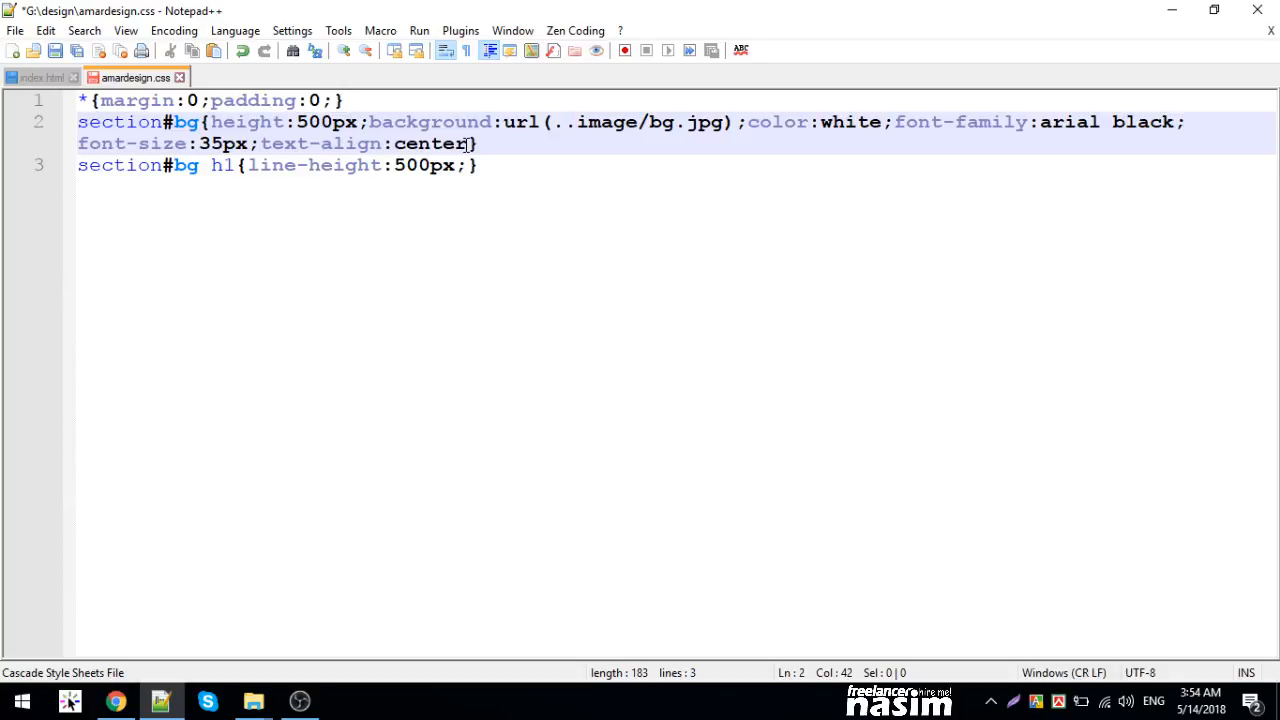
{"action": "type", "text": "/"}
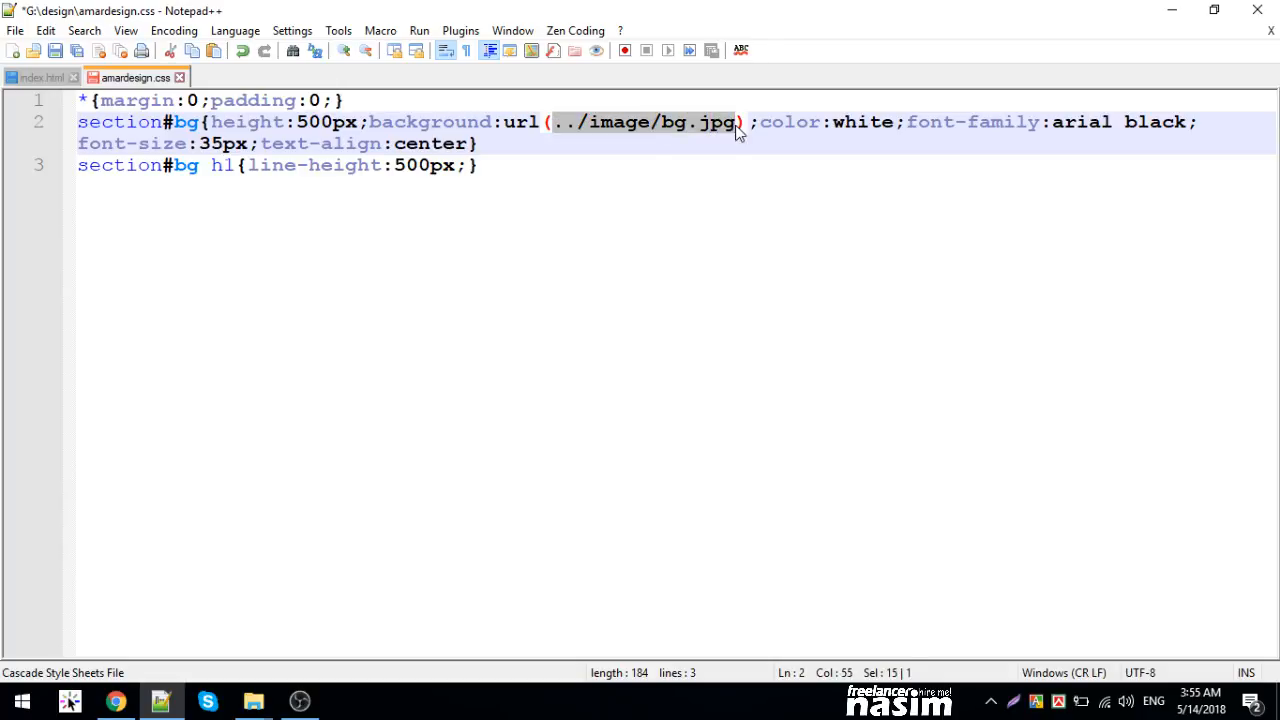
{"action": "type", "text": "http://img.wennermedia.com/social/rs-247245-can-new-york-be-saved-flooding-sandy-hurricane.jpg"}
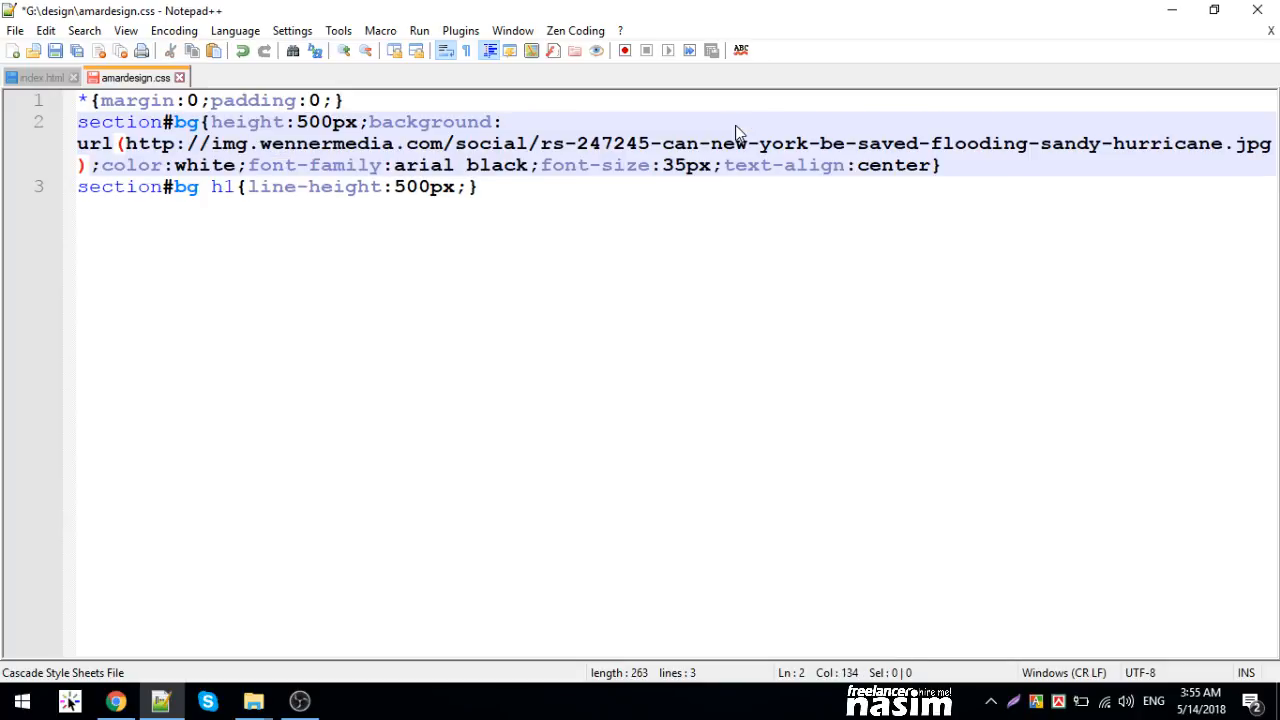
{"action": "key", "text": "Ctrl+s"}
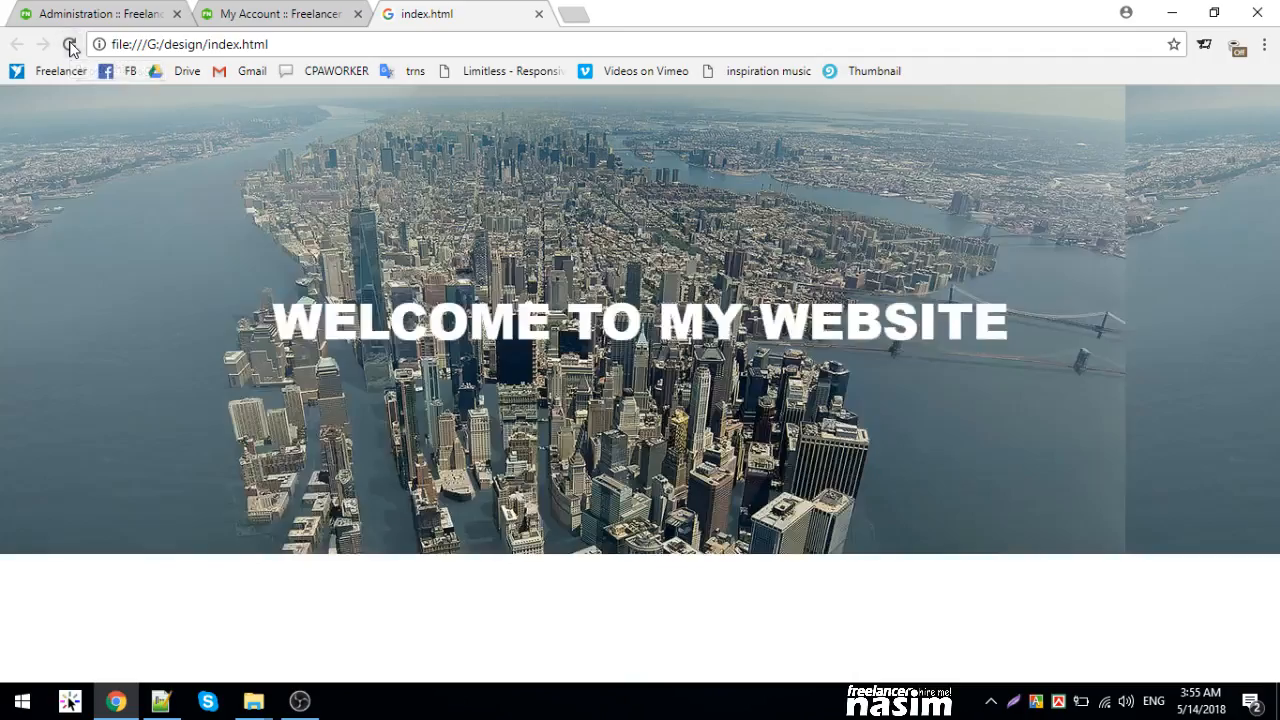
- Reload index.html so the New York photo appears behind the welcome heading
{"action": "left_click", "coordinate": [70, 46]}
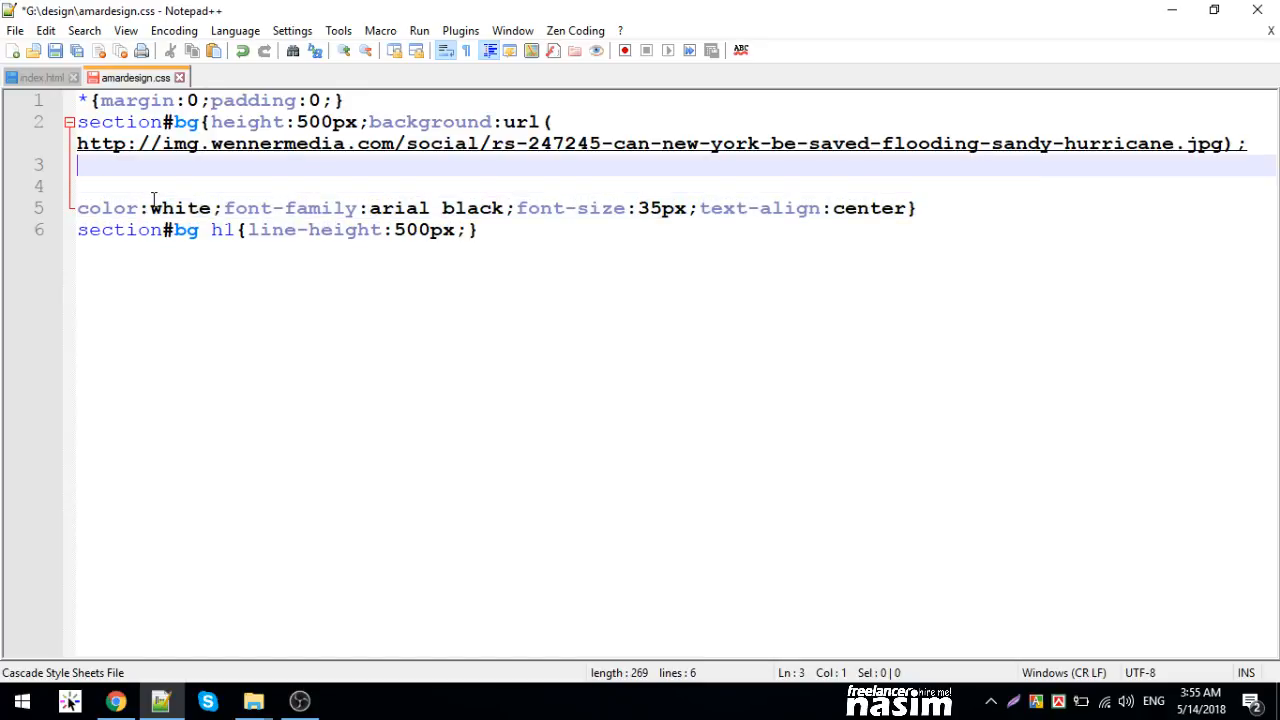
- Add background-repeat:no-repeat to section#bg and switch to Chrome to check the page
{"action": "type", "text": "background-"}
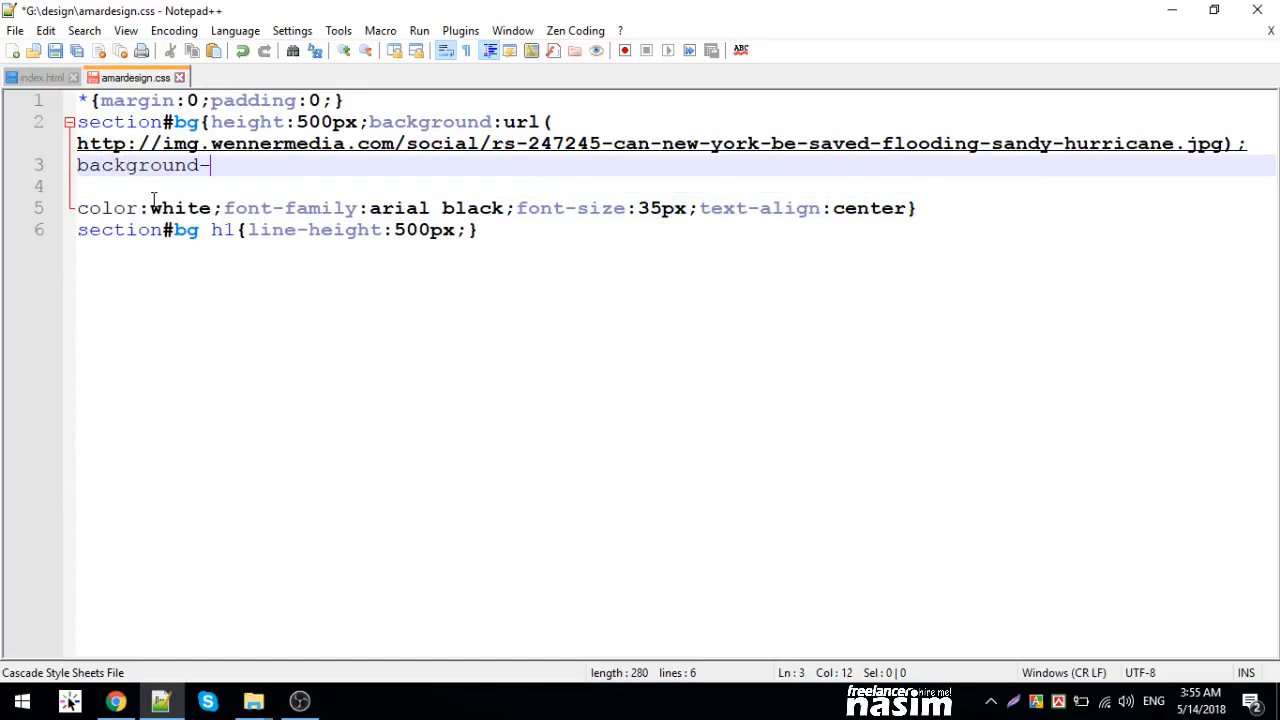
{"action": "type", "text": "repeat:"}
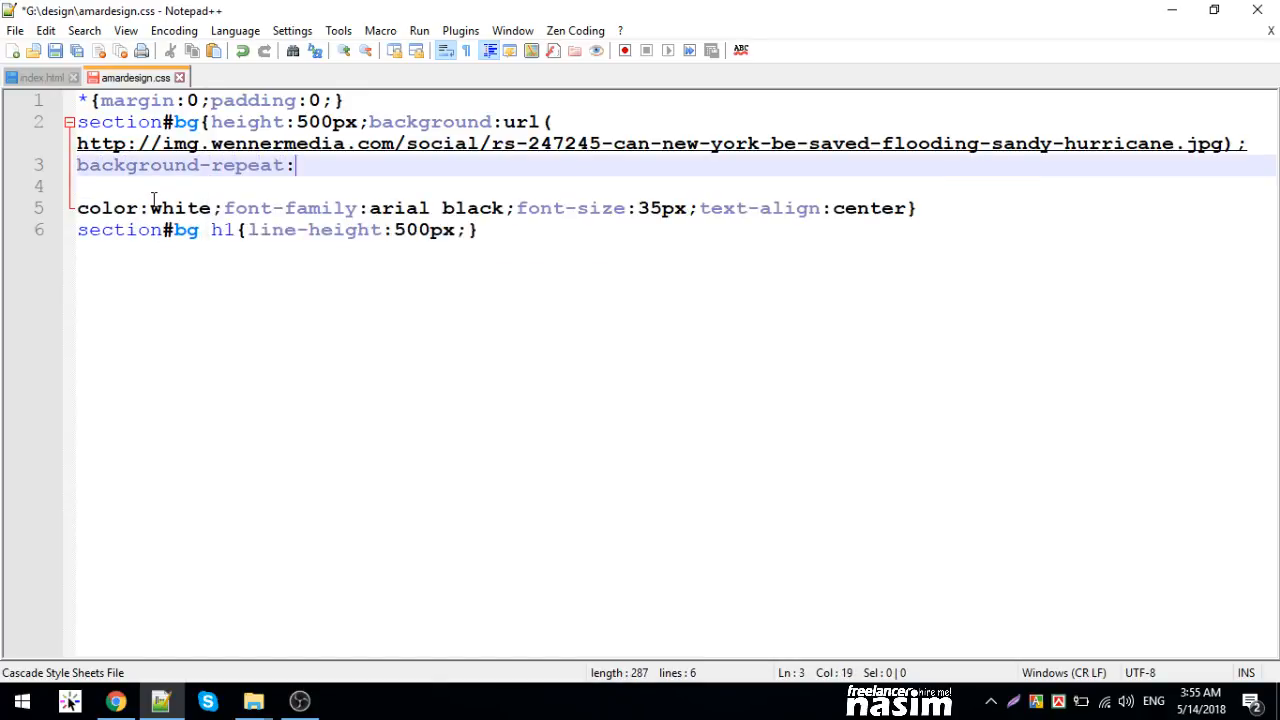
{"action": "type", "text": "noo"}
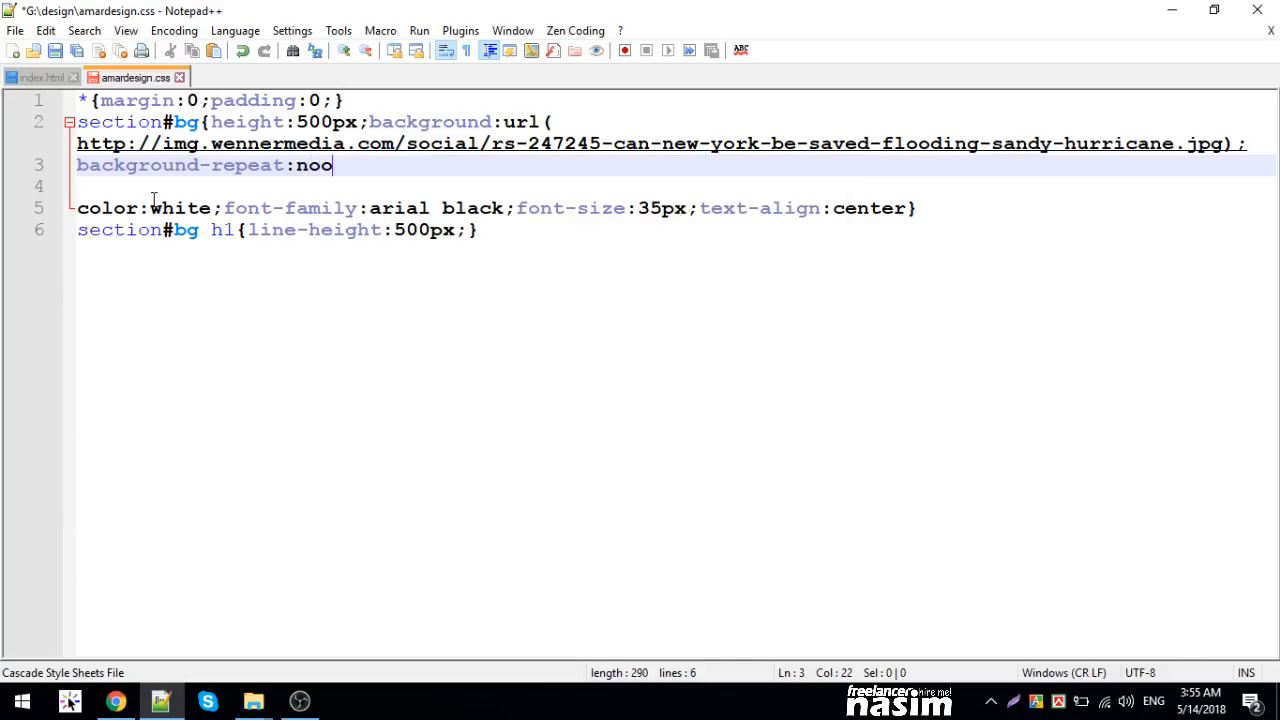
{"action": "type", "text": "-repeat;"}
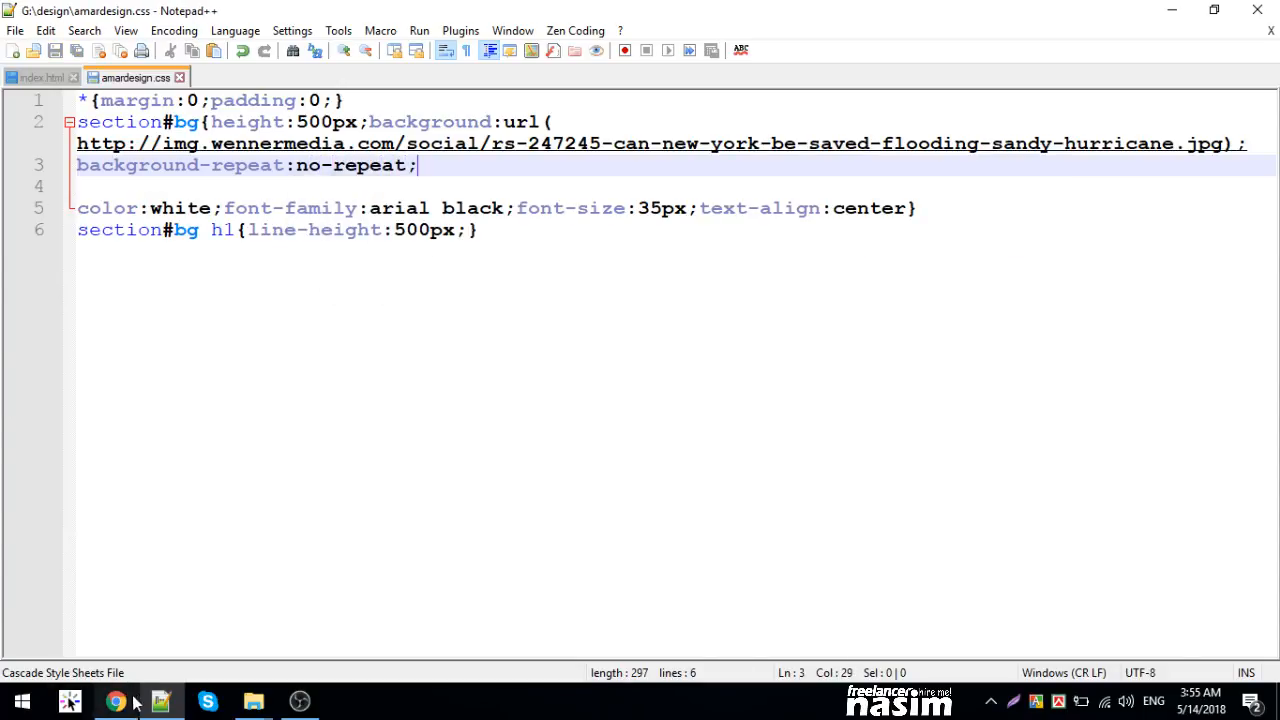
{"action": "left_click", "coordinate": [116, 700]}
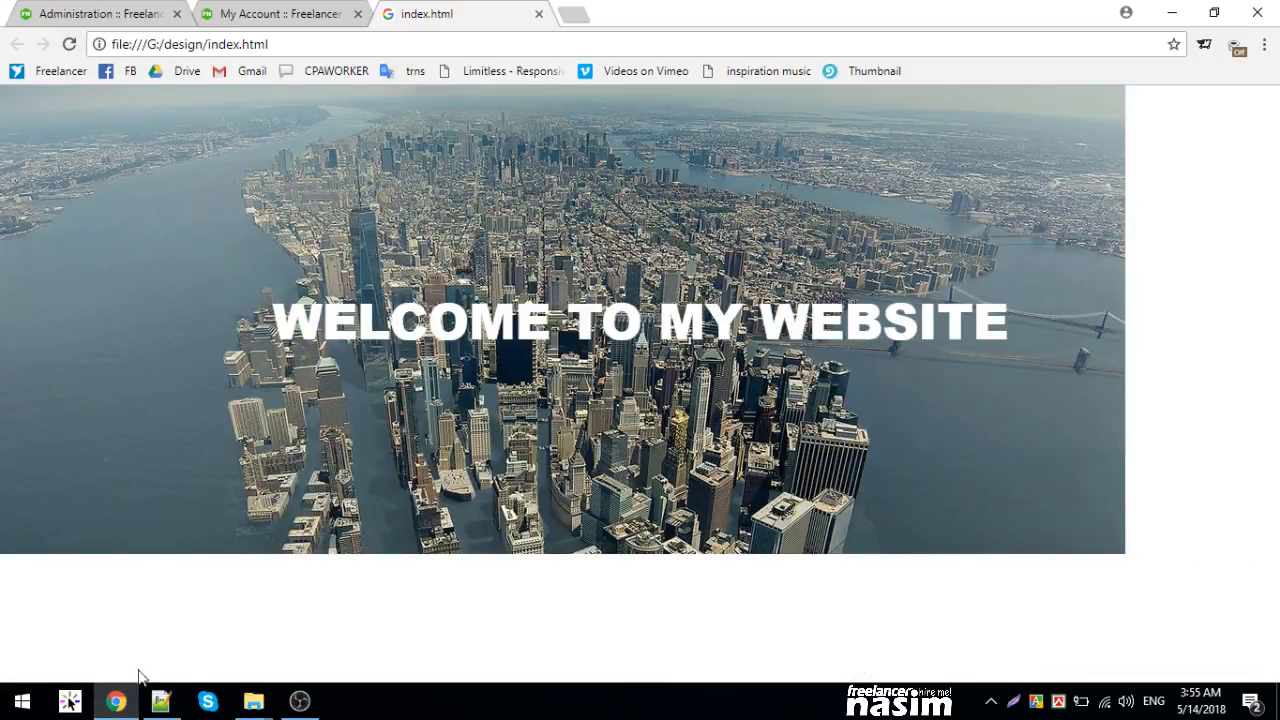
- Add background-size: cover; to the bg rule in amardesign.css
{"action": "left_click", "coordinate": [160, 700]}
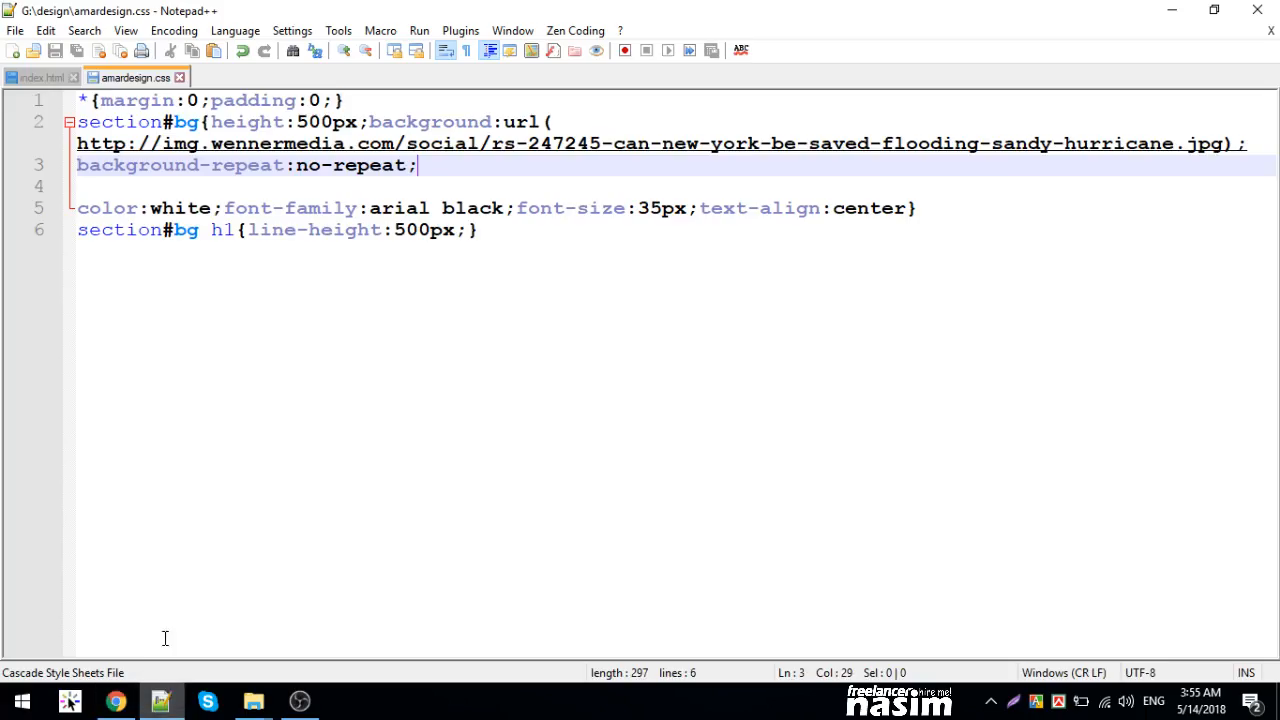
{"action": "type", "text": "backg"}
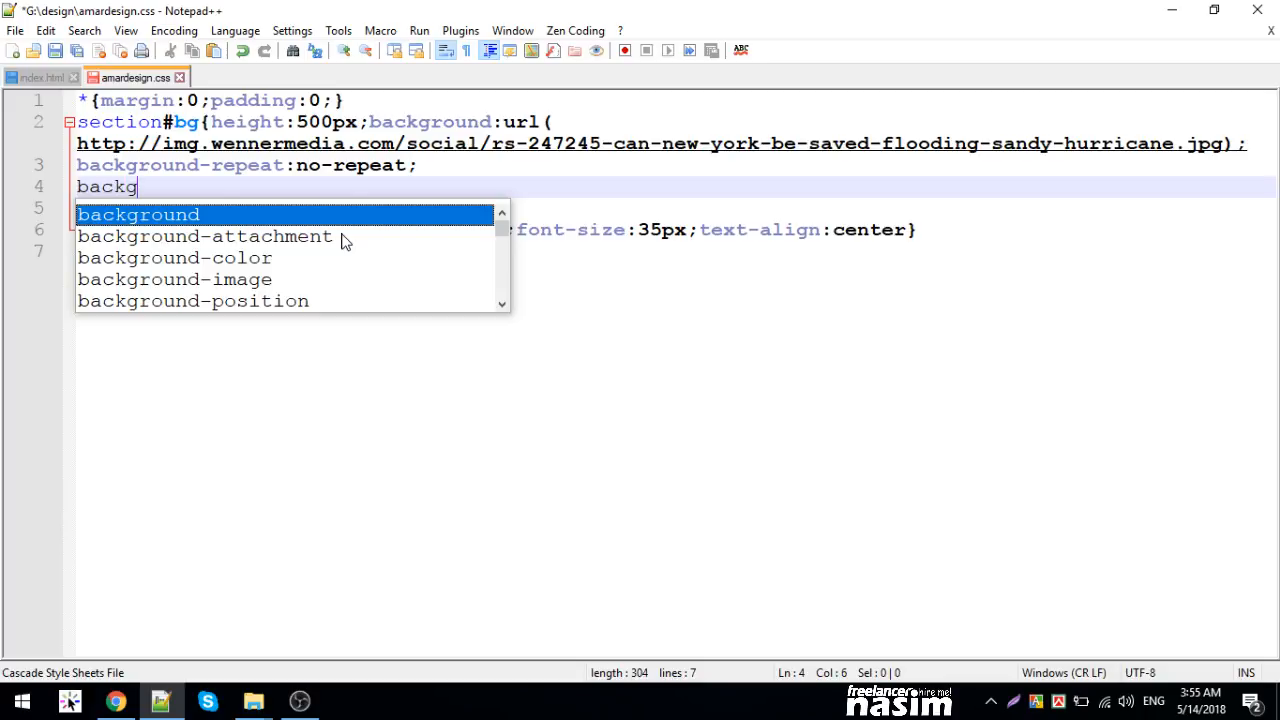
{"action": "type", "text": "round-size:c"}
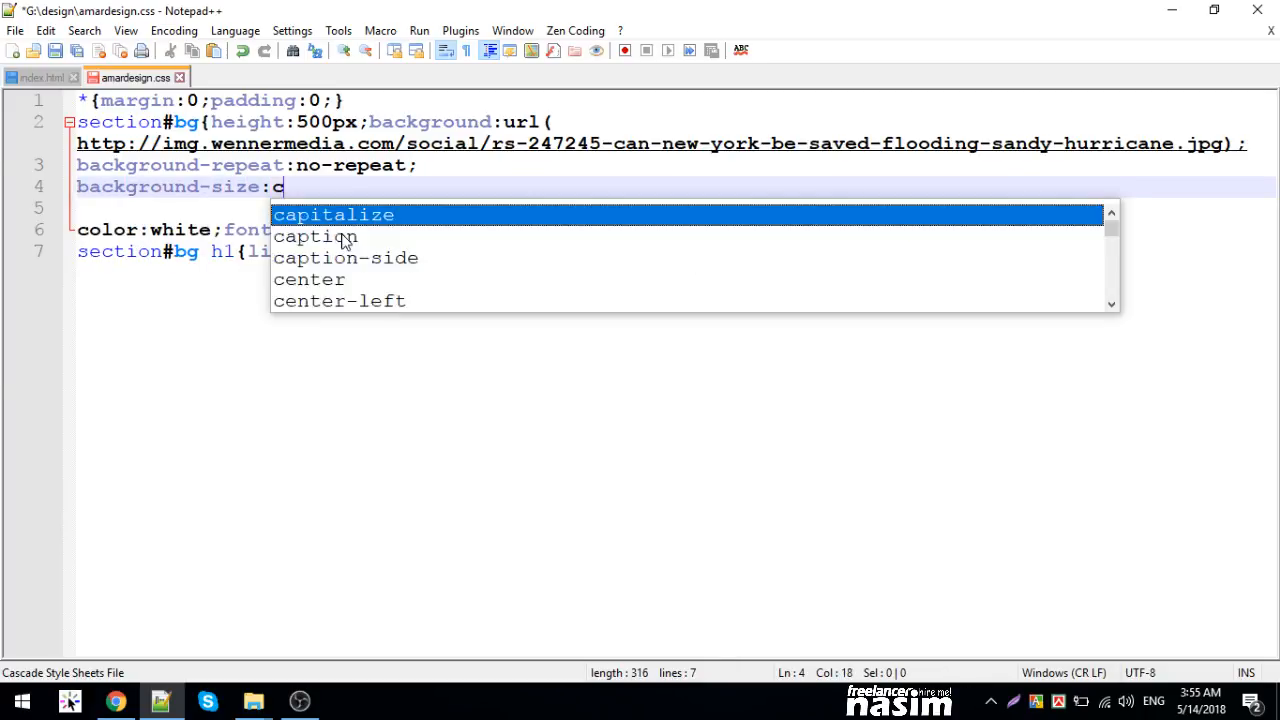
{"action": "type", "text": "over;"}
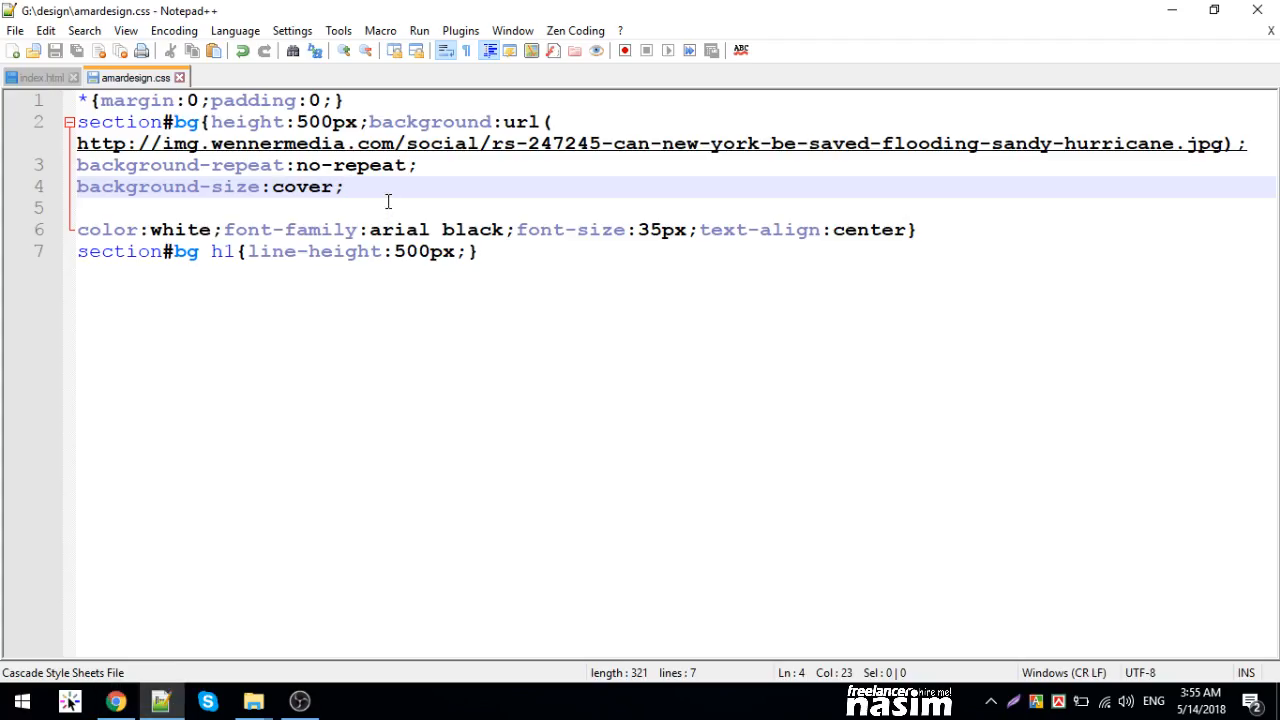
- Start a background-position rule anchored at left
{"action": "type", "text": "background"}
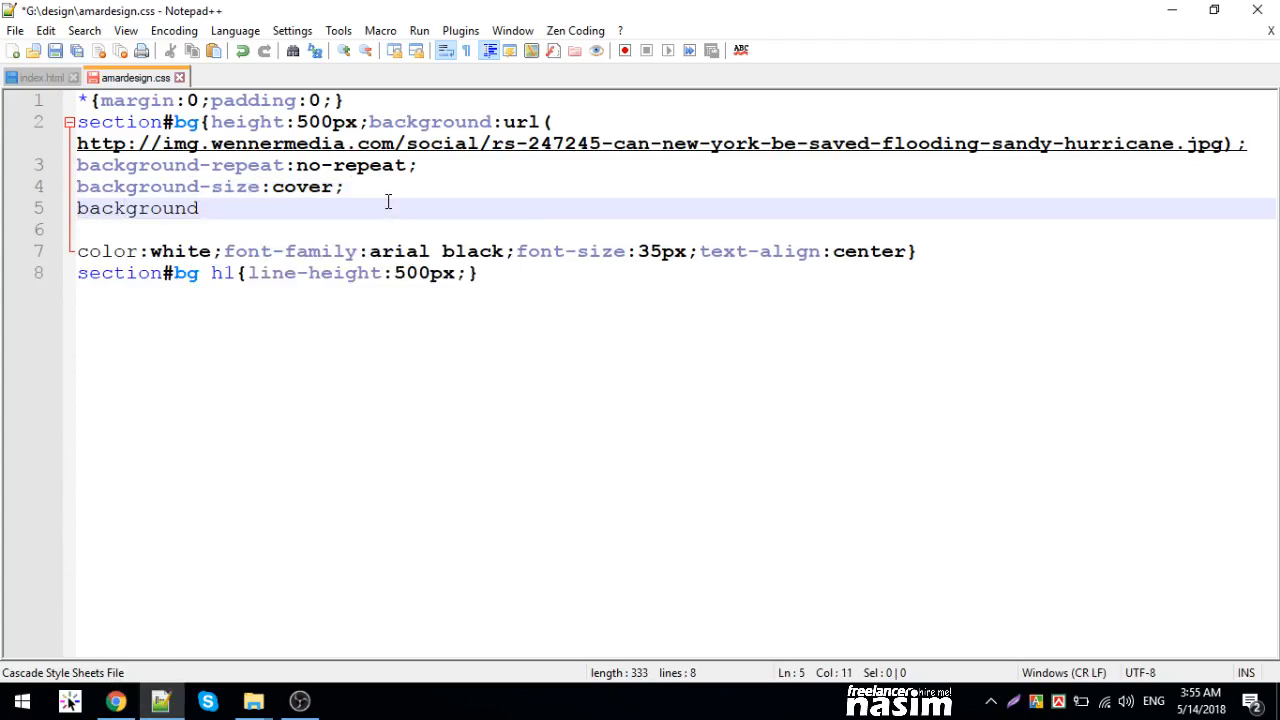
{"action": "type", "text": "-position"}
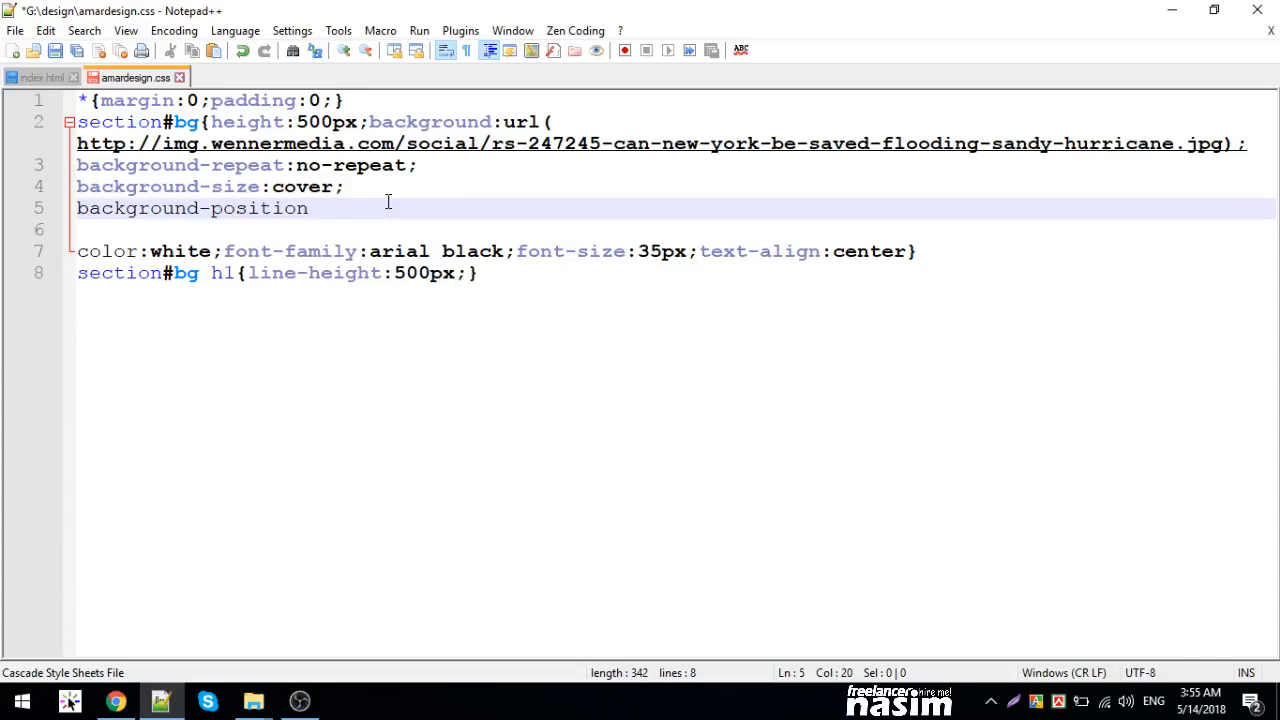
{"action": "type", "text": ":leftt"}
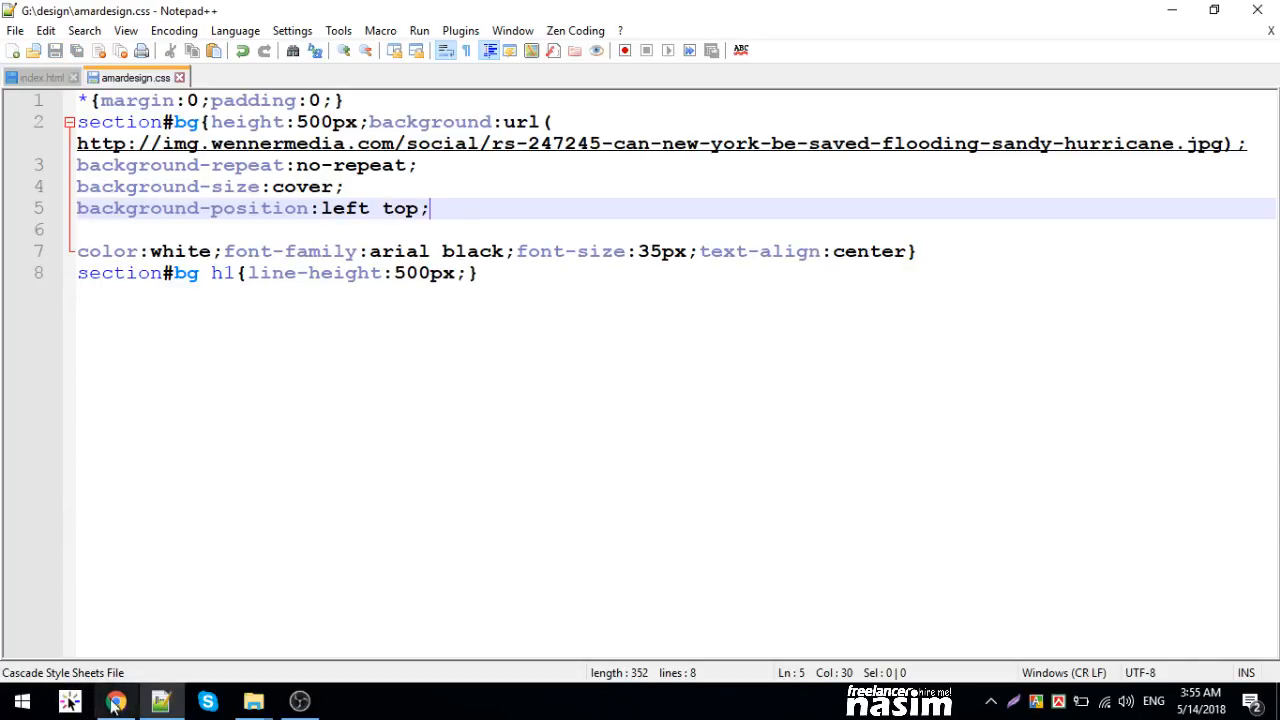
- Insert linear-gradient(black,black), before the image url() in the bg background
{"action": "left_click", "coordinate": [116, 700]}
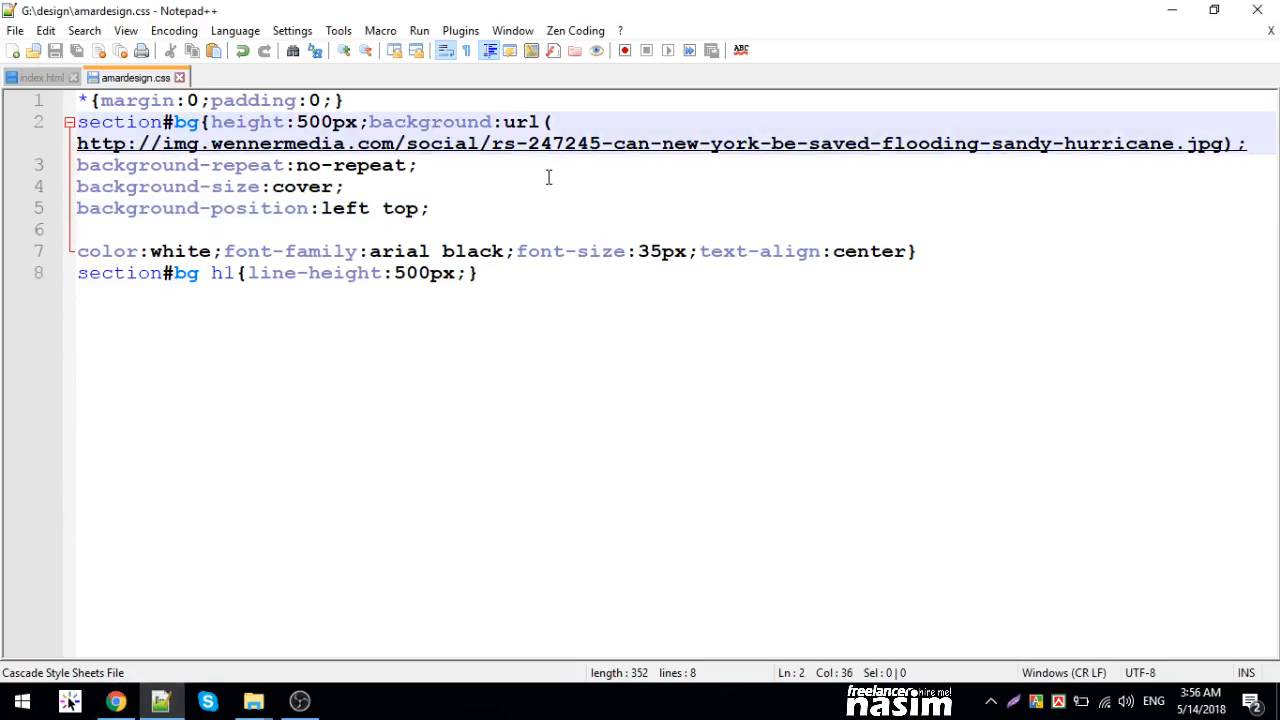
{"action": "key", "text": "Enter"}
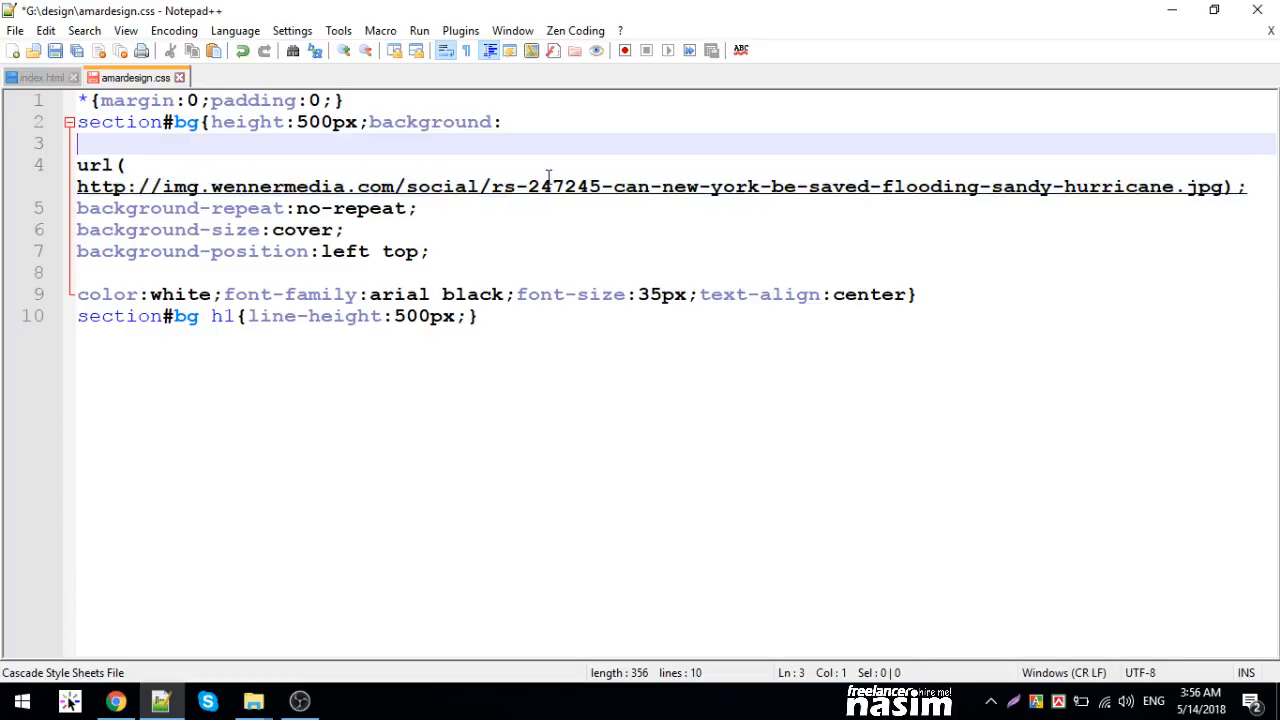
{"action": "type", "text": "linear-g"}
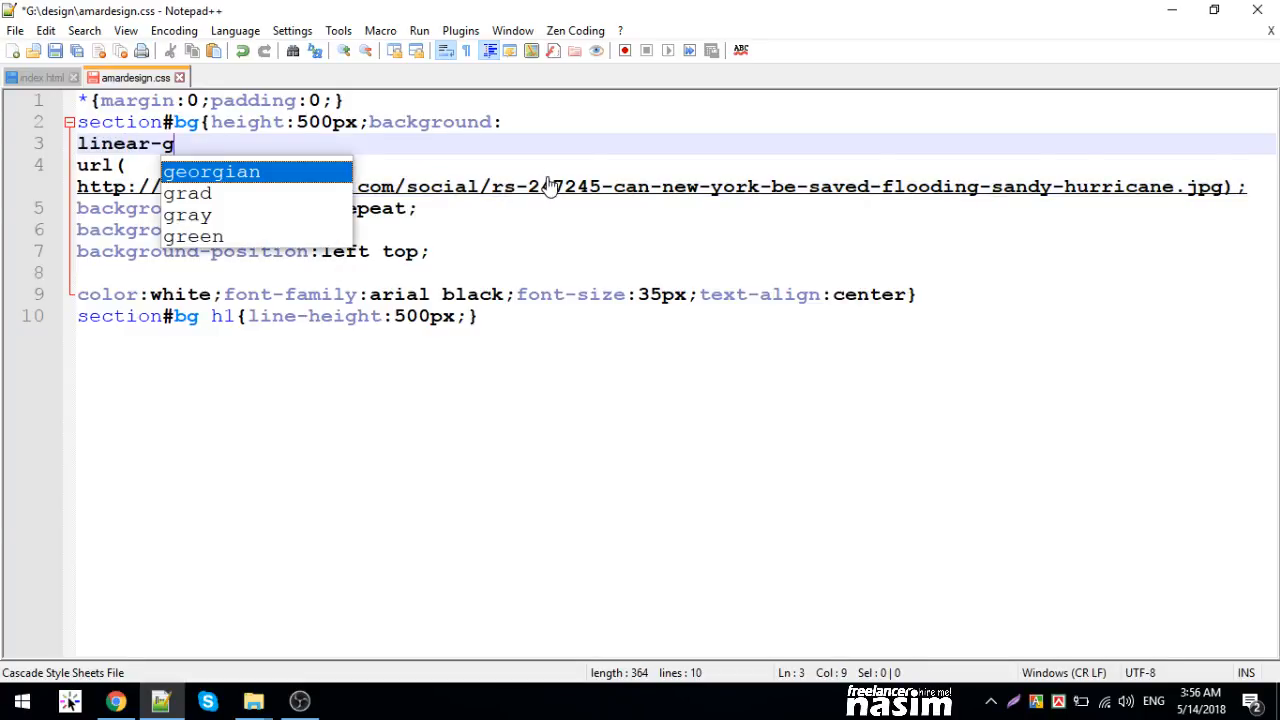
{"action": "type", "text": "radient();"}
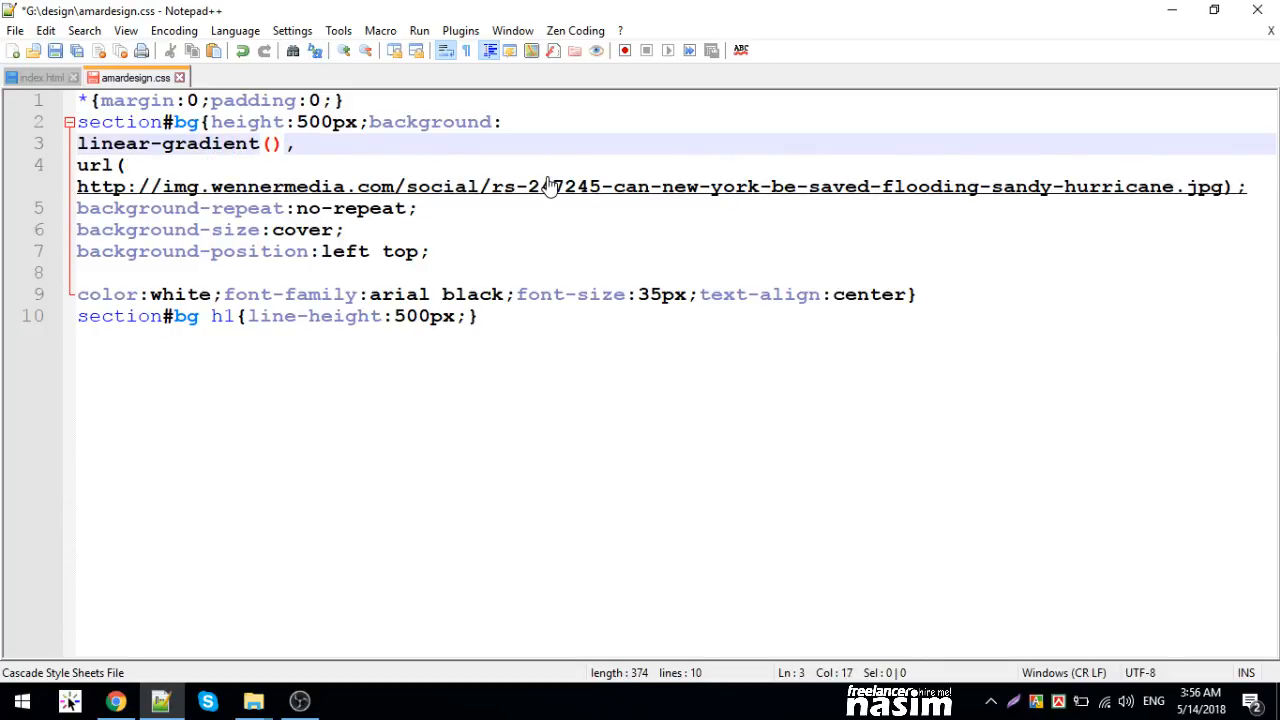
{"action": "type", "text": "black"}
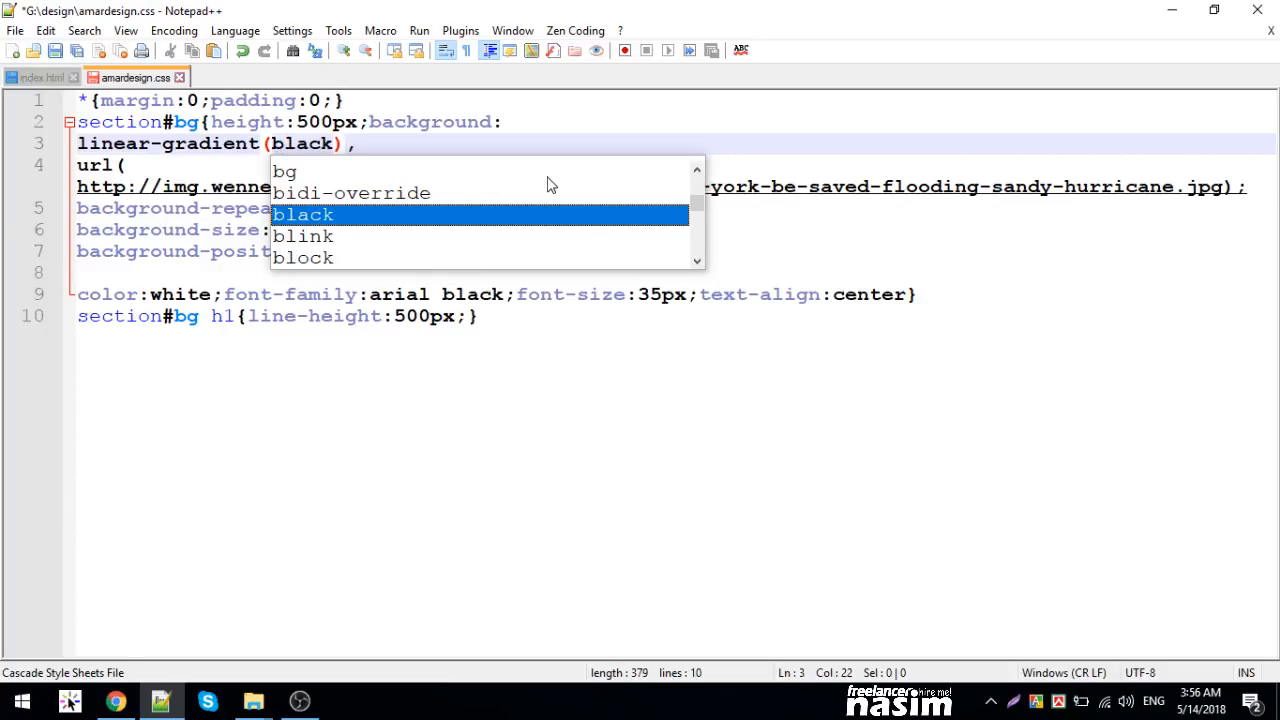
{"action": "type", "text": "black"}
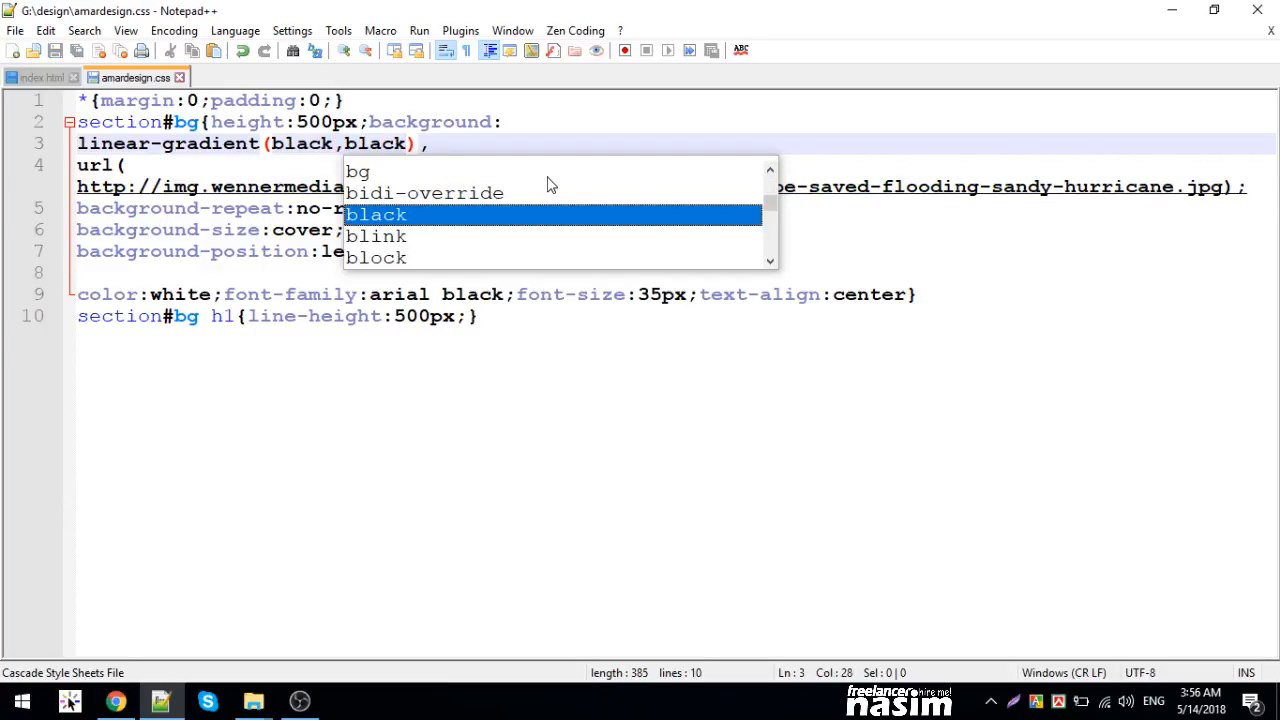
{"action": "key", "text": "Escape"}
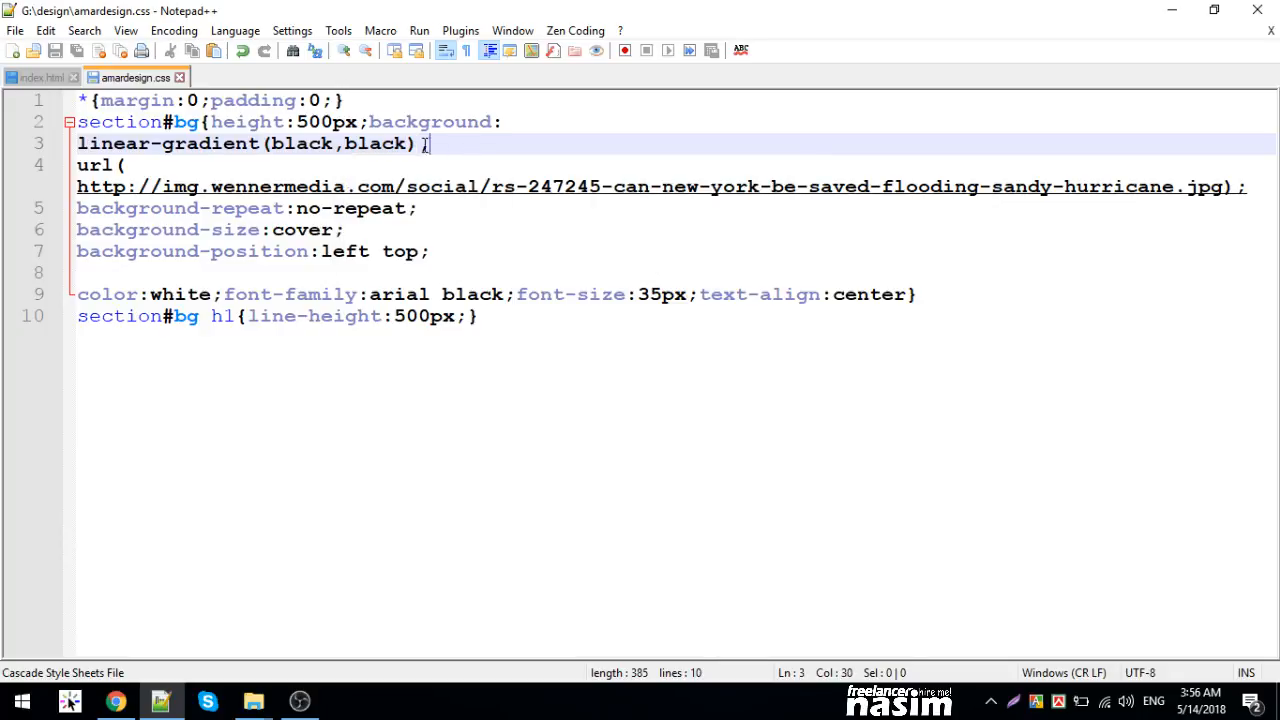
{"action": "type", "text": ","}
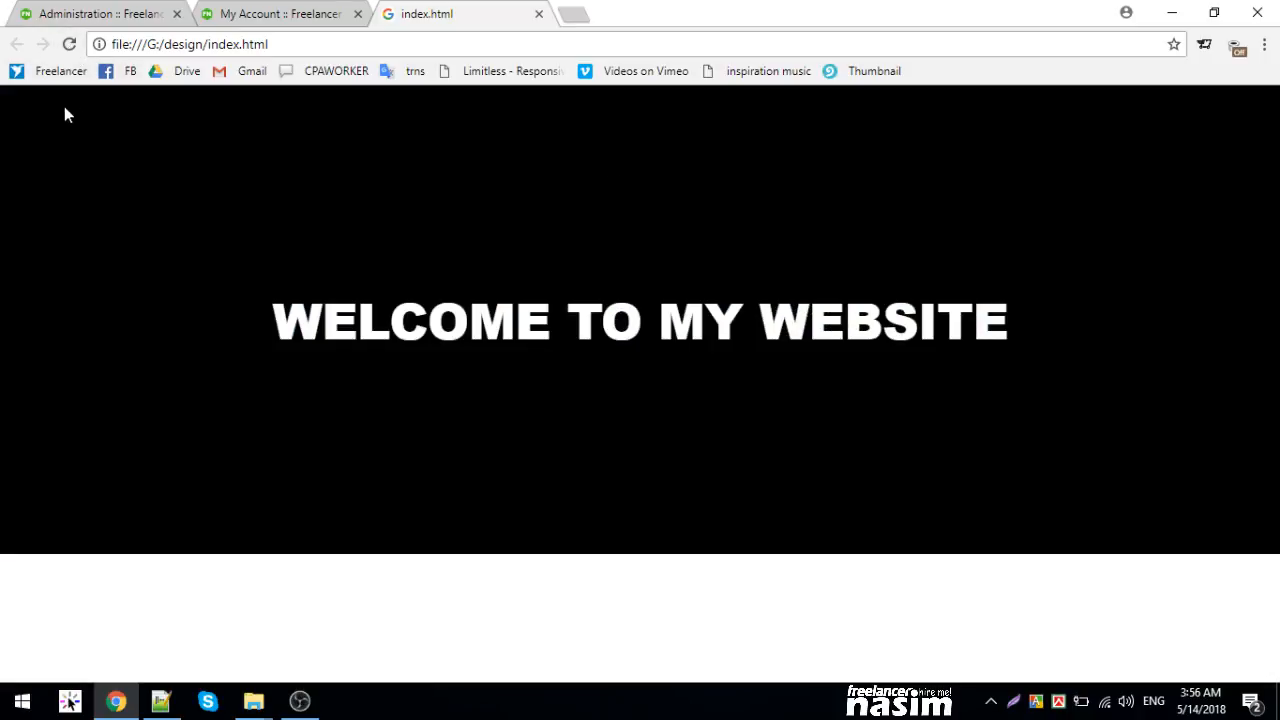
- Select part of the welcome heading on the refreshed black section, then deselect it
{"action": "left_click_drag", "start_coordinate": [272, 320], "coordinate": [758, 320]}
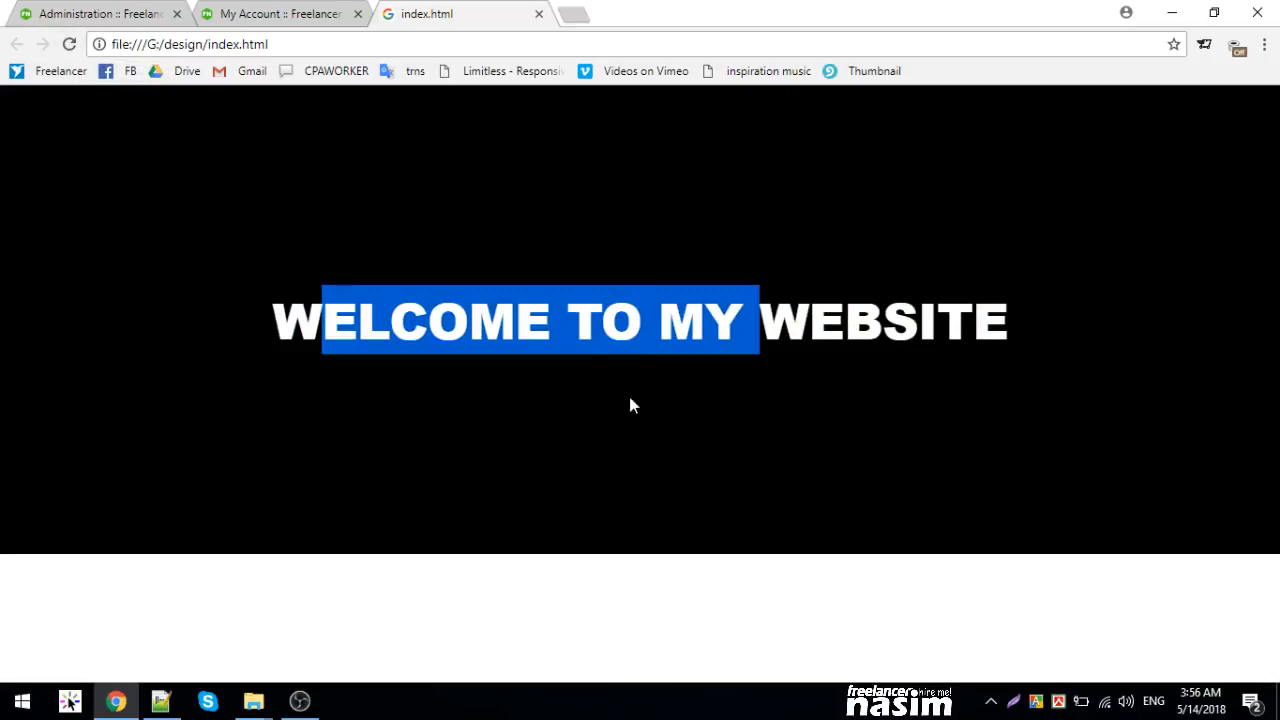
{"action": "left_click", "coordinate": [160, 700]}
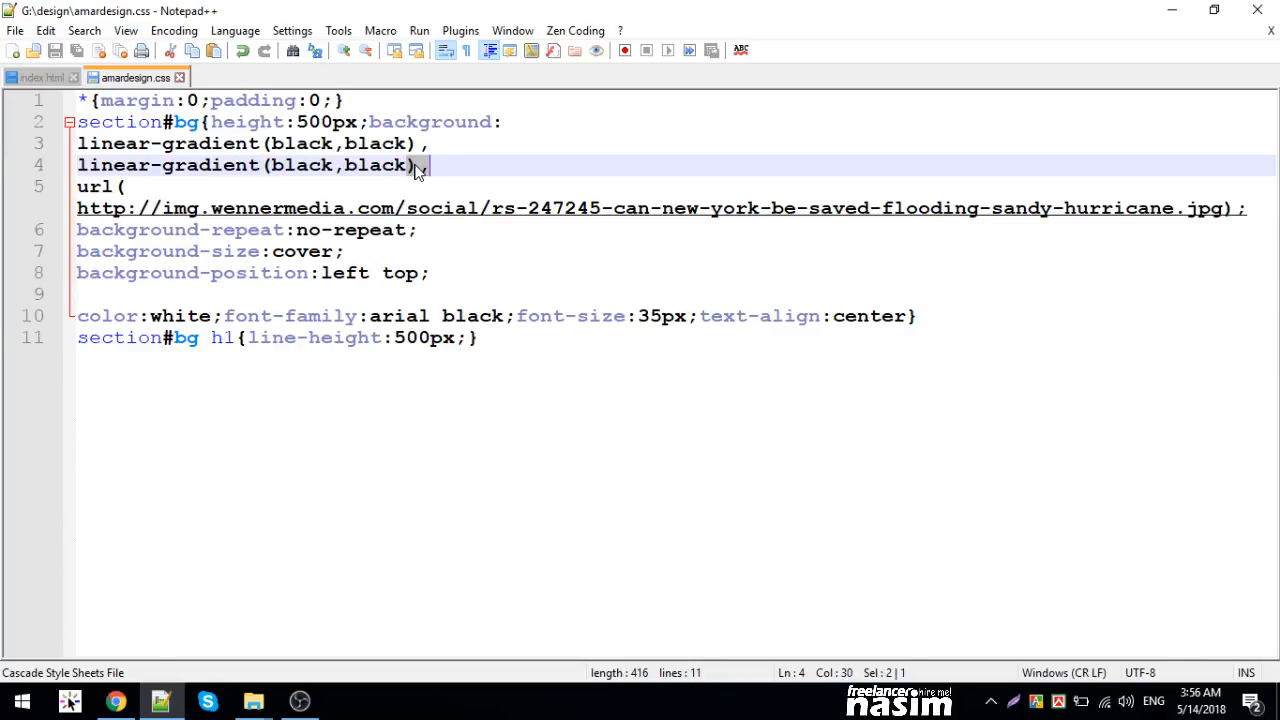
- Add a second linear-gradient(black,black), before url() and save, then view the page in Chrome
{"action": "left_click", "coordinate": [434, 164]}
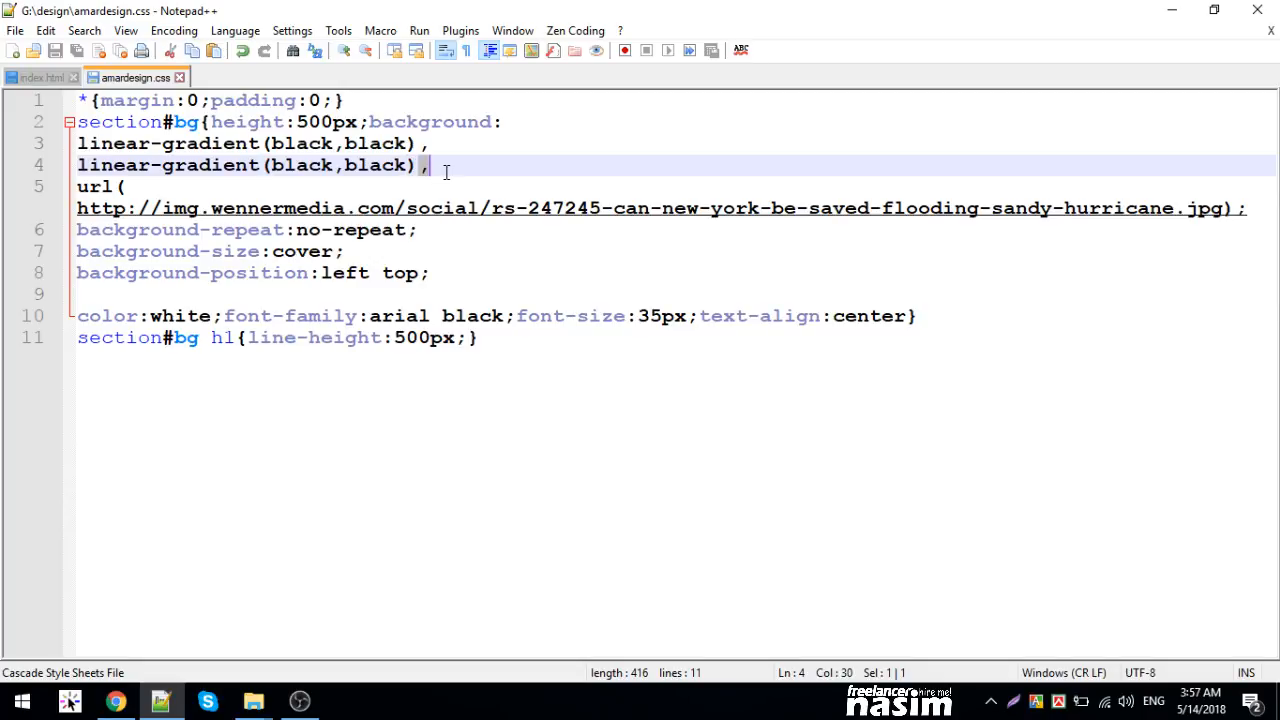
{"action": "mouse_move", "coordinate": [448, 190]}
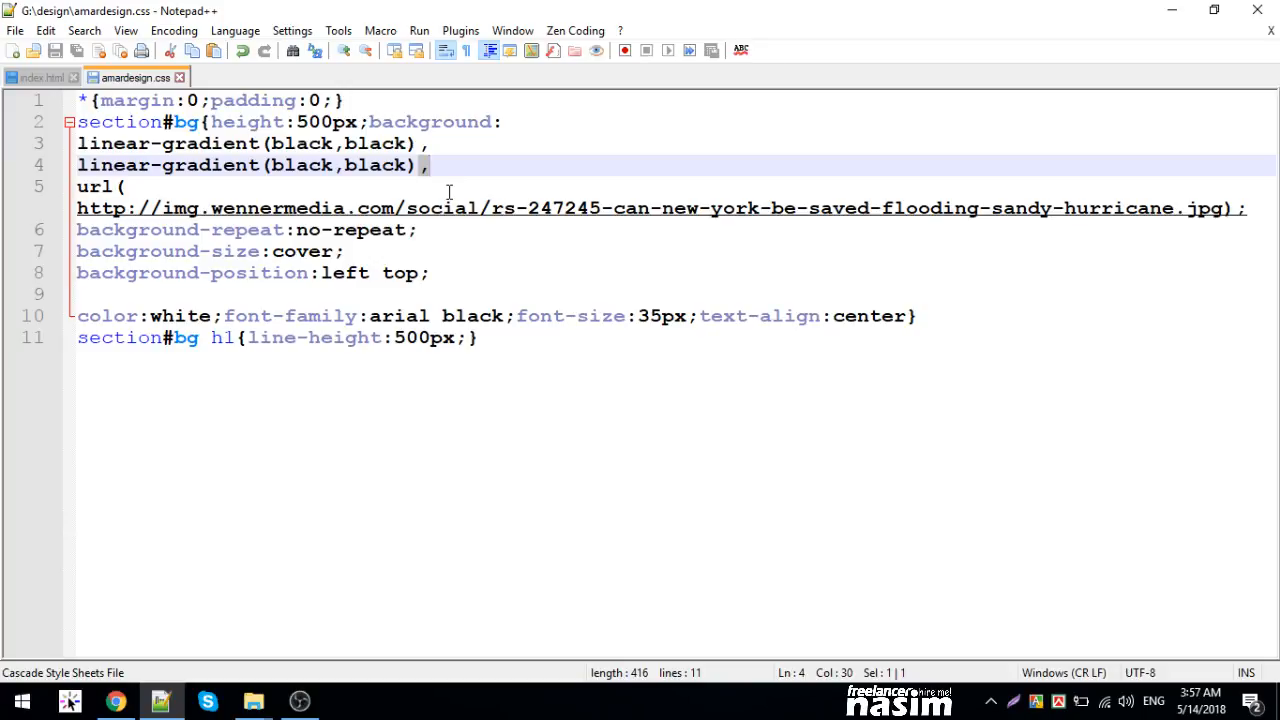
{"action": "left_click", "coordinate": [436, 164]}
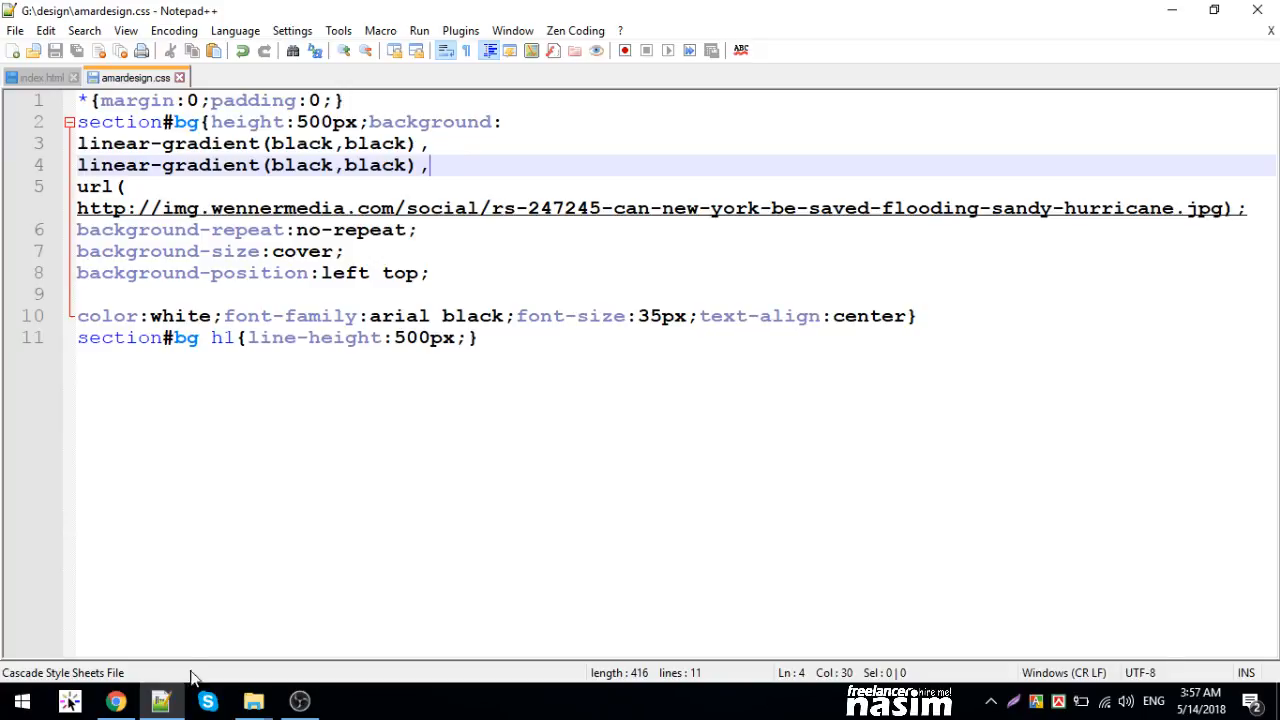
{"action": "left_click", "coordinate": [116, 702]}
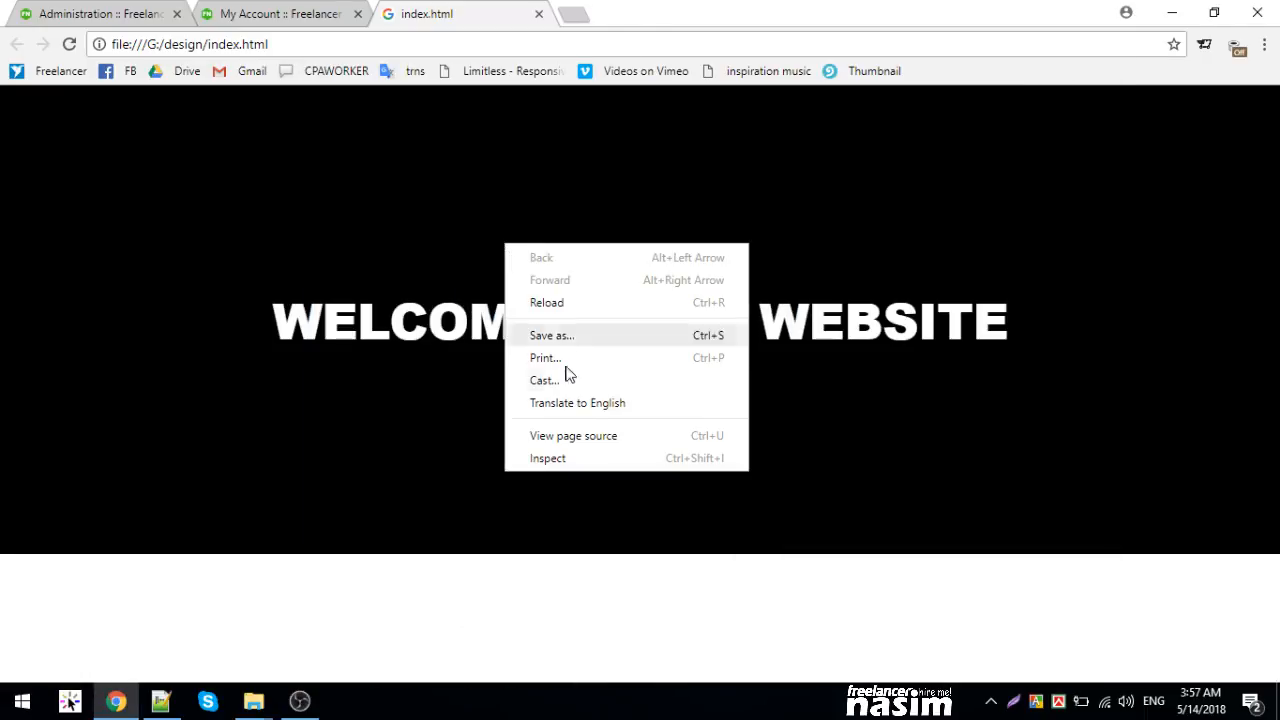
- In DevTools, lower the section#bg gradient black's alpha to #00000078 and select that value
{"action": "left_click", "coordinate": [546, 458]}
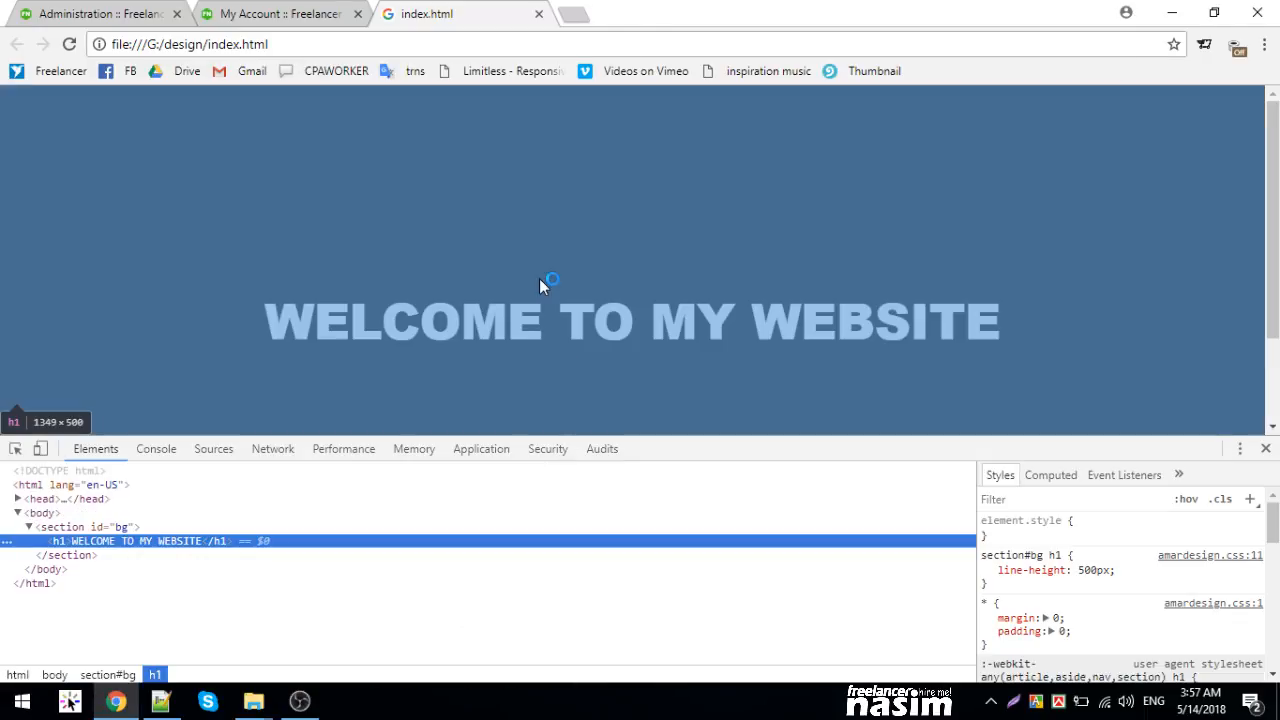
{"action": "left_click", "coordinate": [80, 526]}
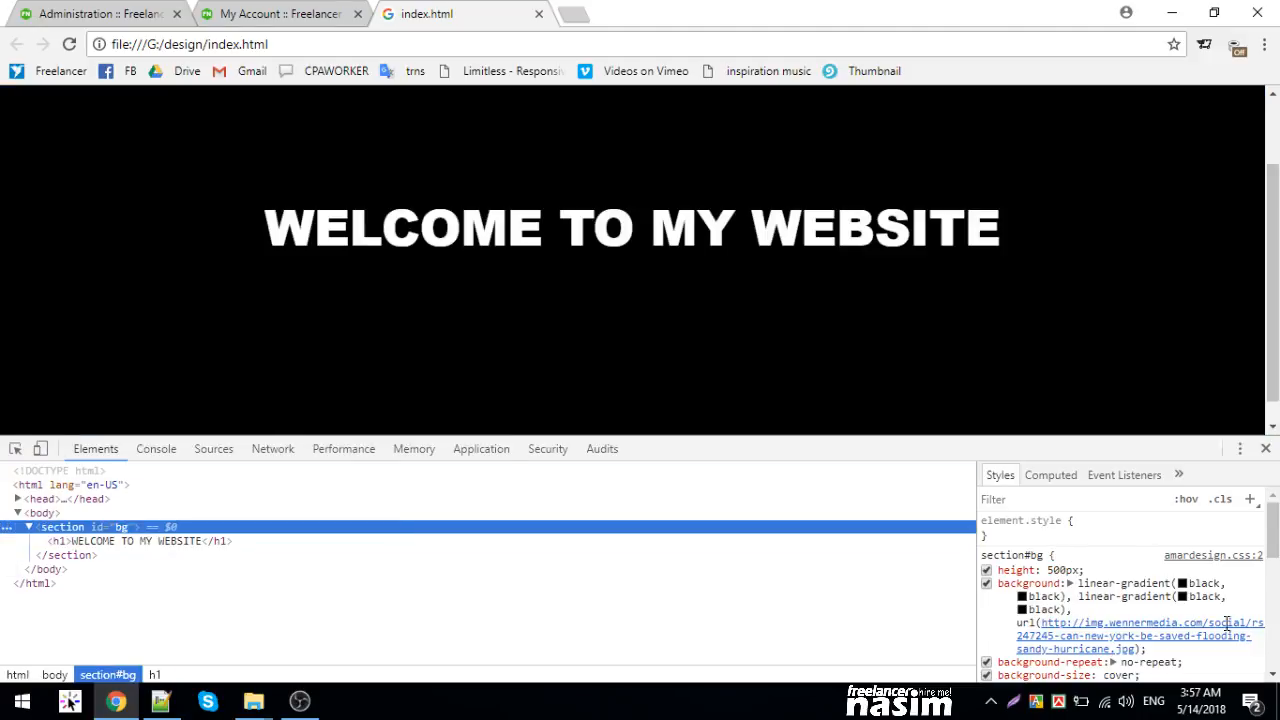
{"action": "left_click", "coordinate": [1020, 584]}
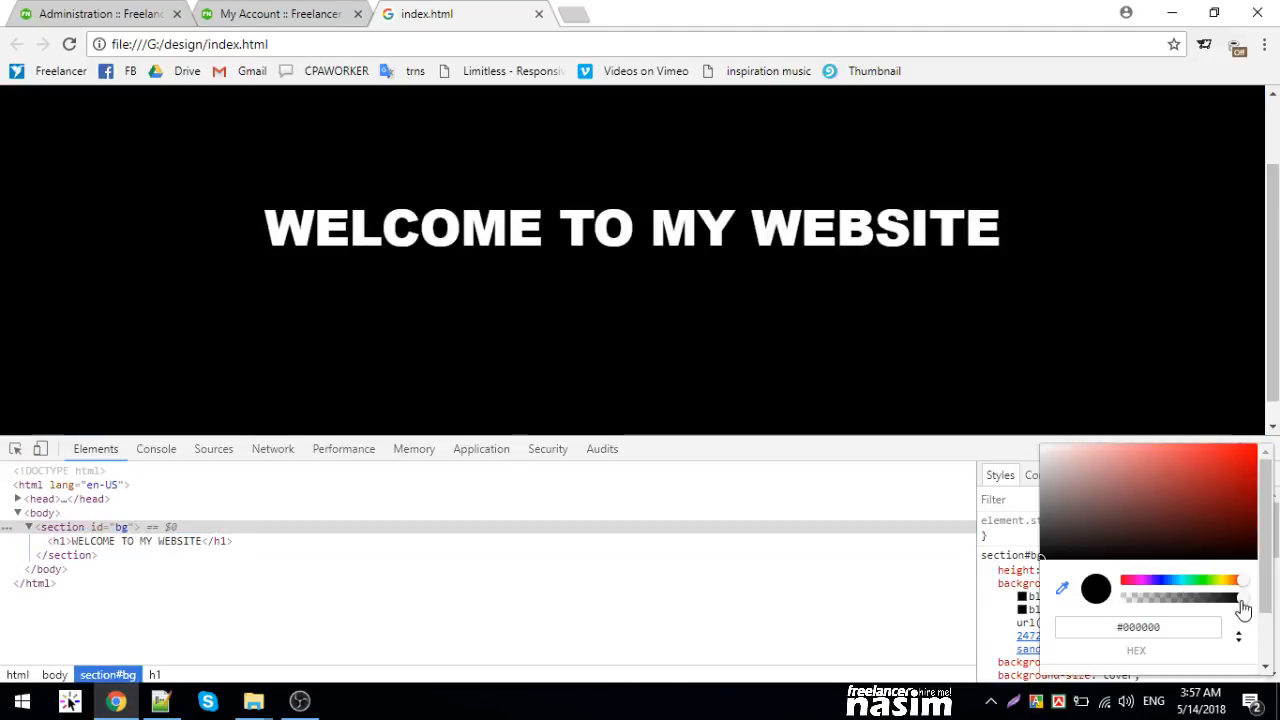
{"action": "left_click_drag", "start_coordinate": [1244, 596], "coordinate": [1176, 596]}
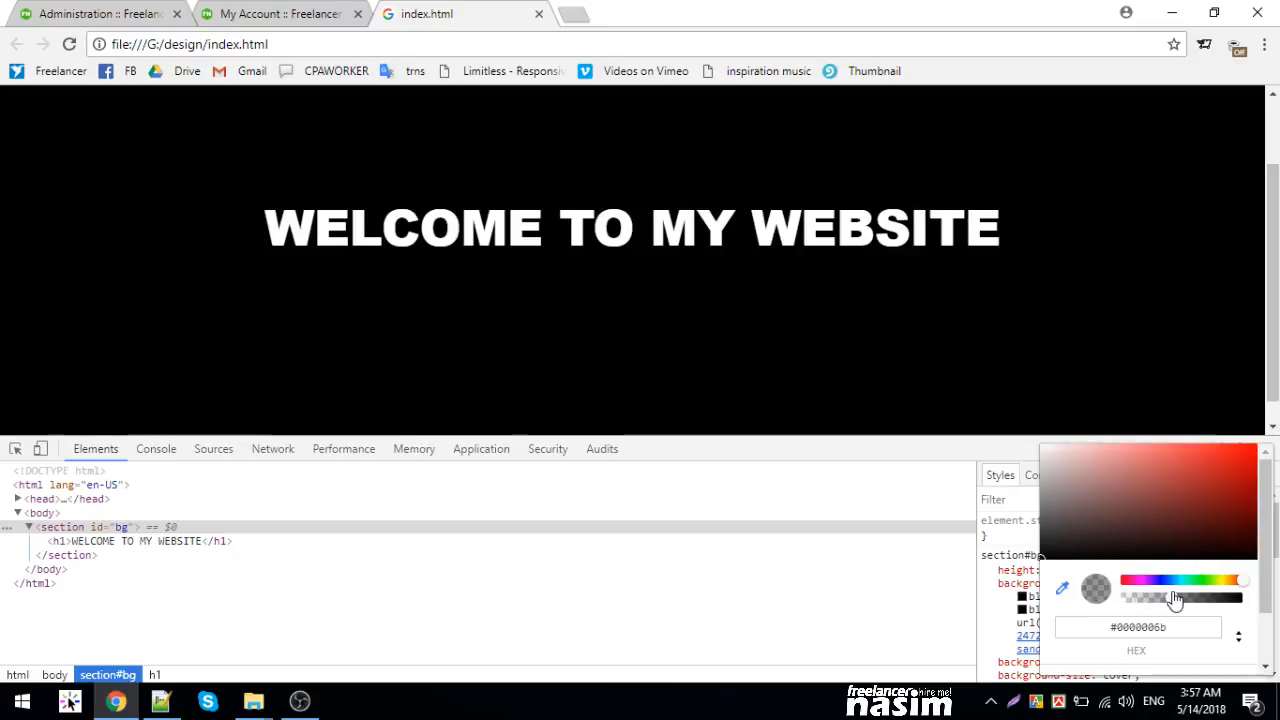
{"action": "left_click_drag", "start_coordinate": [1176, 596], "coordinate": [1180, 596]}
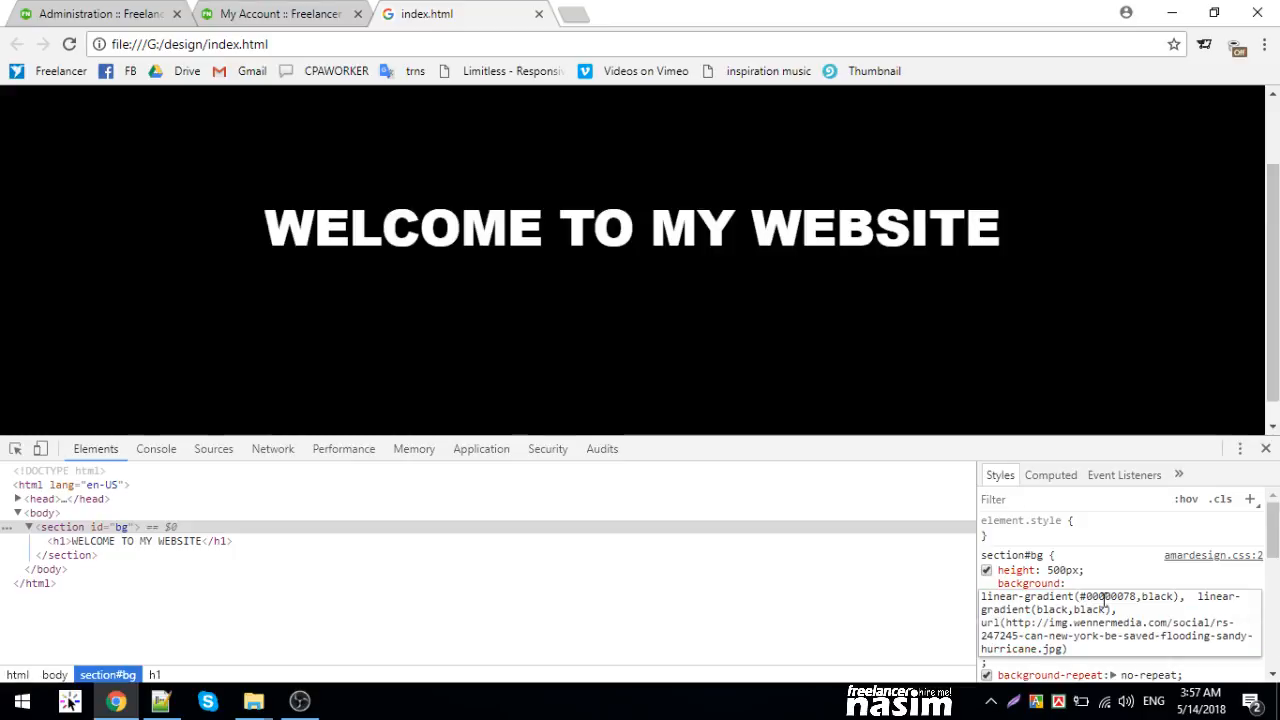
{"action": "double_click", "coordinate": [1108, 596]}
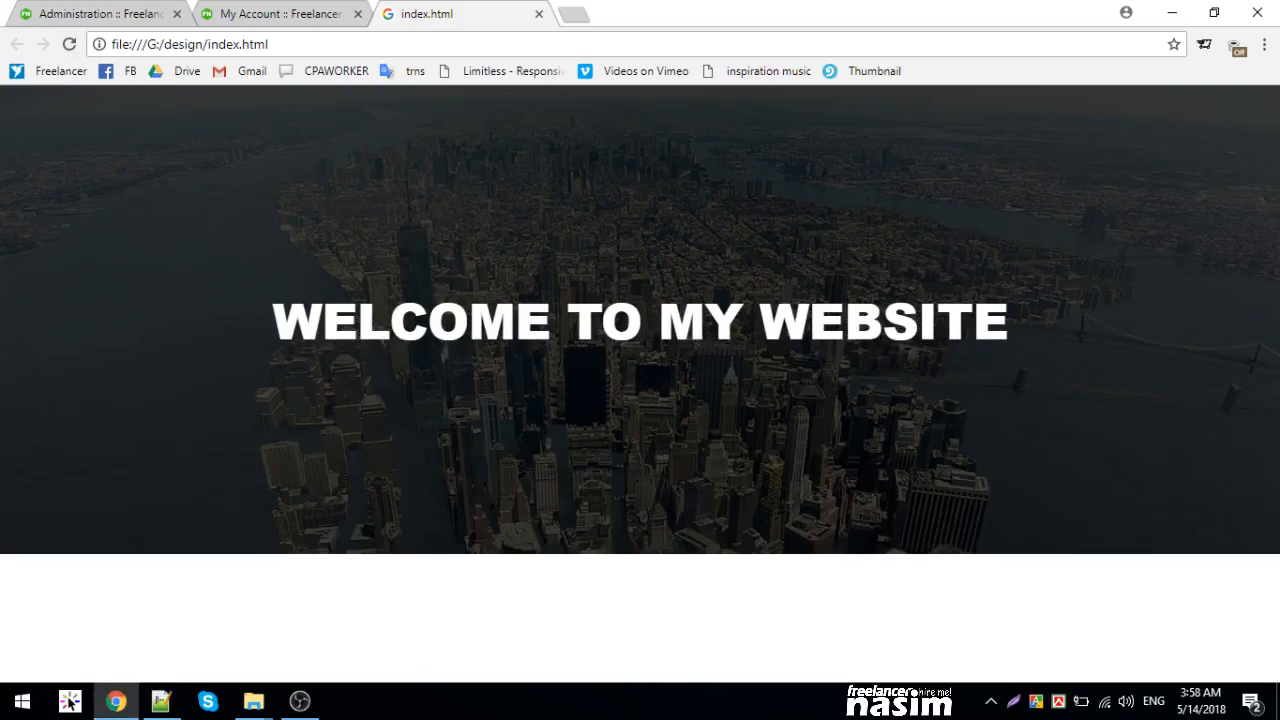
{"action": "mouse_move", "coordinate": [448, 210]}
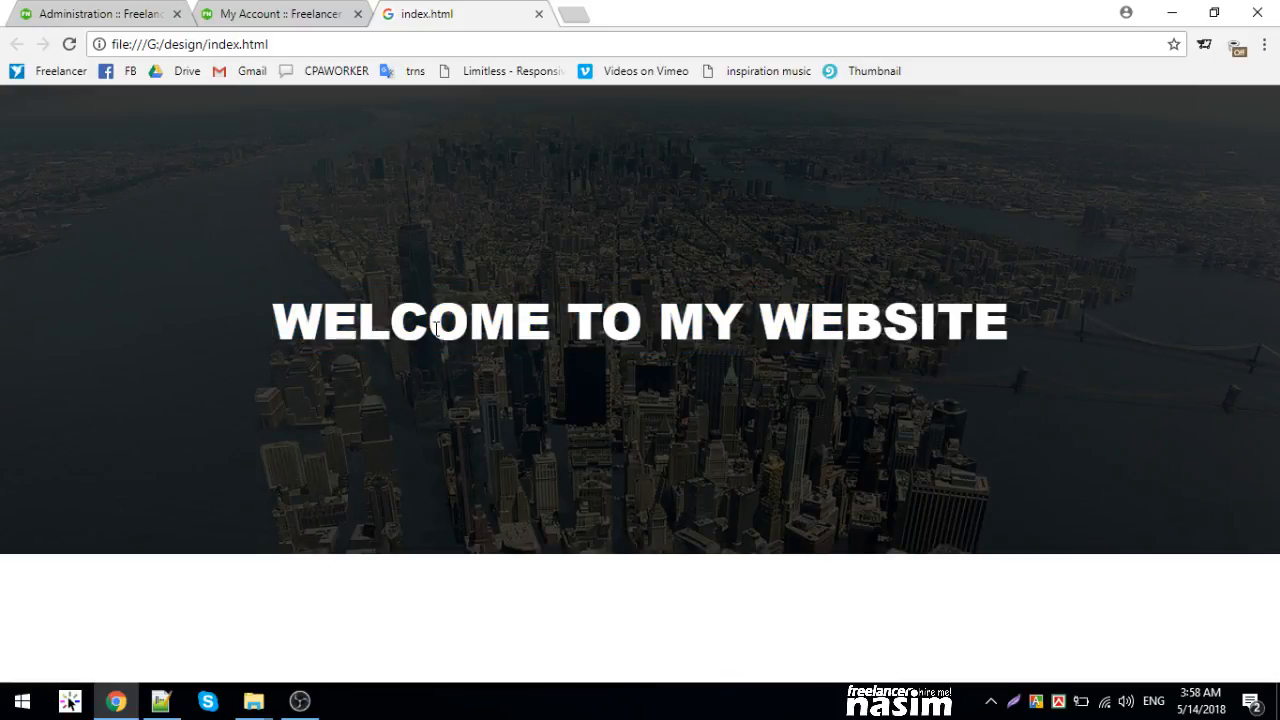
{"action": "mouse_move", "coordinate": [128, 490]}
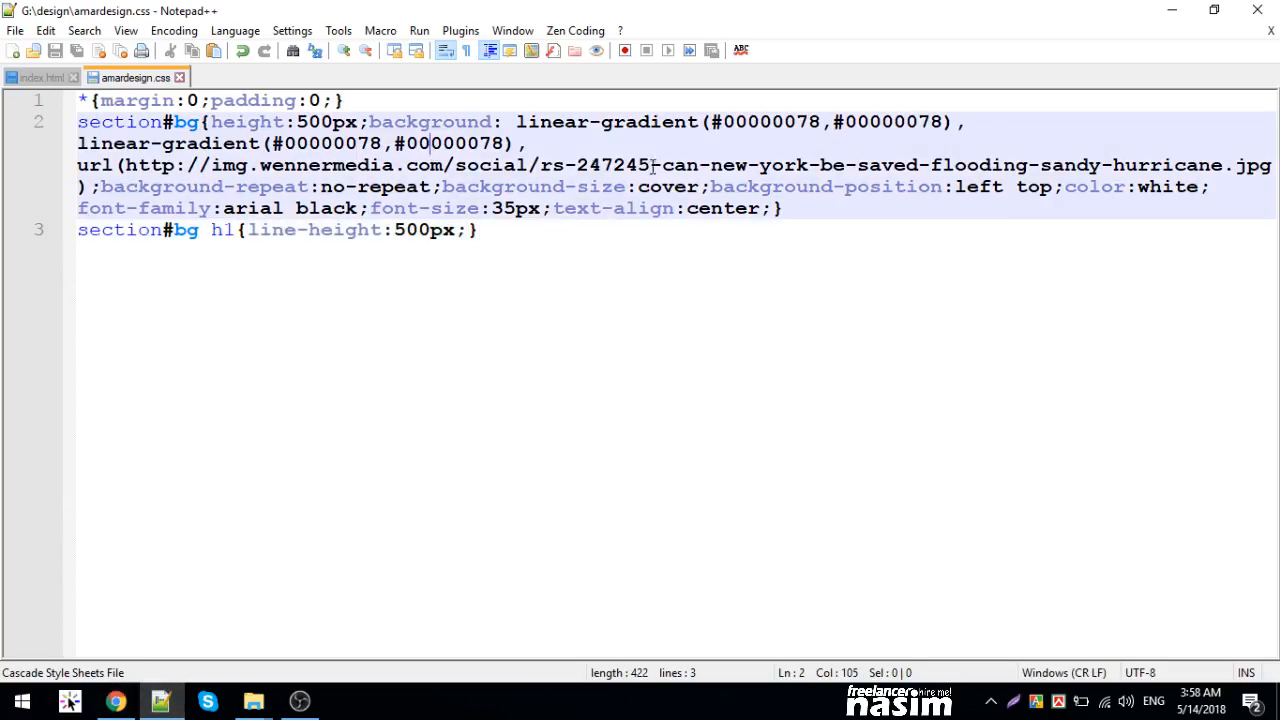
- Replace both gradient colours with #00000075 in amardesign.css, save, and switch to index.html
{"action": "double_click", "coordinate": [486, 144]}
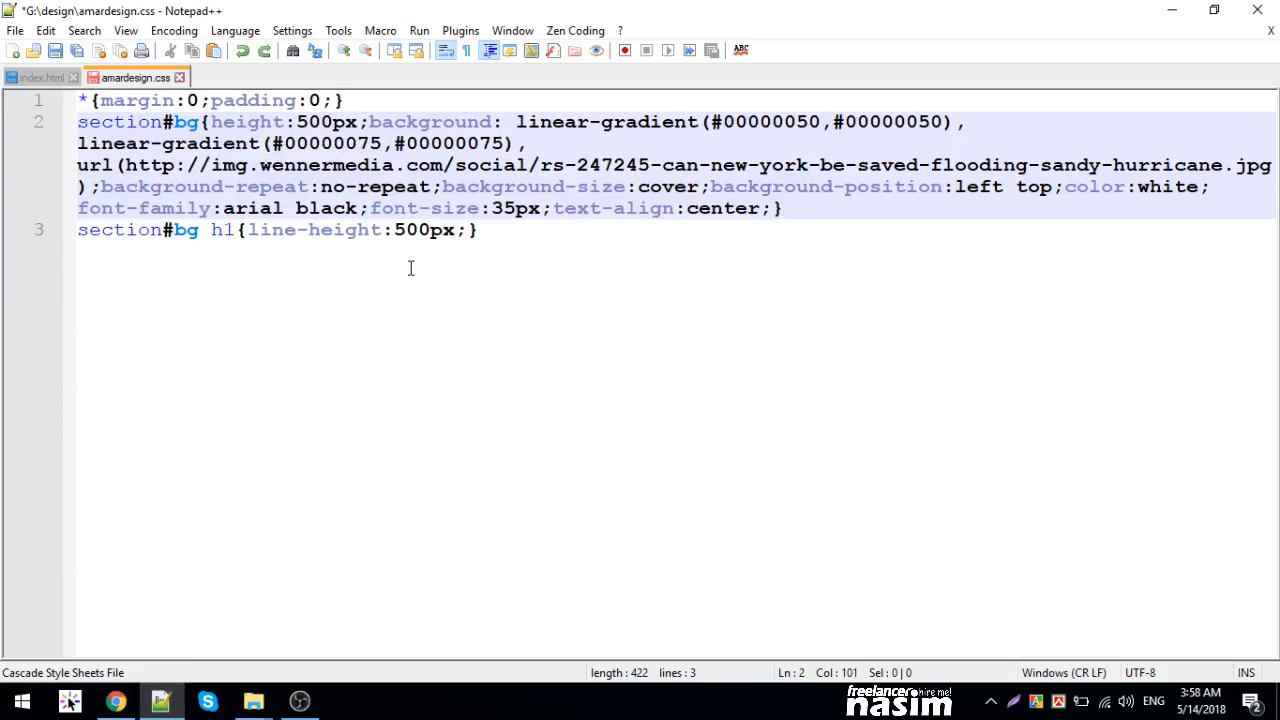
{"action": "type", "text": "75"}
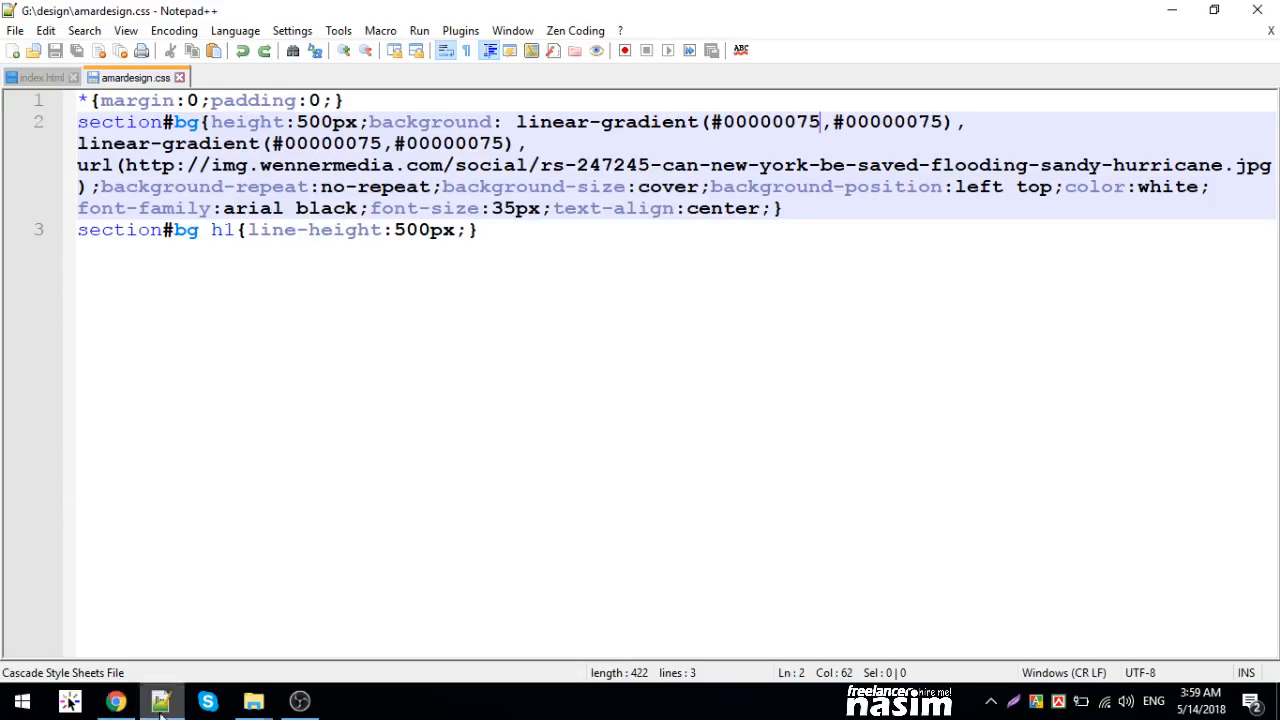
{"action": "left_click", "coordinate": [40, 76]}
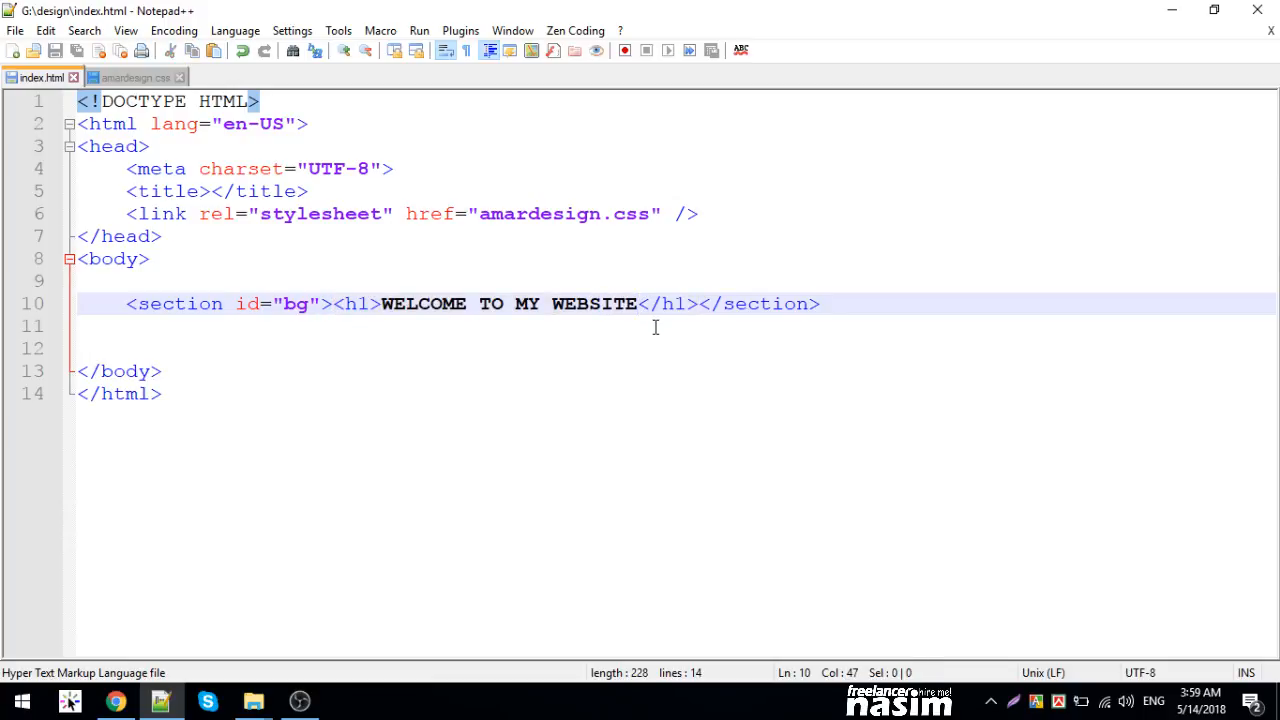
- Add <br /> after WELCOME TO MY WEBSITE in the h1 and begin typing MD. NASIM
{"action": "type", "text": "<br />"}
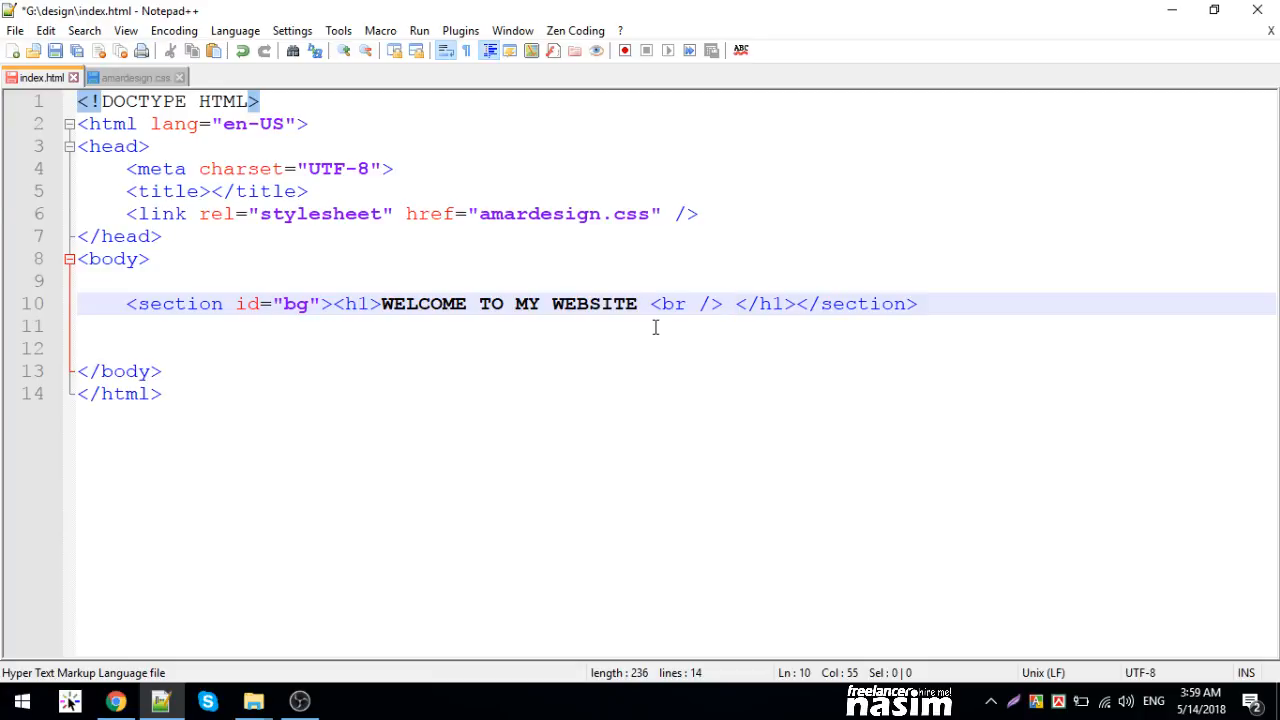
{"action": "type", "text": "MD"}
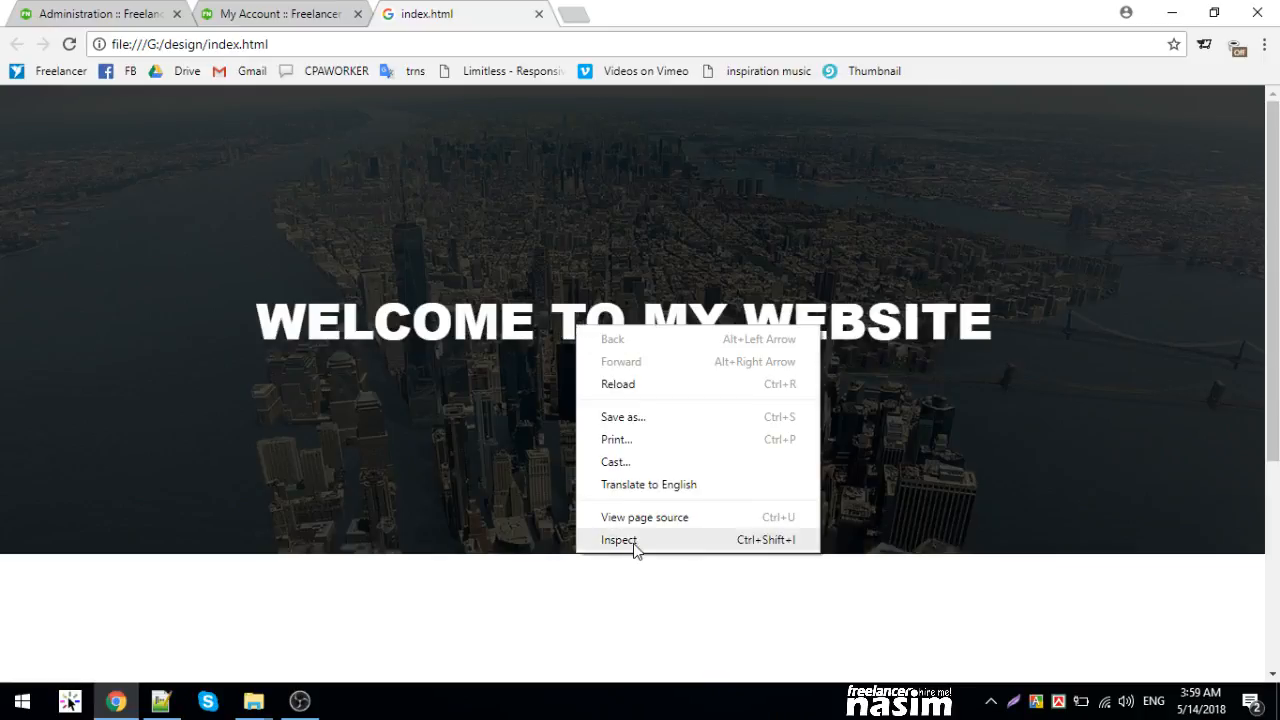
- Inspect the h1 and tune its line-height and top margin (250PX, 25PX, 55px)
{"action": "left_click", "coordinate": [618, 540]}
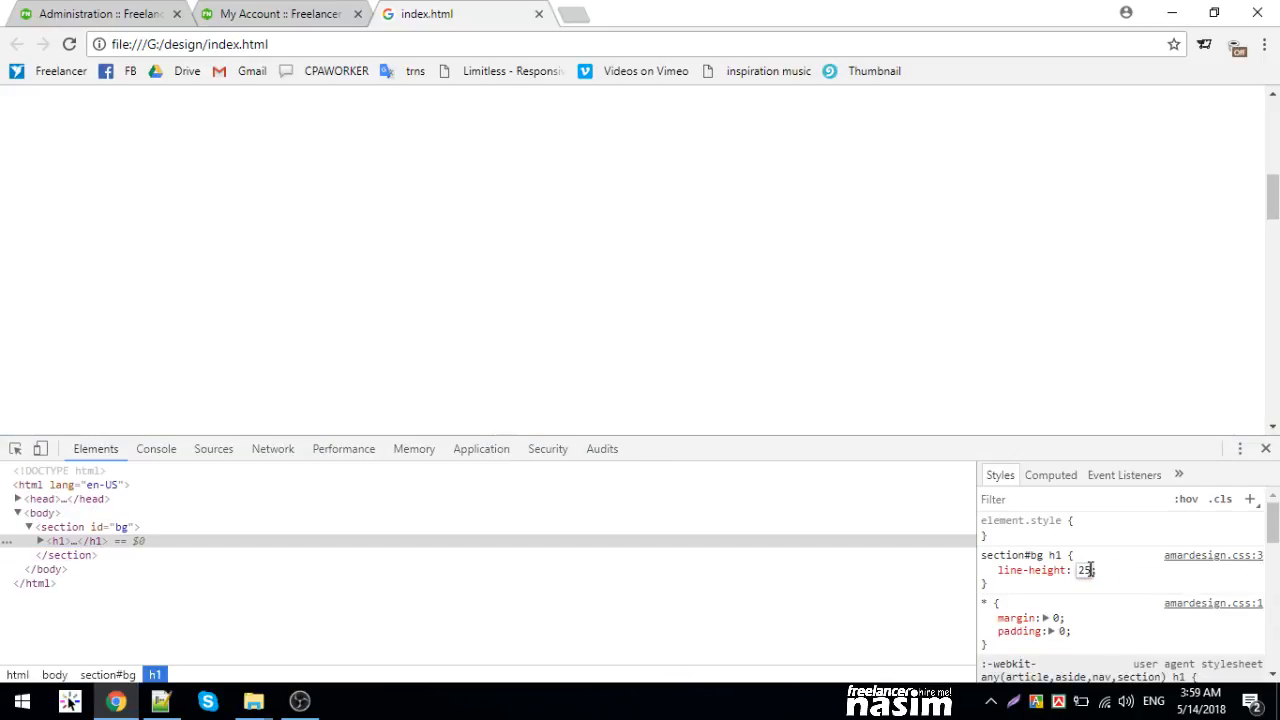
{"action": "type", "text": "250PX"}
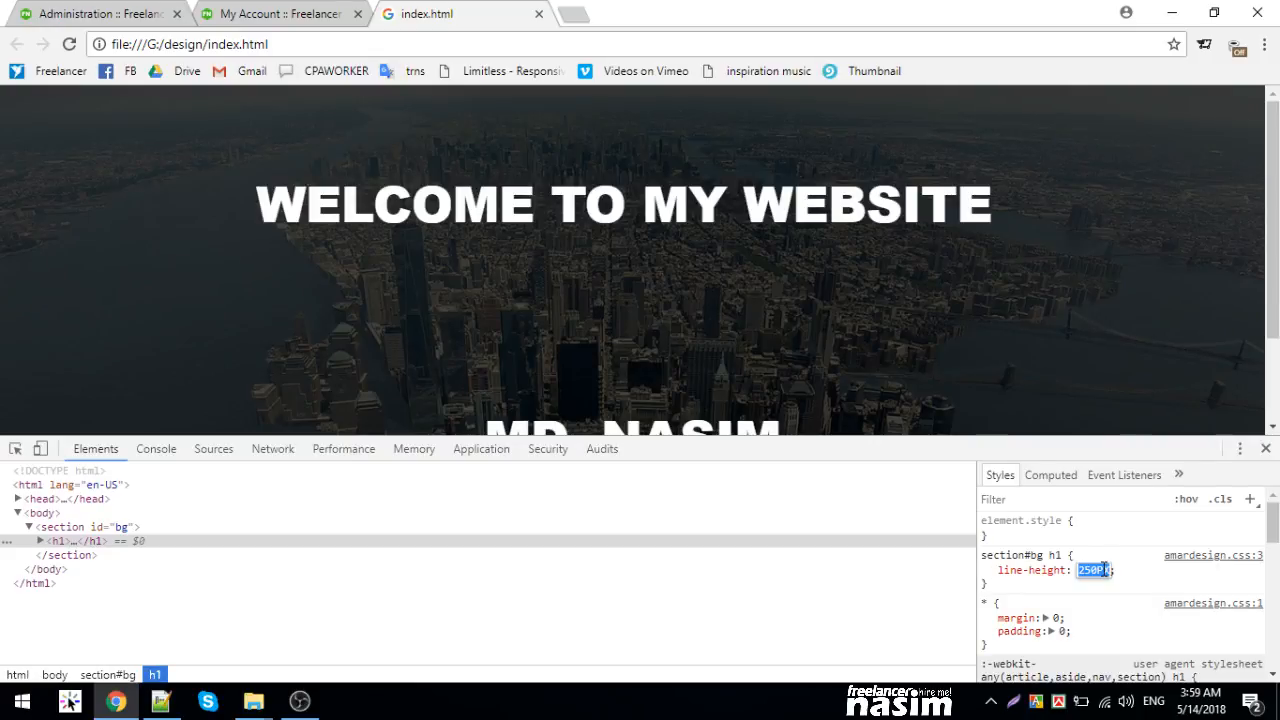
{"action": "type", "text": "25PX"}
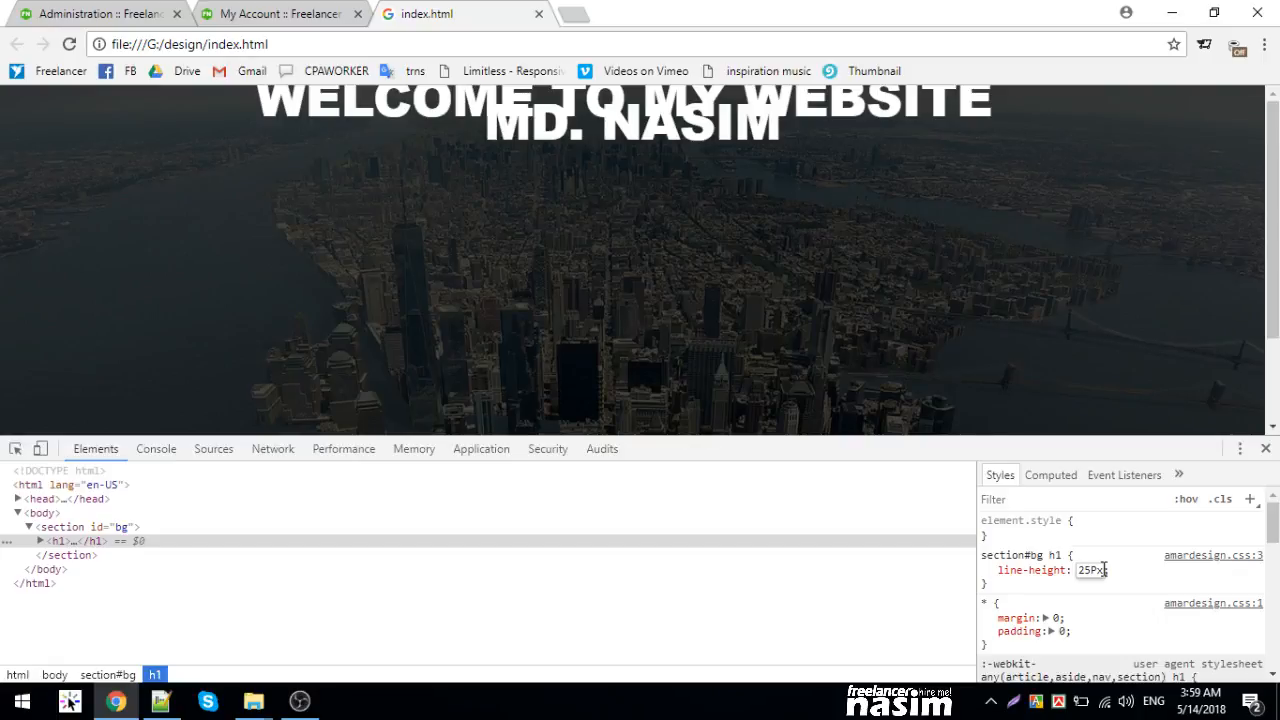
{"action": "type", "text": "55px"}
{"action": "type", "text": "position"}
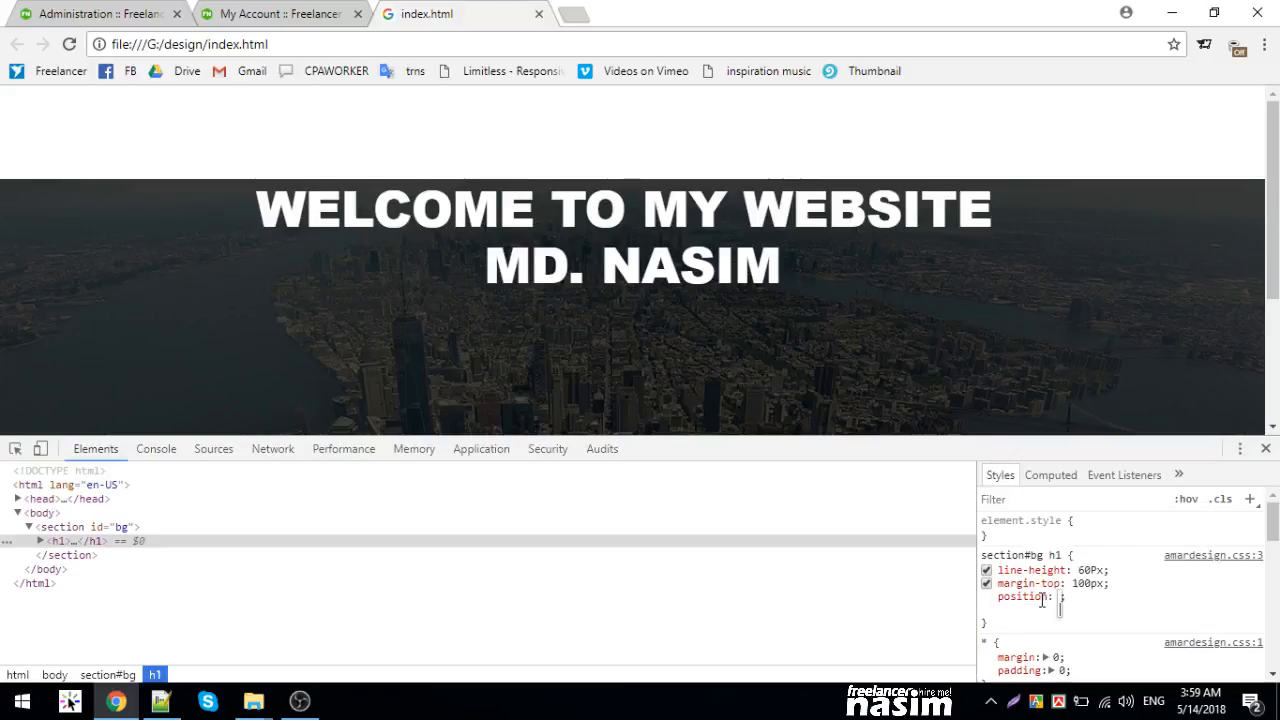
- Position the h1 absolute with left tried at 50%, 25%, then 20%, and go to the amardesign.css source
{"action": "type", "text": "absolute"}
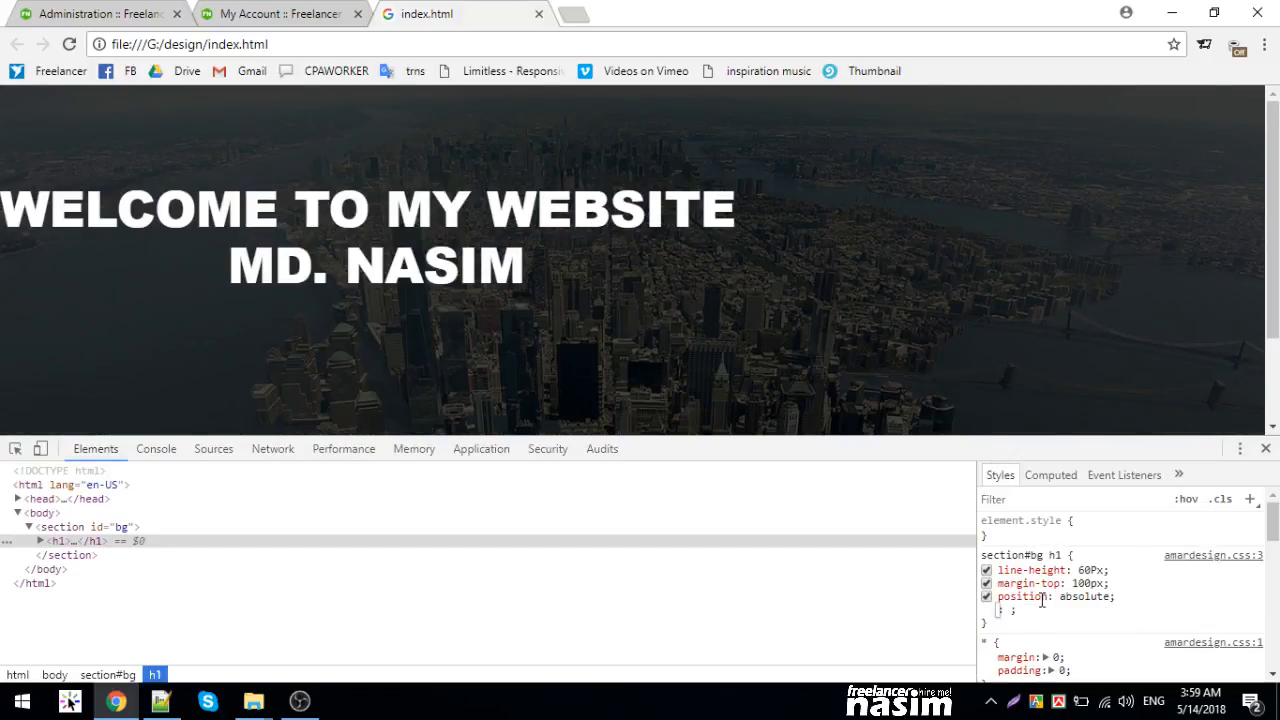
{"action": "type", "text": "left: 50%"}
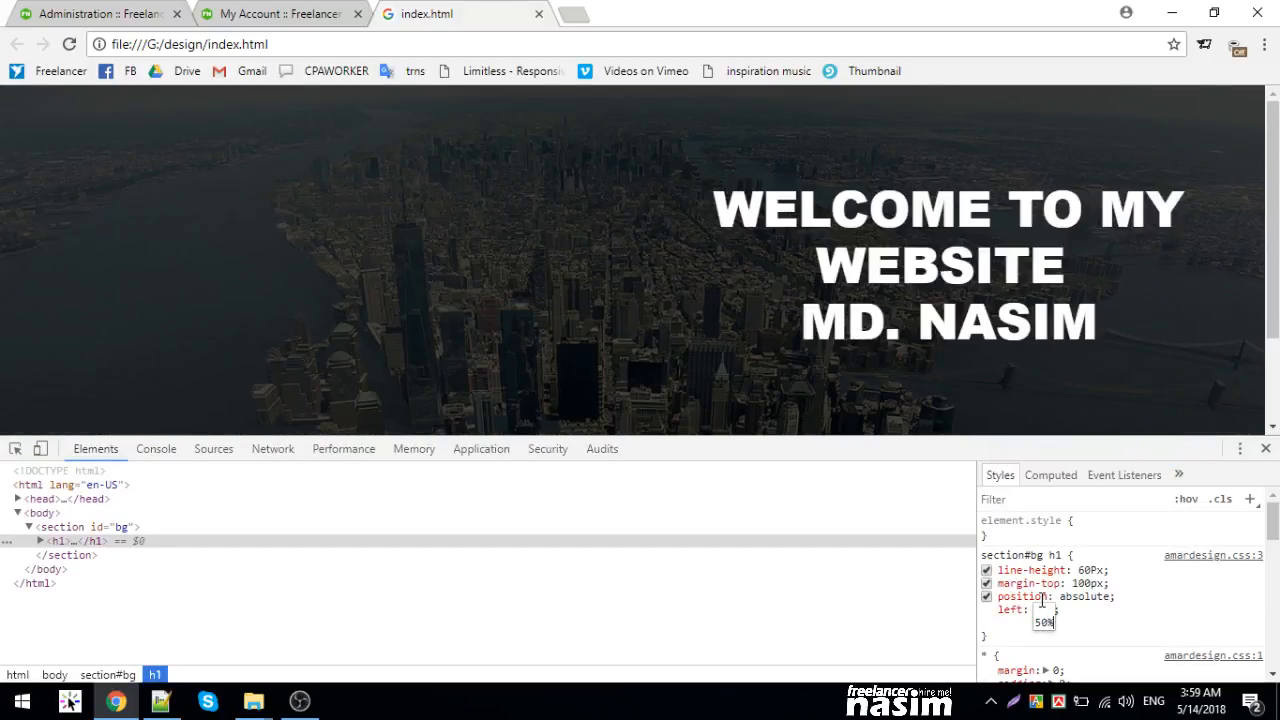
{"action": "type", "text": "25%"}
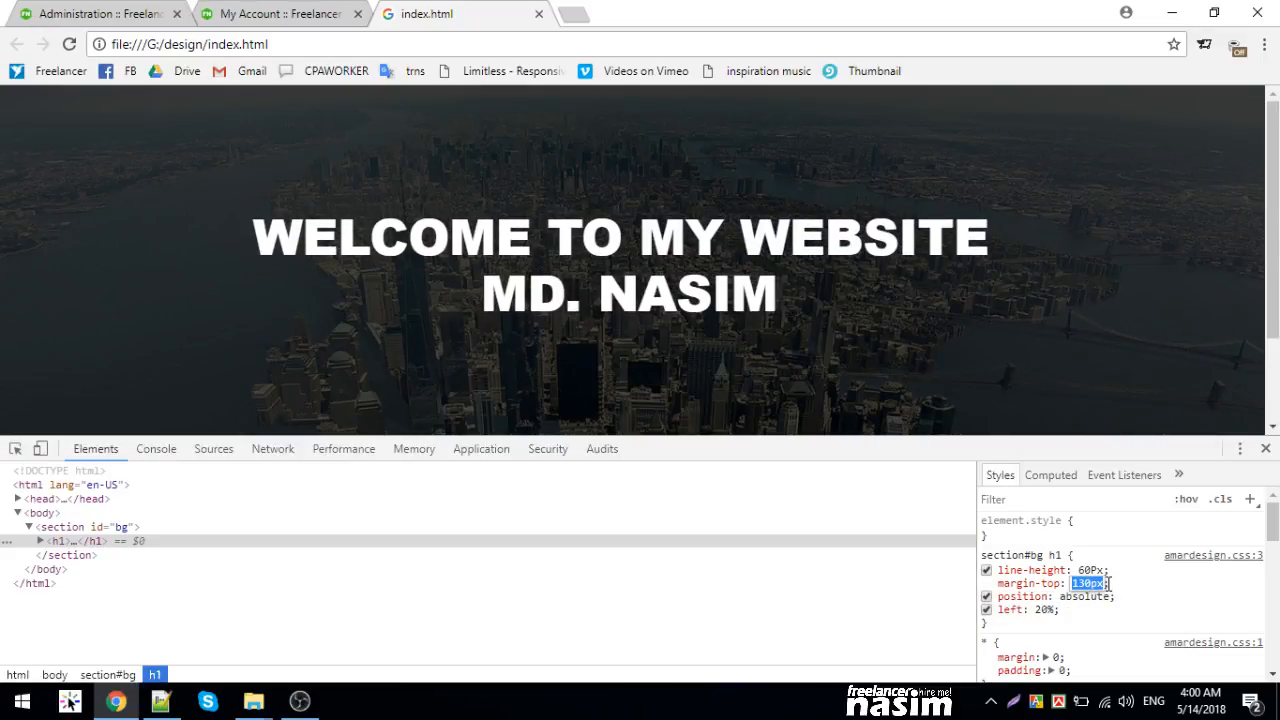
{"action": "type", "text": "20%"}
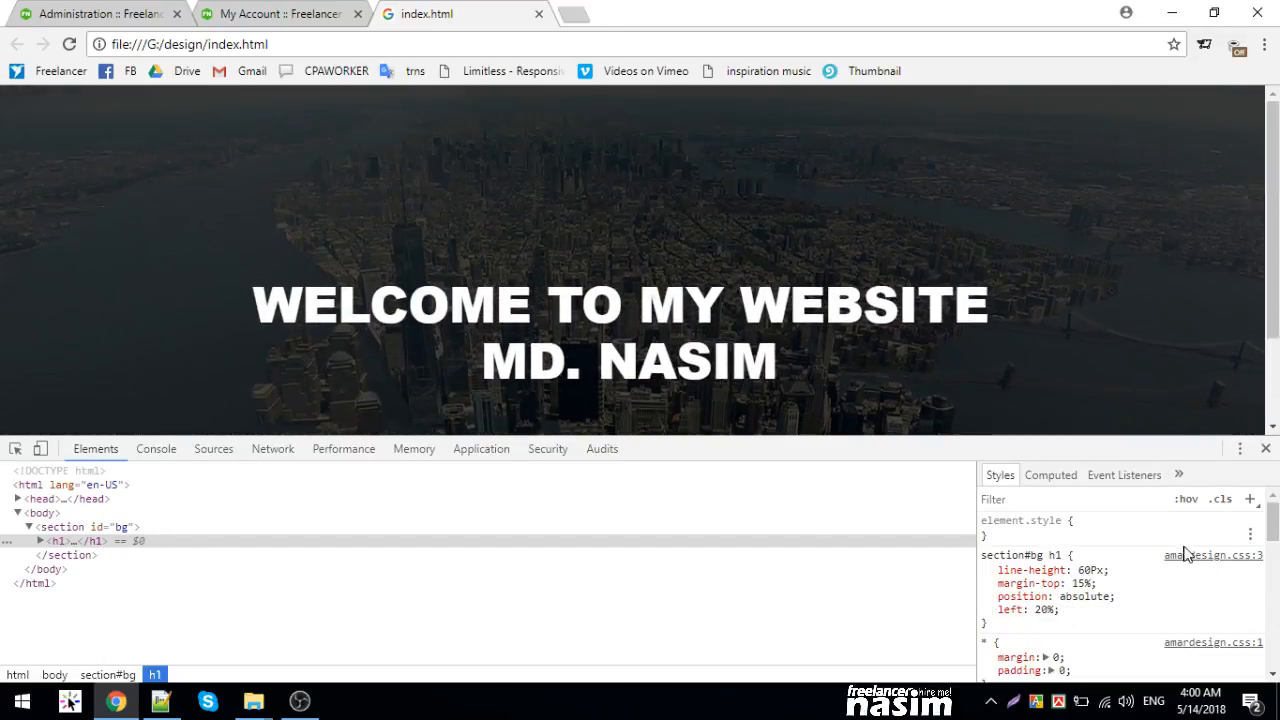
{"action": "left_click", "coordinate": [212, 448]}
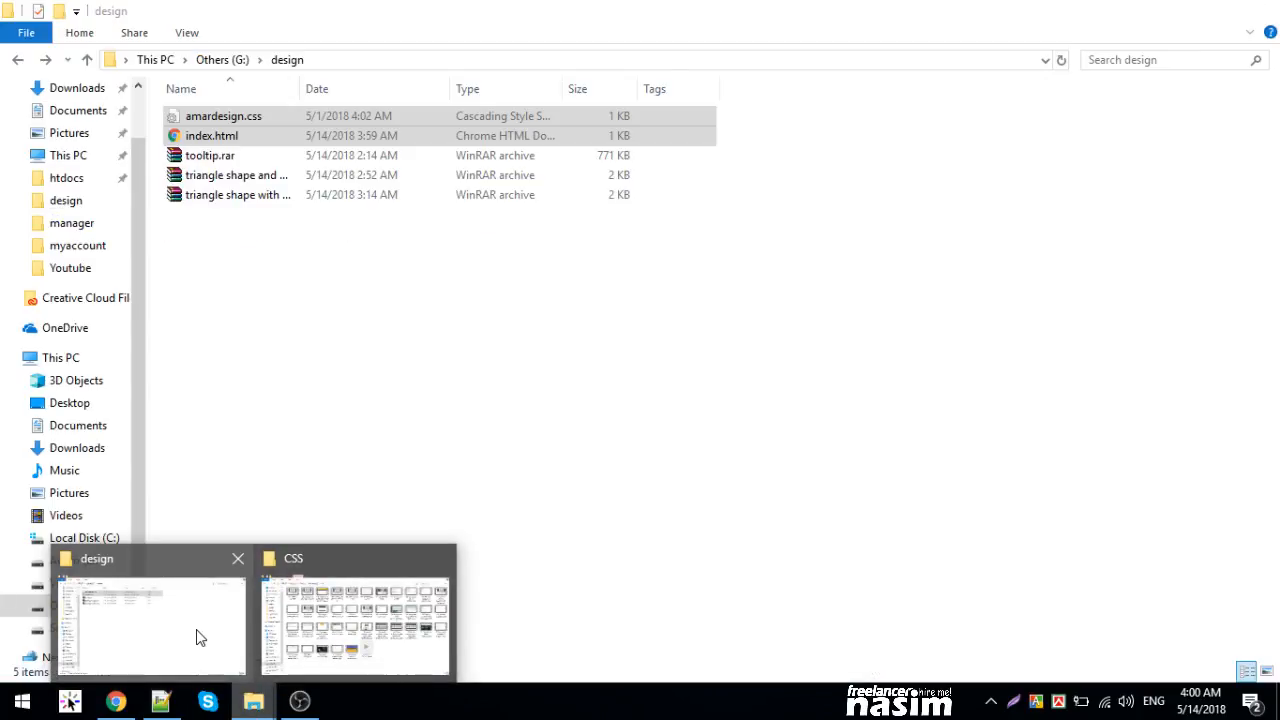
- Edit amardesign.css with Notepad++ from the design folder and close DevTools
{"action": "right_click", "coordinate": [224, 114]}
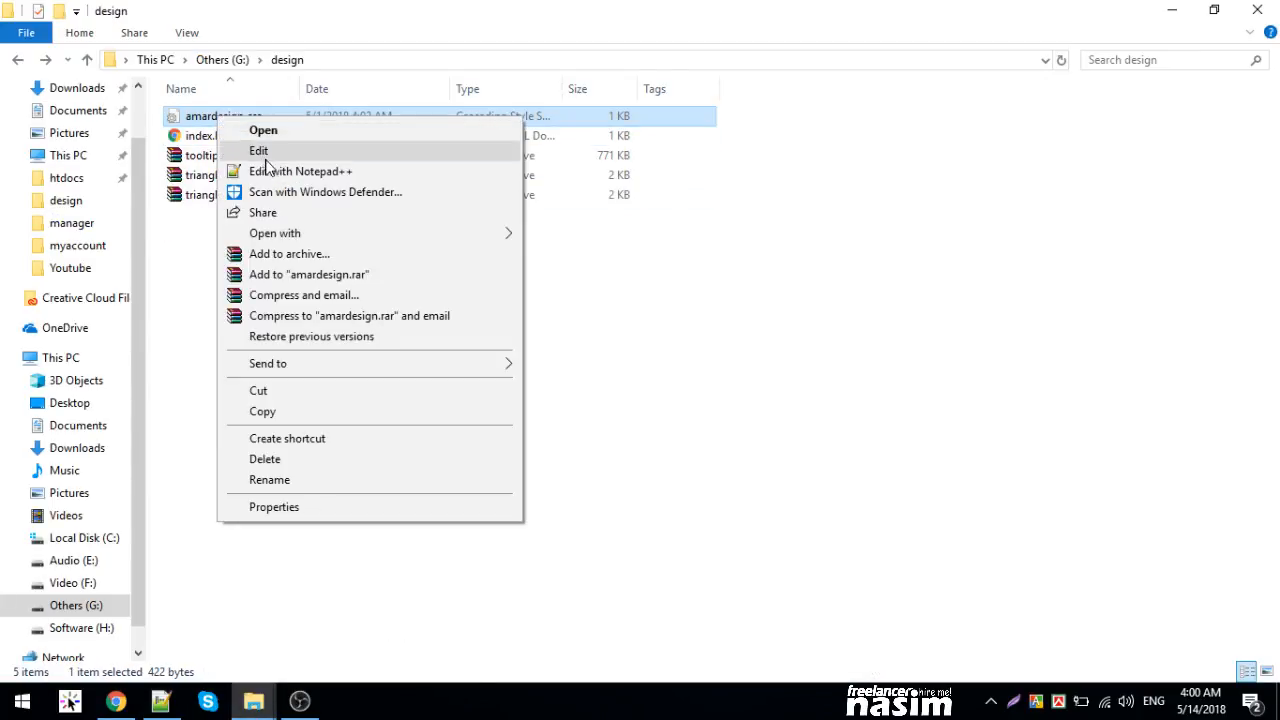
{"action": "left_click", "coordinate": [296, 172]}
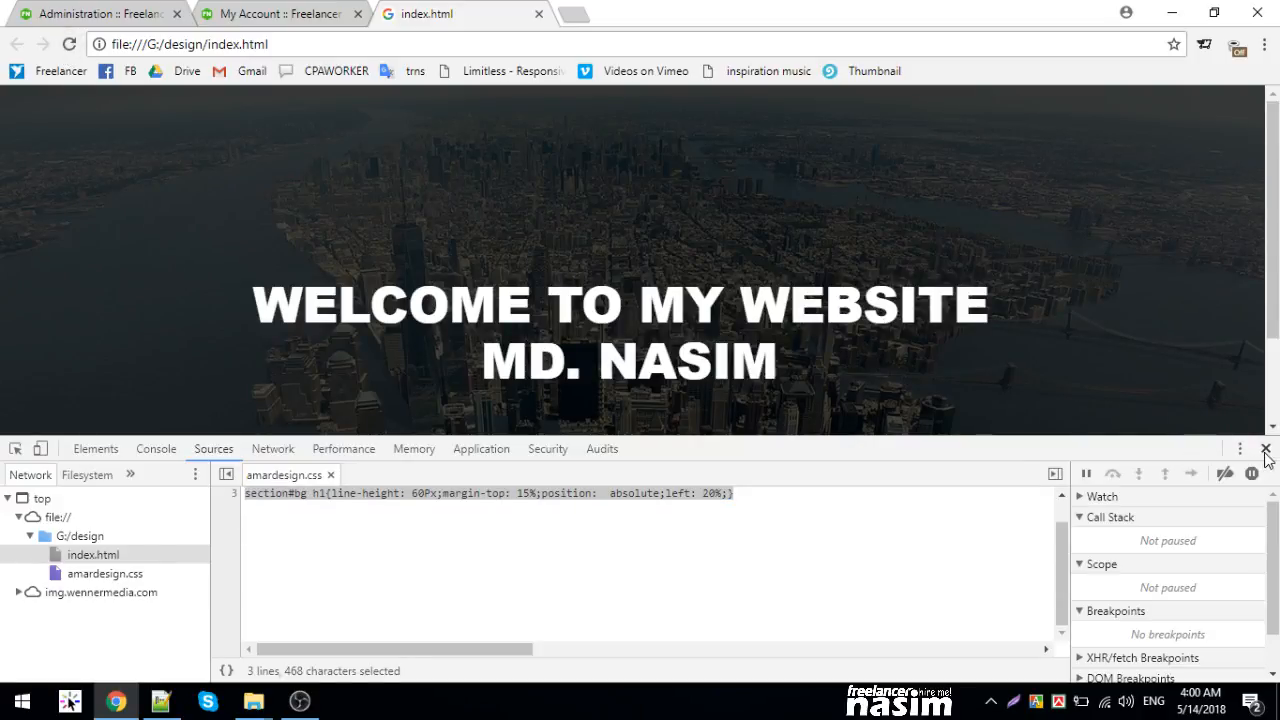
{"action": "left_click", "coordinate": [1264, 448]}
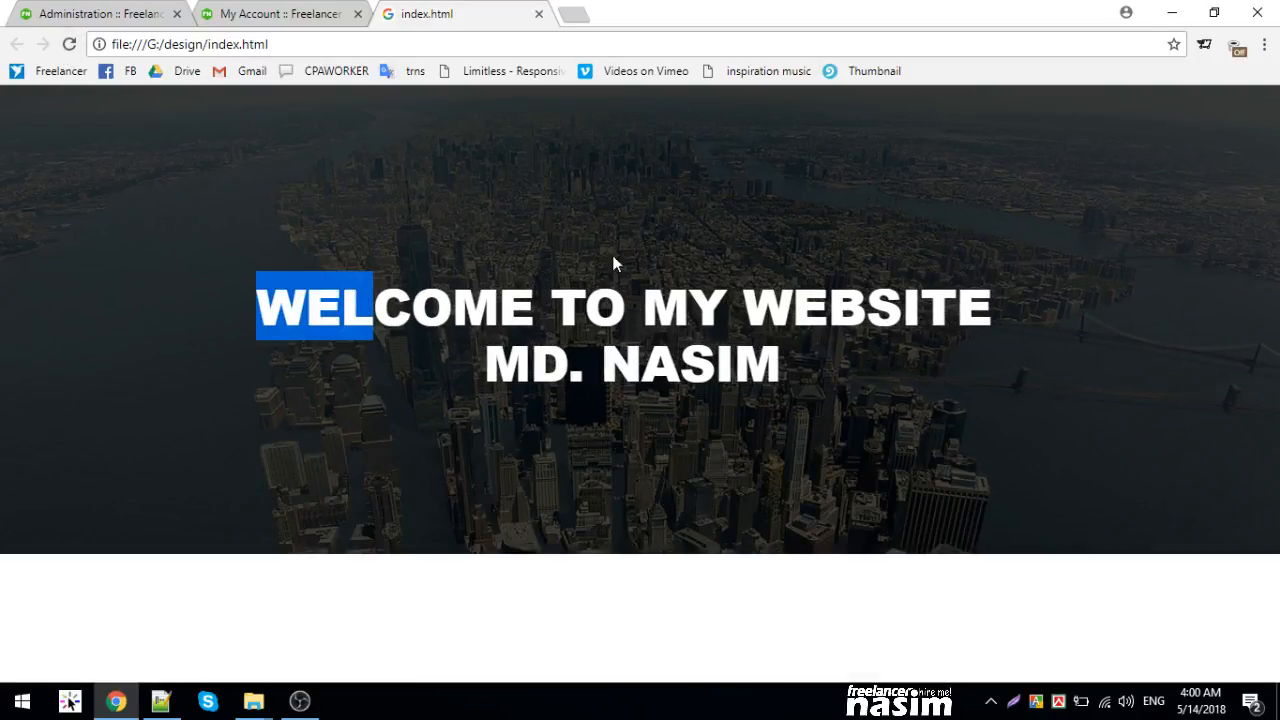